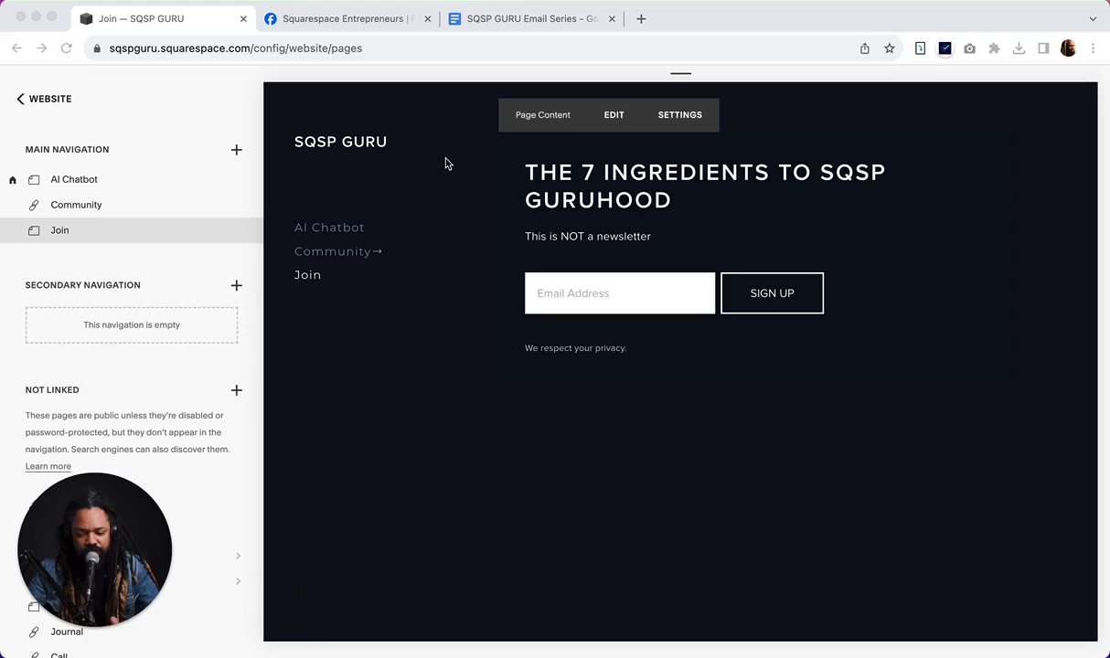
mouse_move(612, 234)
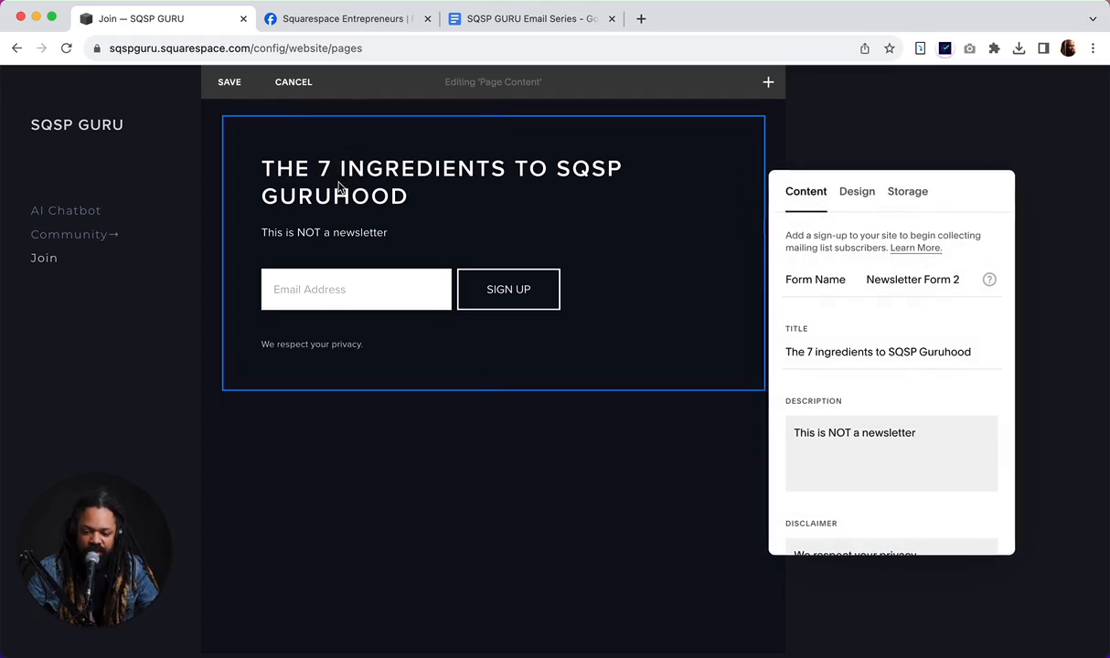
- View the Join page newsletter form's Squarespace storage settings with mailing list and confirmation options
click(907, 192)
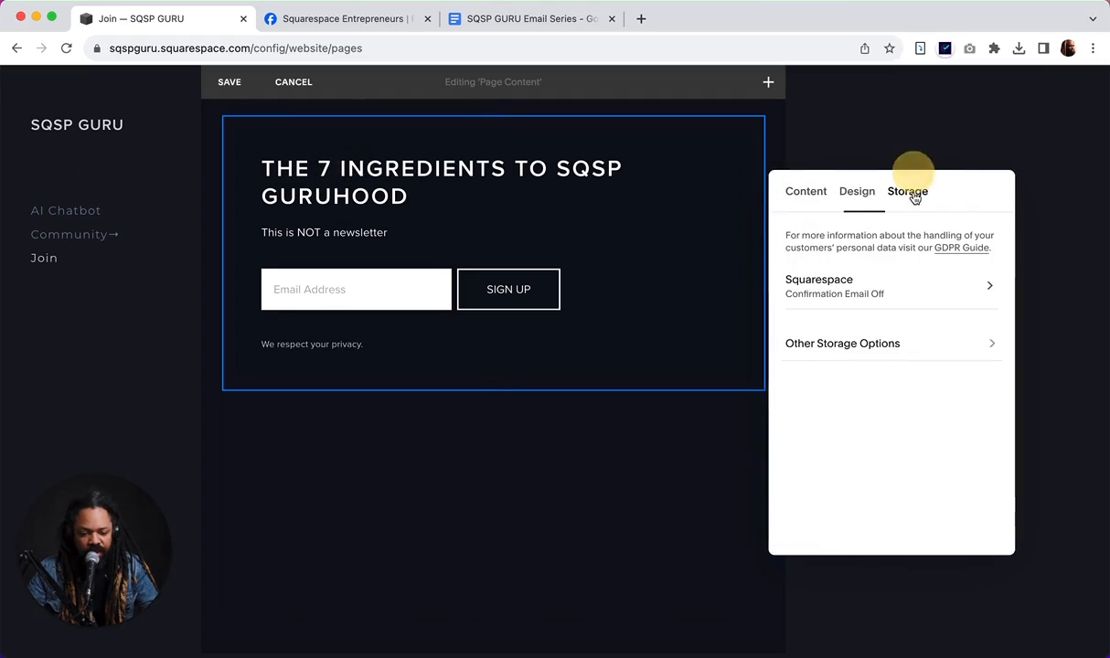
mouse_move(864, 281)
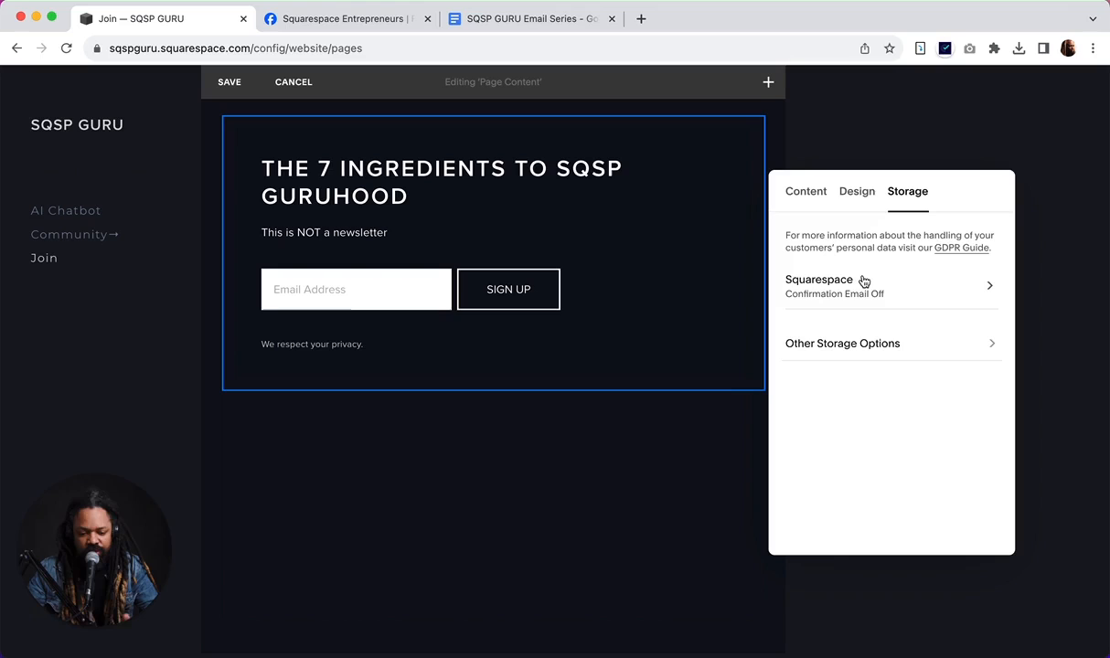
click(819, 280)
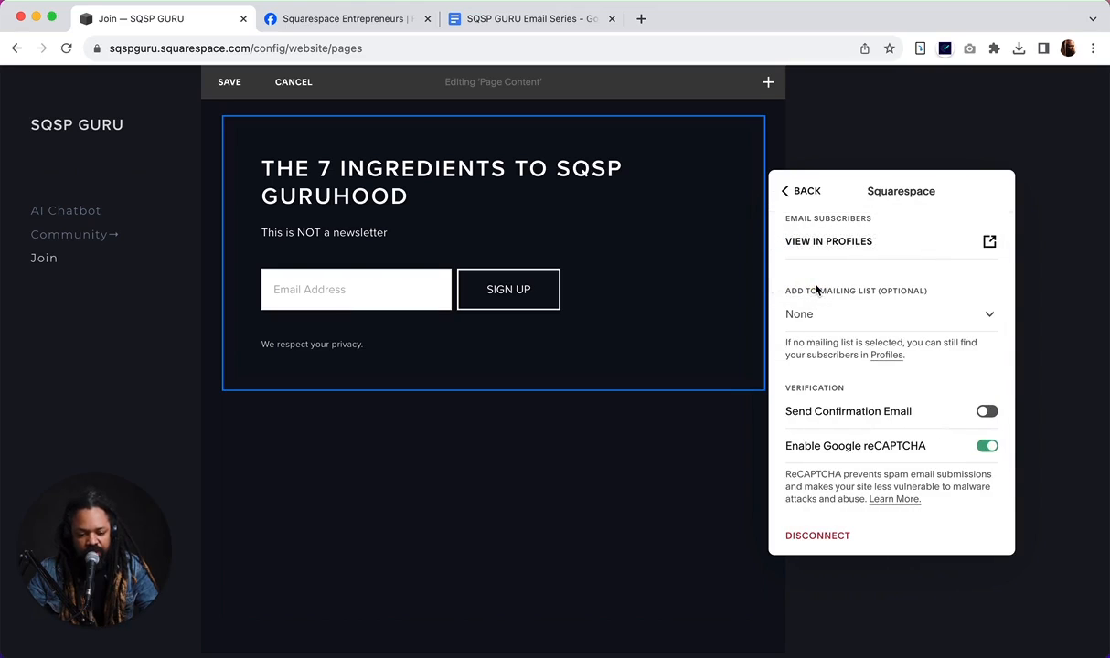
click(891, 314)
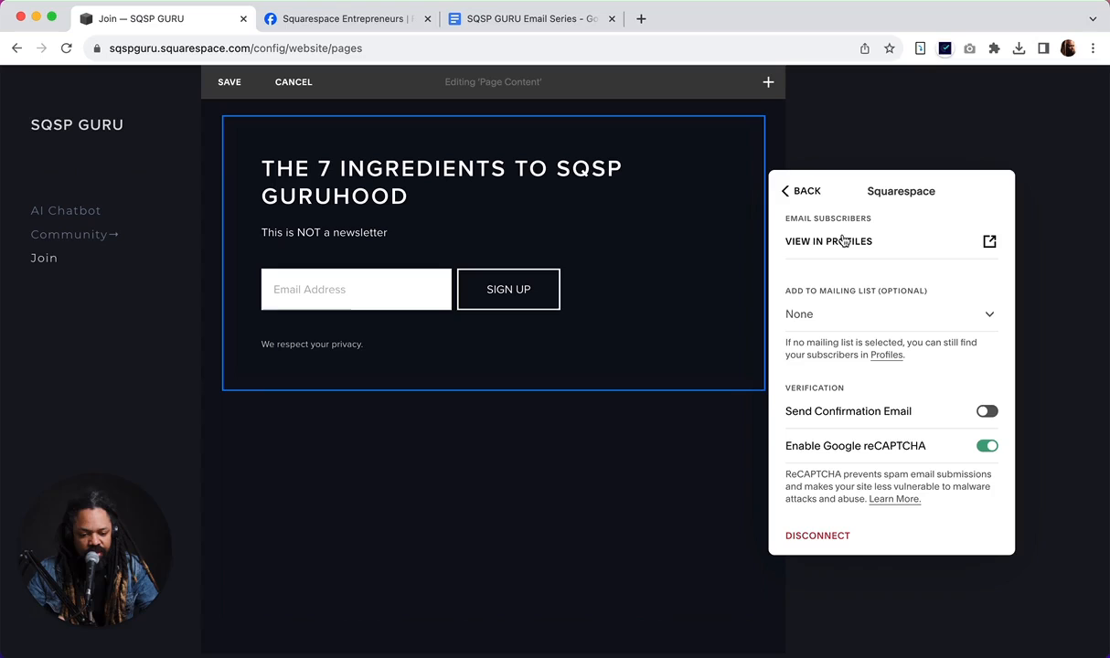
mouse_move(825, 322)
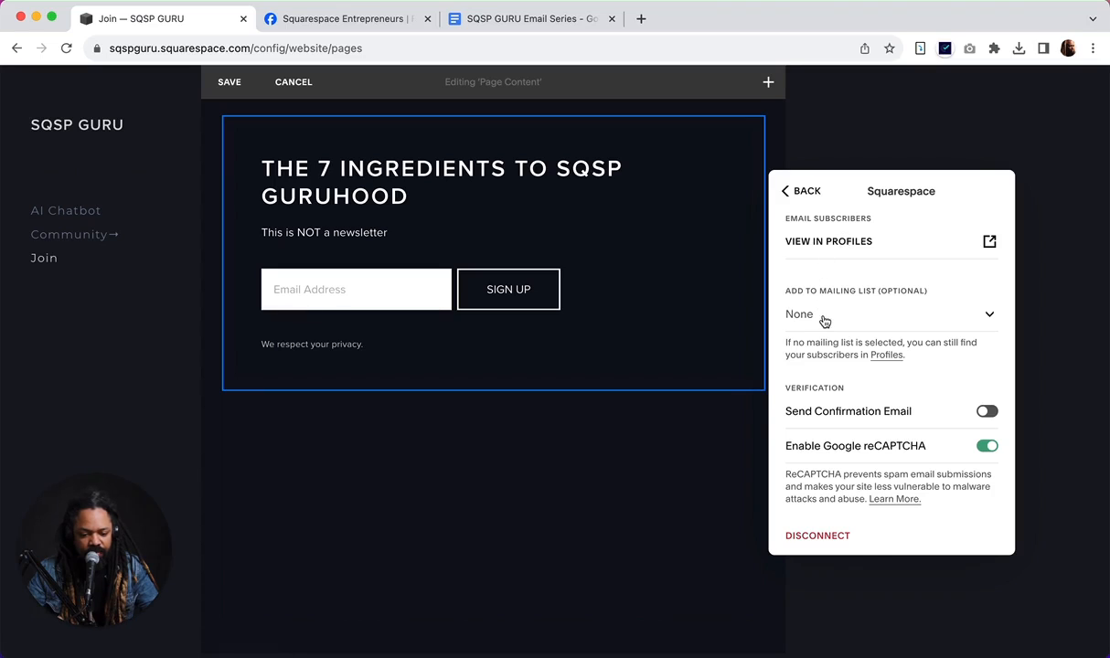
mouse_move(794, 344)
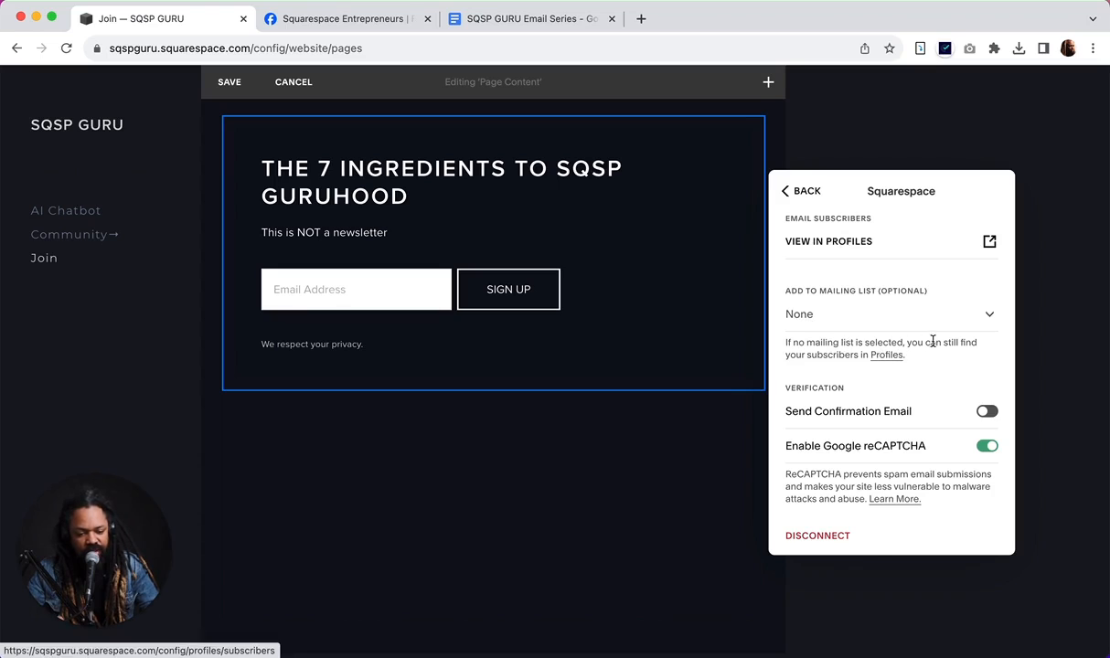
mouse_move(969, 331)
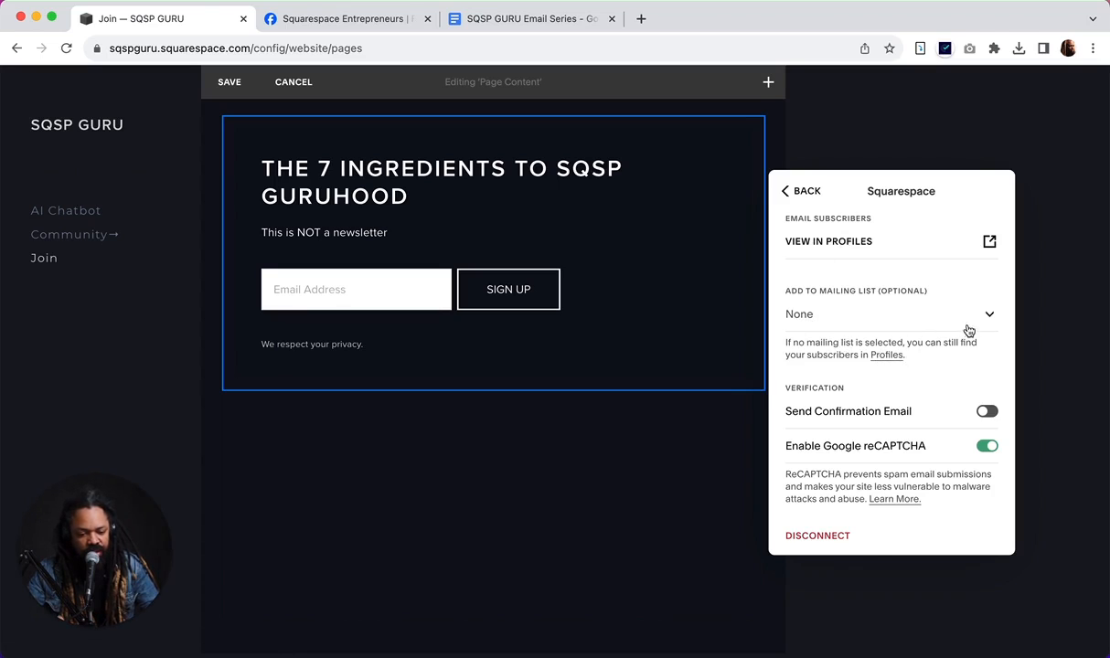
- View the subscriber profiles, follow the 'Turn your site traffic into subscribers' help link and return
click(829, 241)
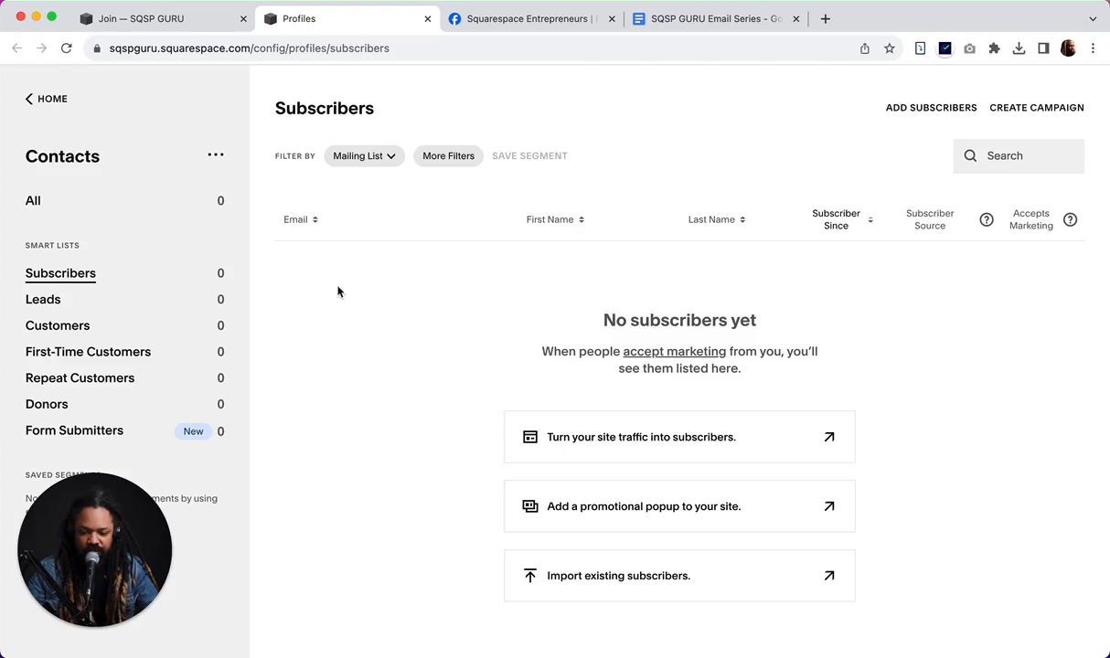
mouse_move(387, 404)
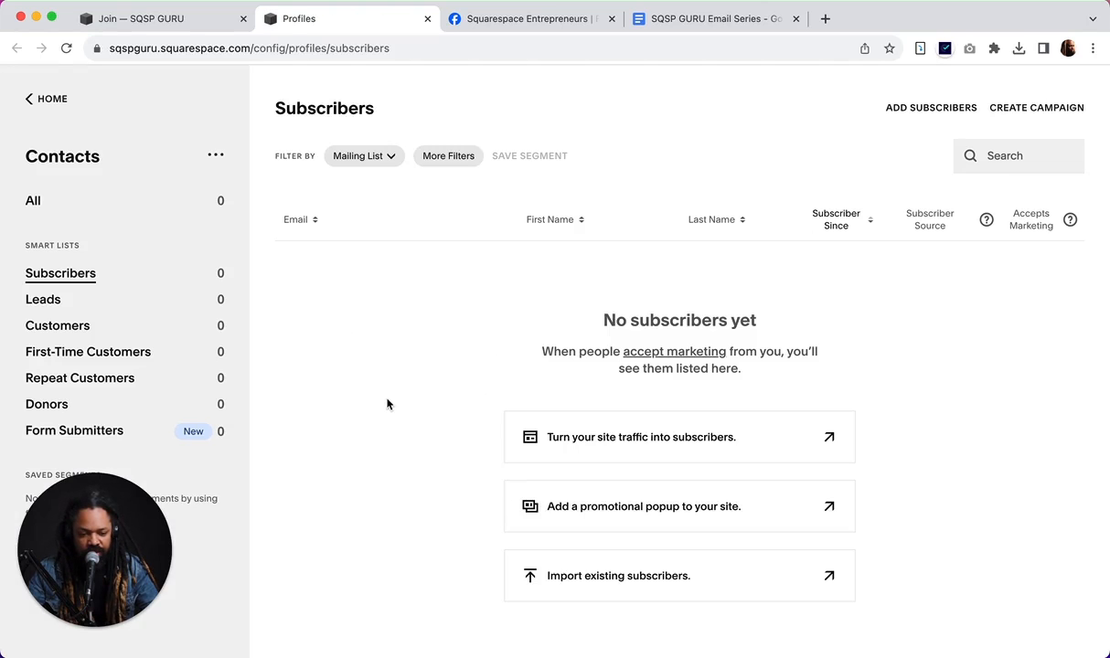
mouse_move(415, 345)
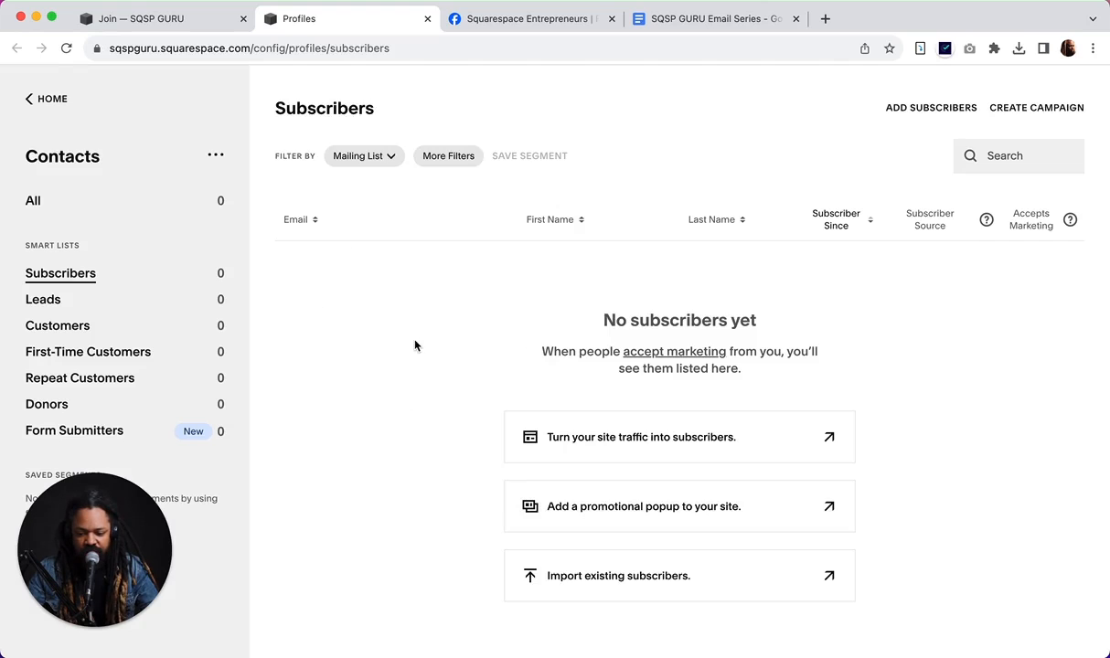
mouse_move(654, 454)
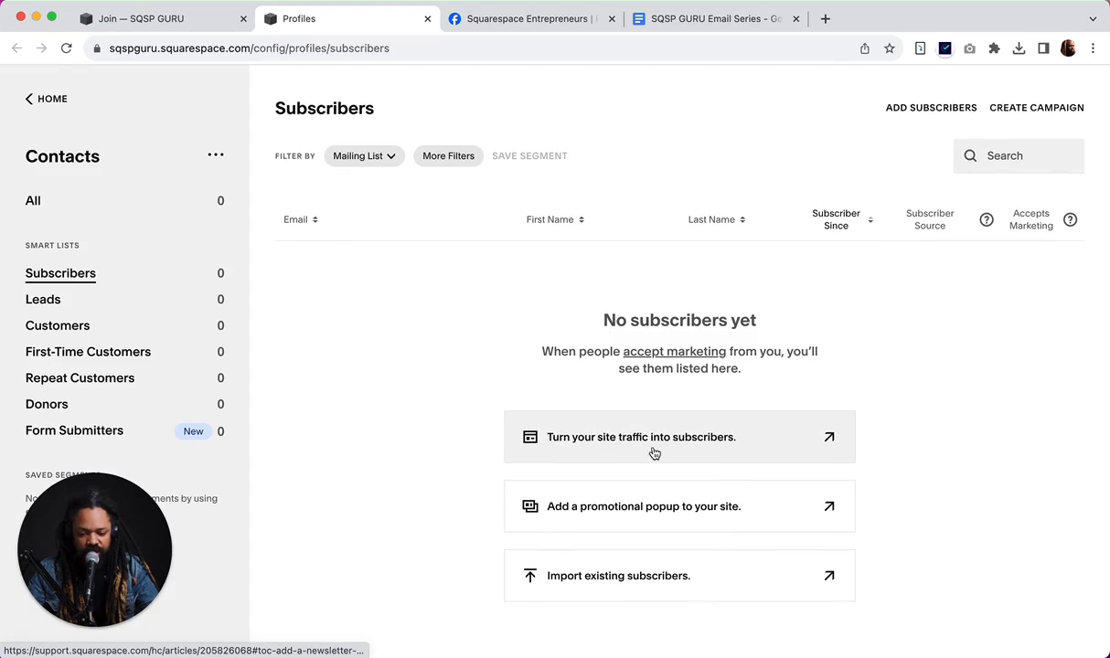
mouse_move(673, 351)
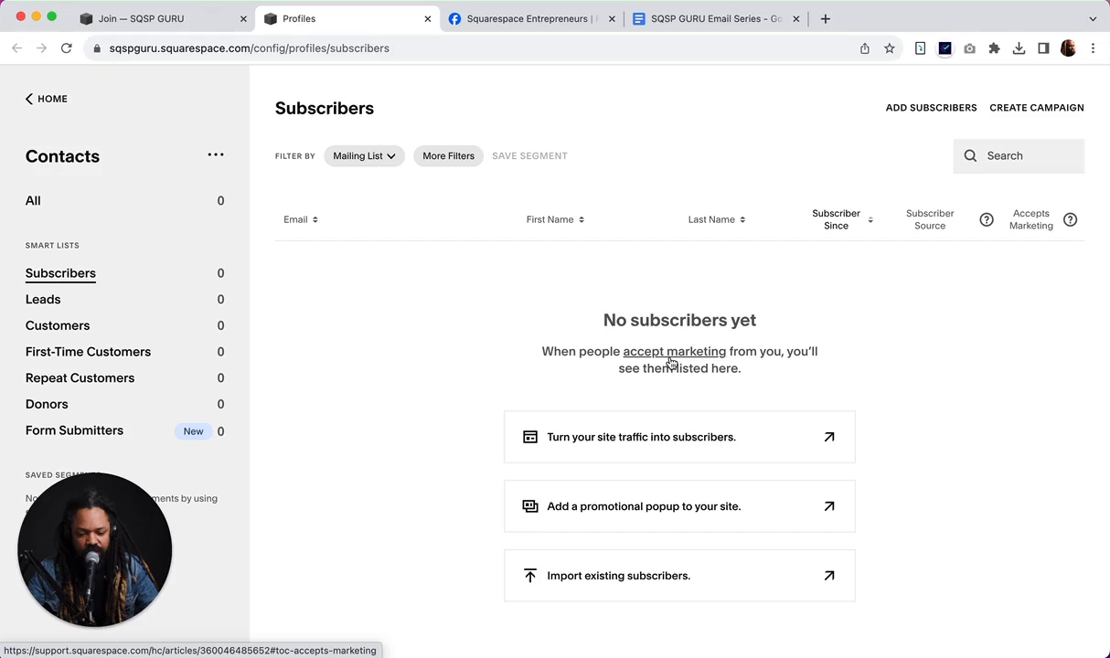
mouse_move(618, 454)
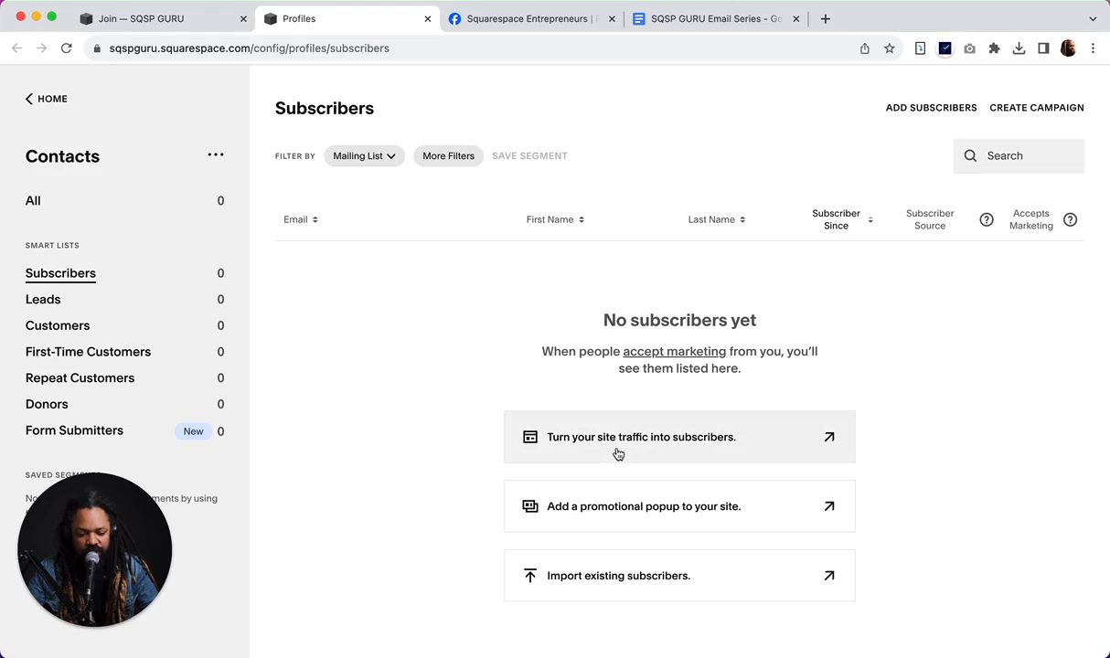
mouse_move(631, 549)
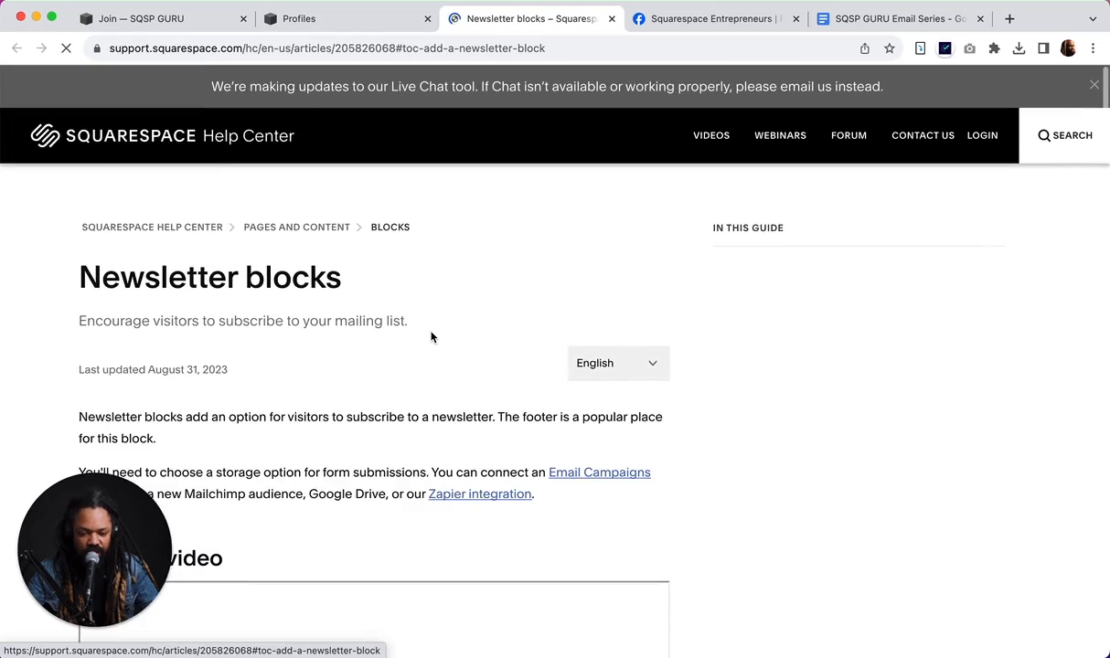
click(982, 135)
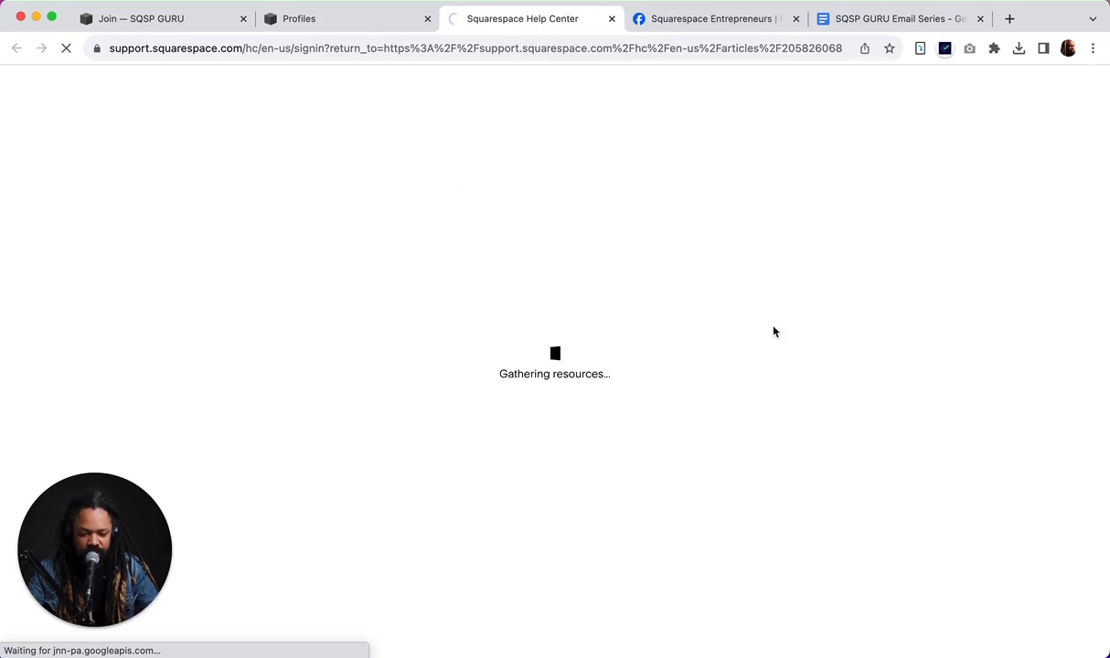
click(300, 19)
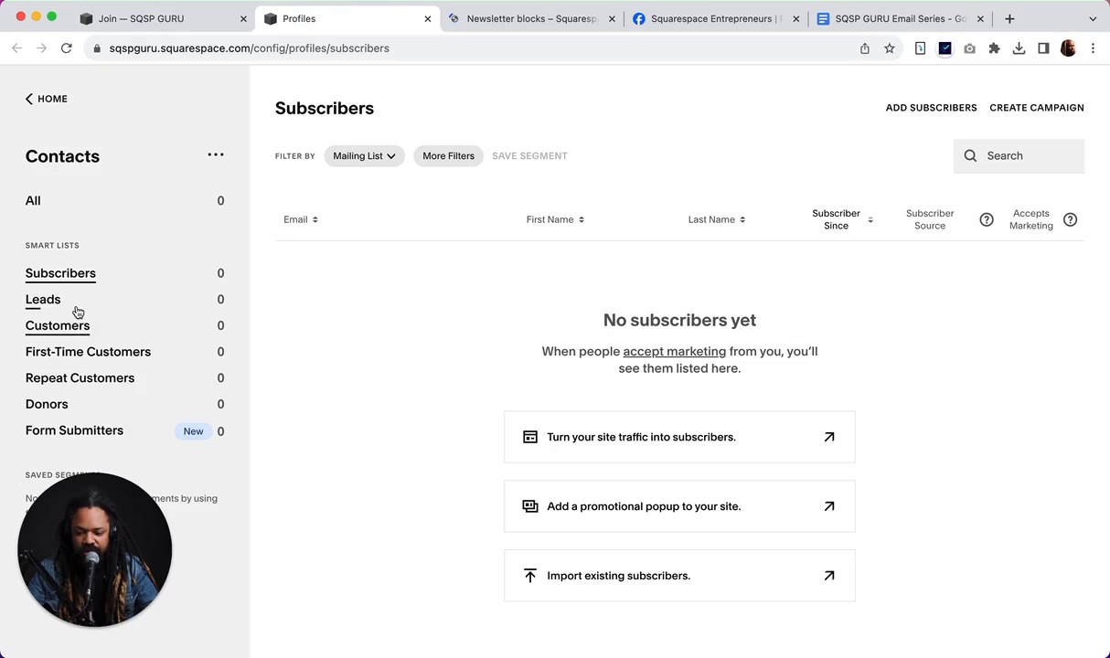
- Browse the empty Leads and Customers lists and check the Mailing List filter
click(44, 299)
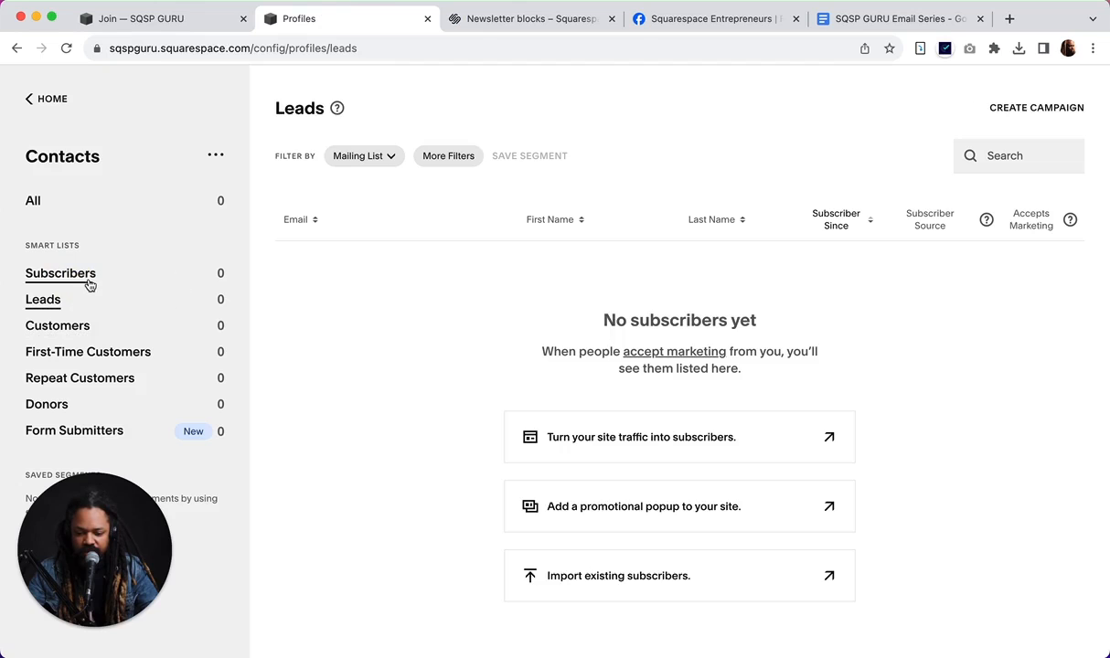
click(58, 325)
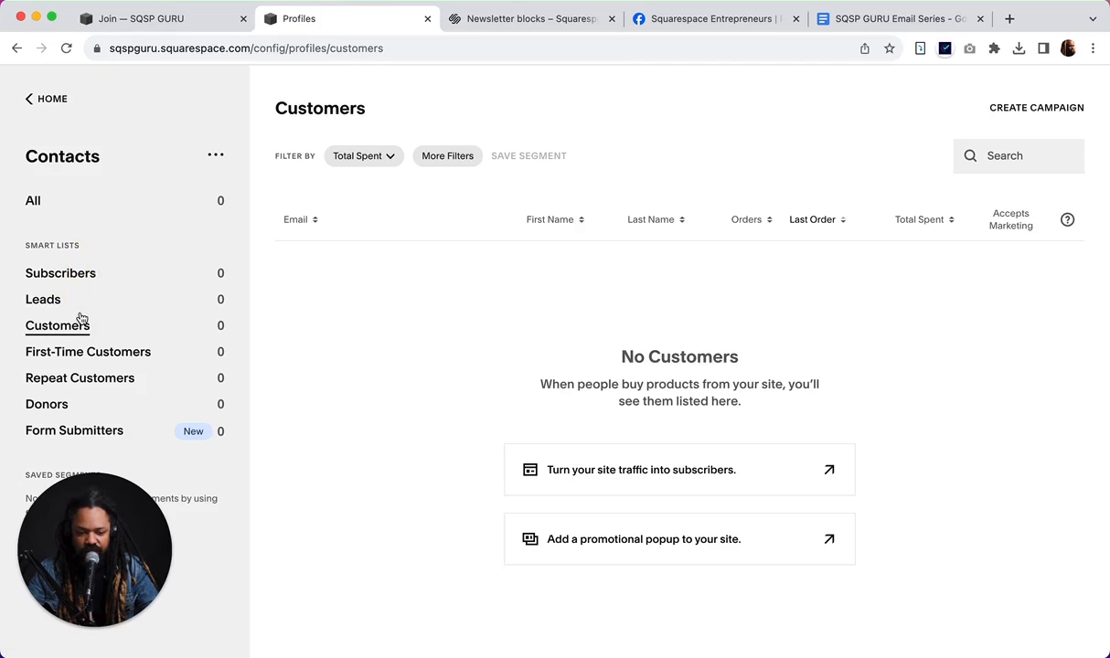
click(44, 300)
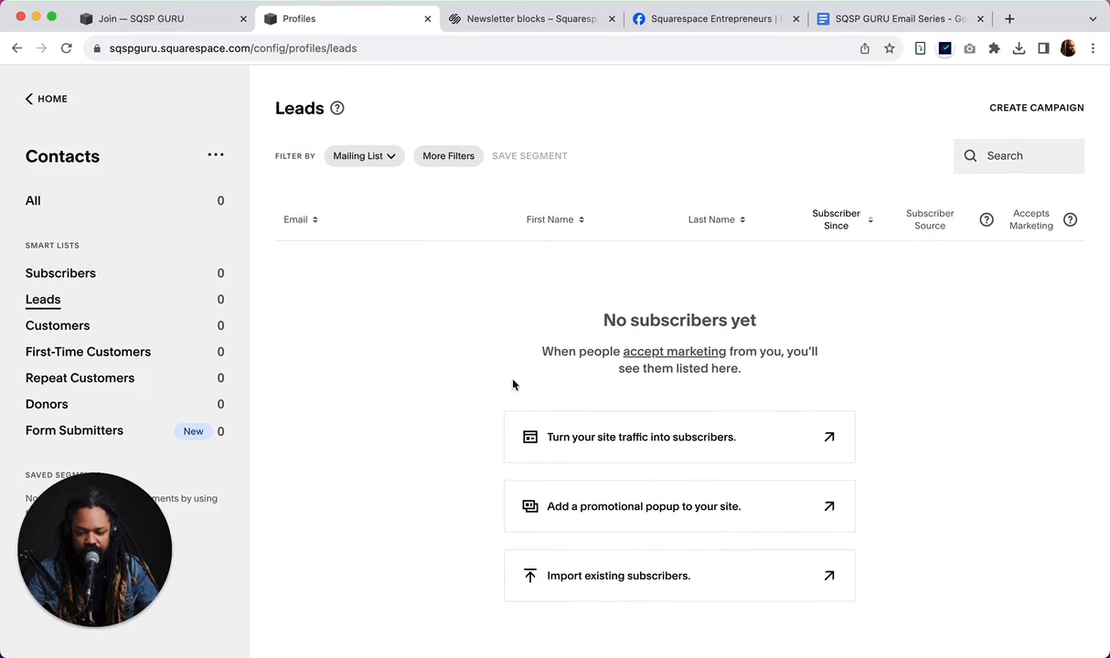
click(362, 155)
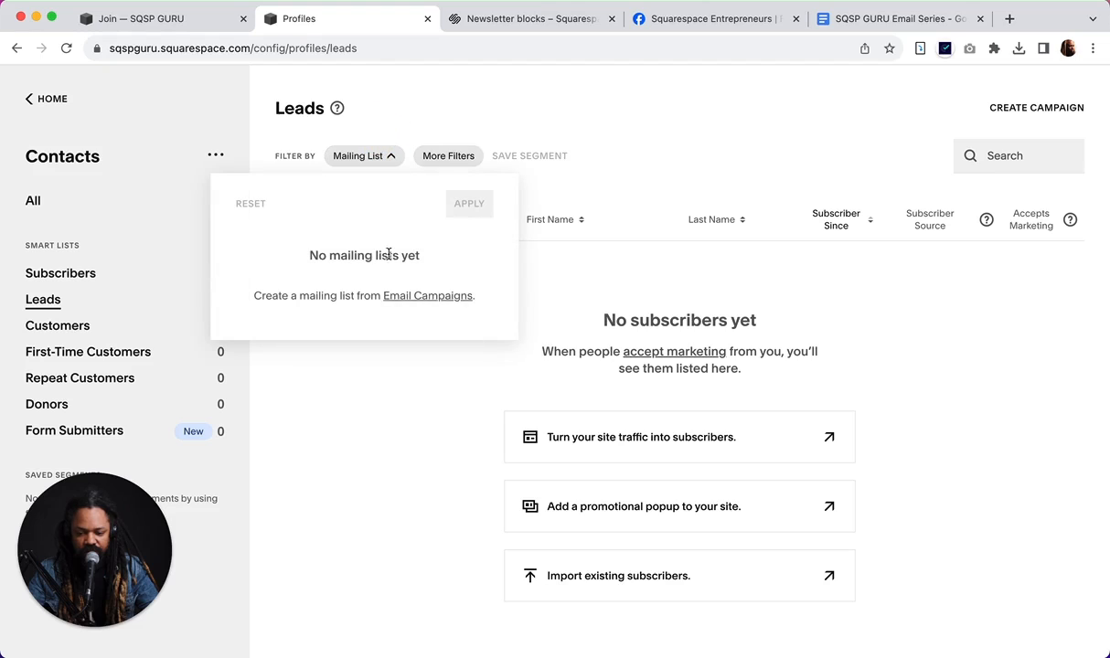
mouse_move(245, 302)
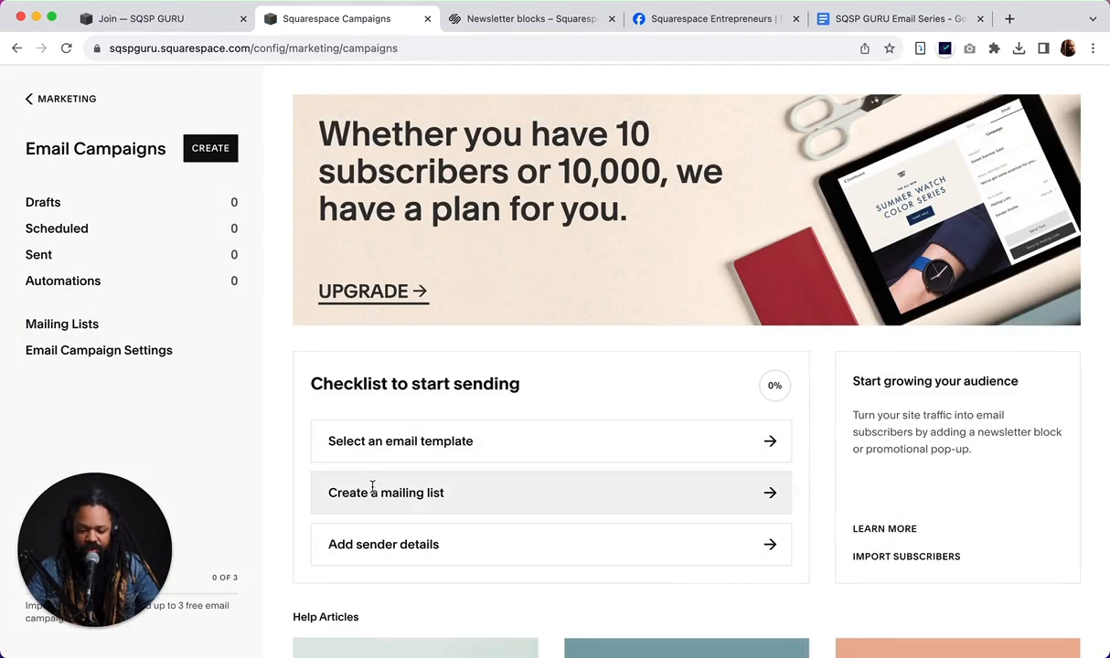
- Reach the Email Campaigns mailing lists from the newsletter form and begin adding a new list
scroll(down, 3)
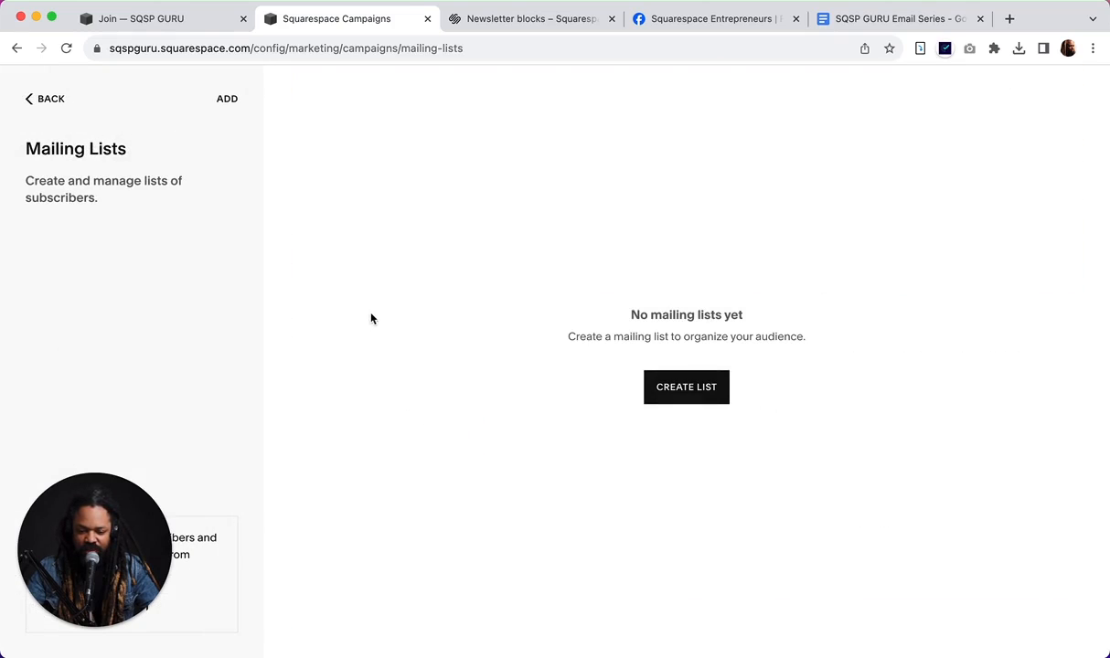
click(685, 388)
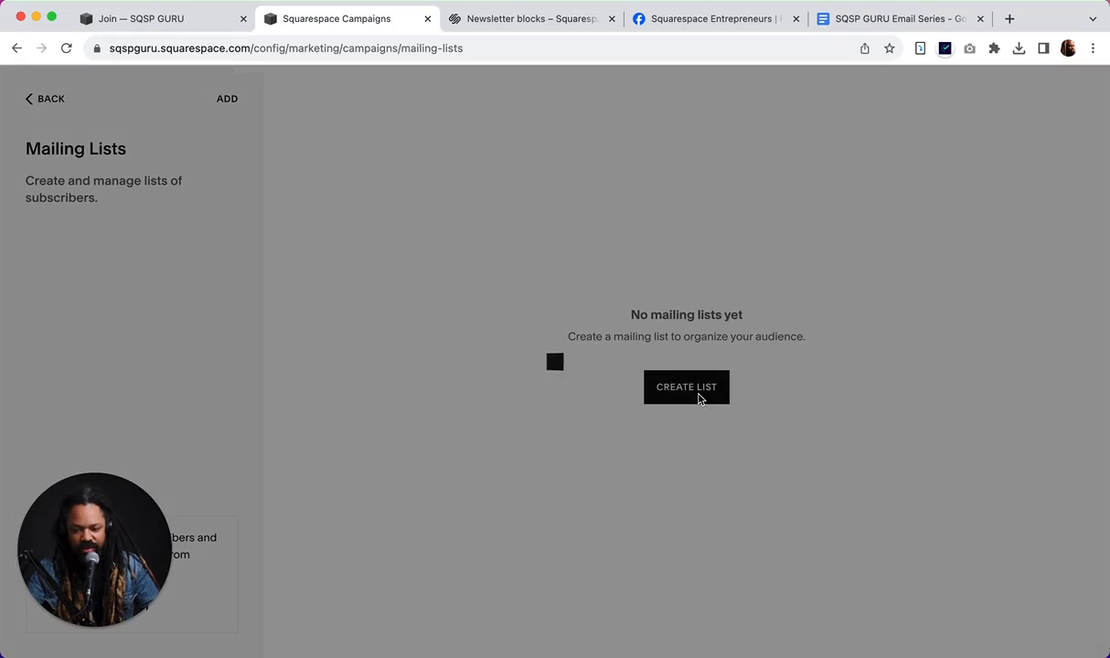
click(685, 387)
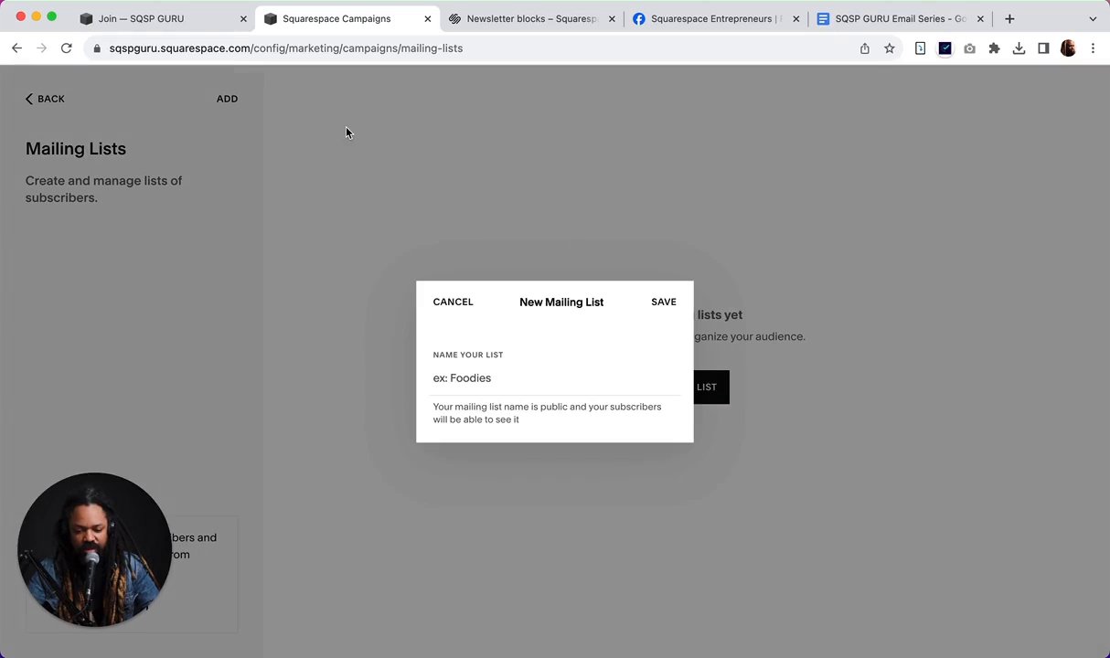
click(137, 18)
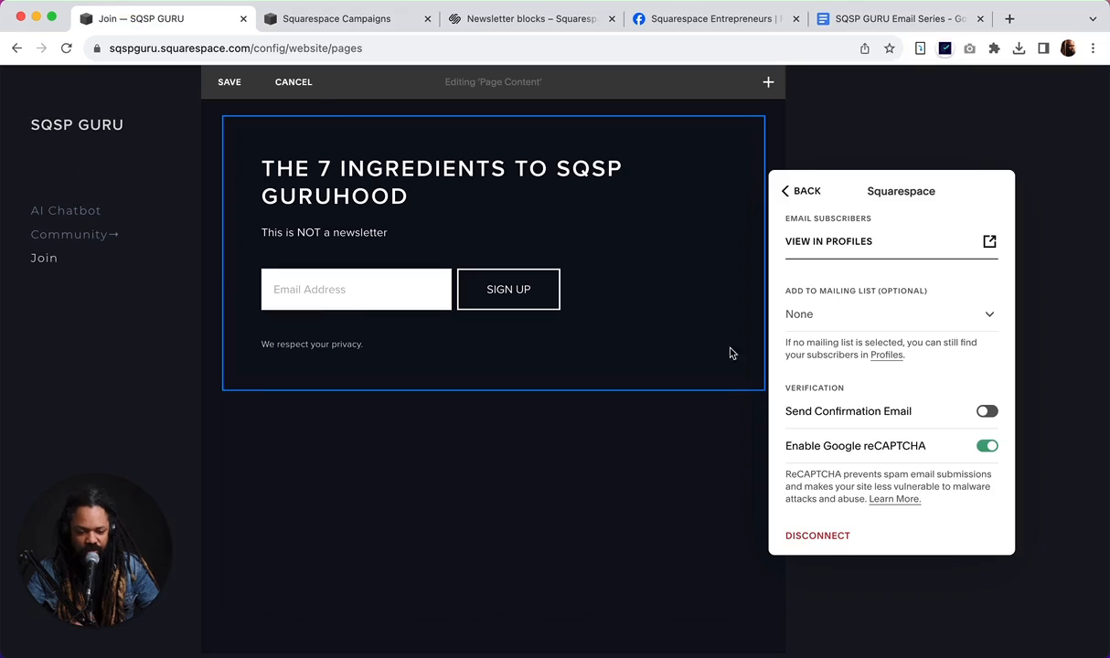
mouse_move(851, 311)
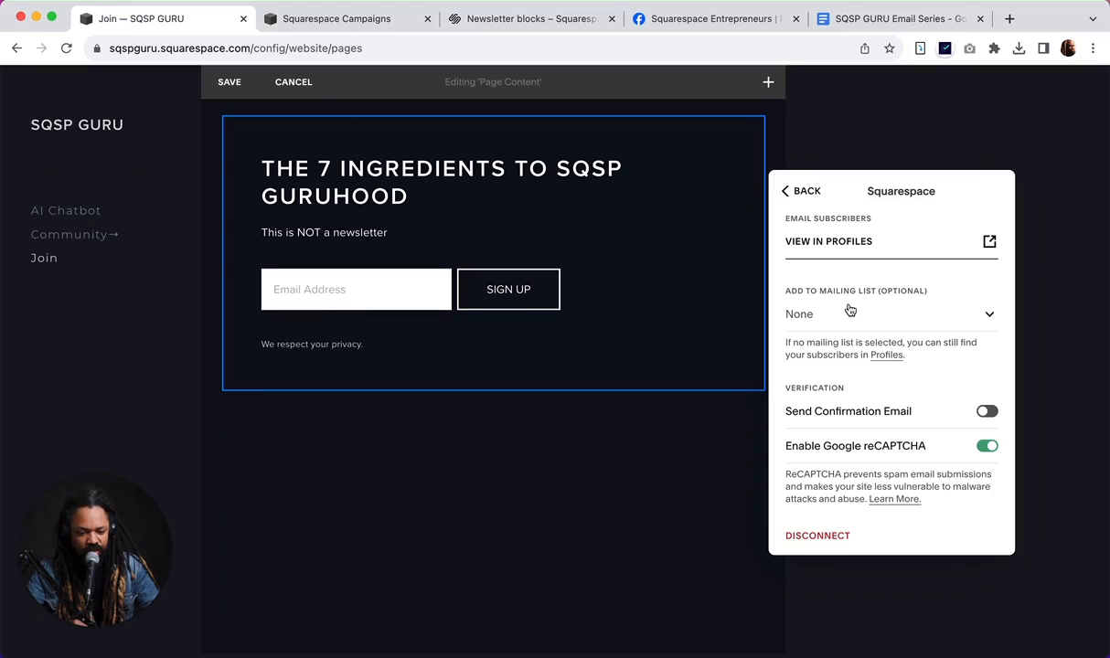
click(889, 314)
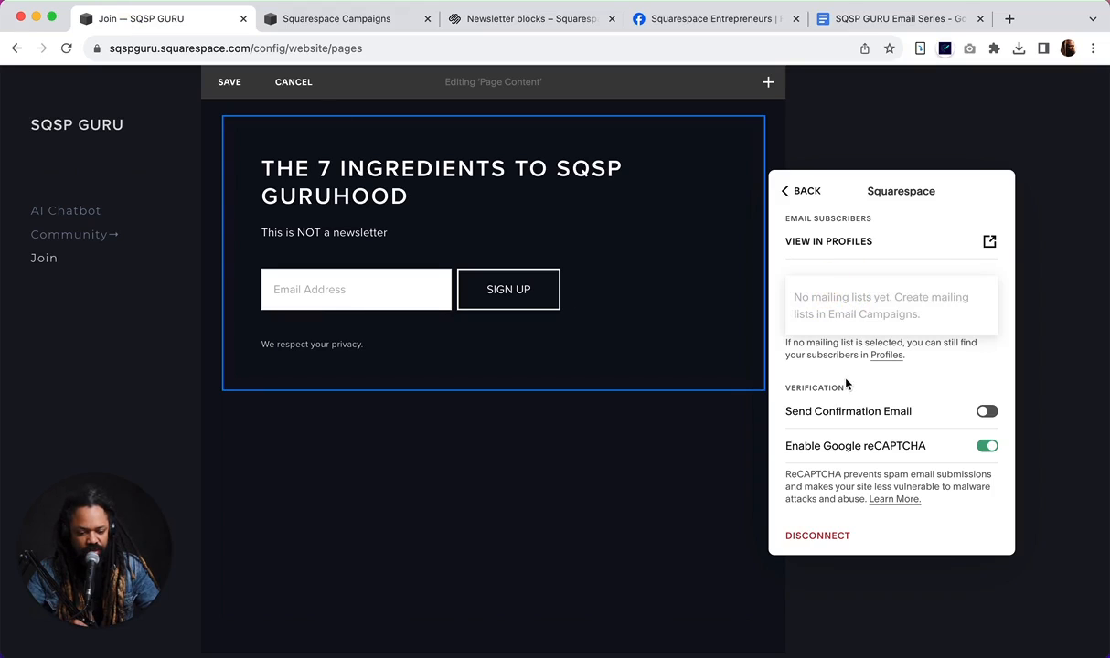
click(336, 19)
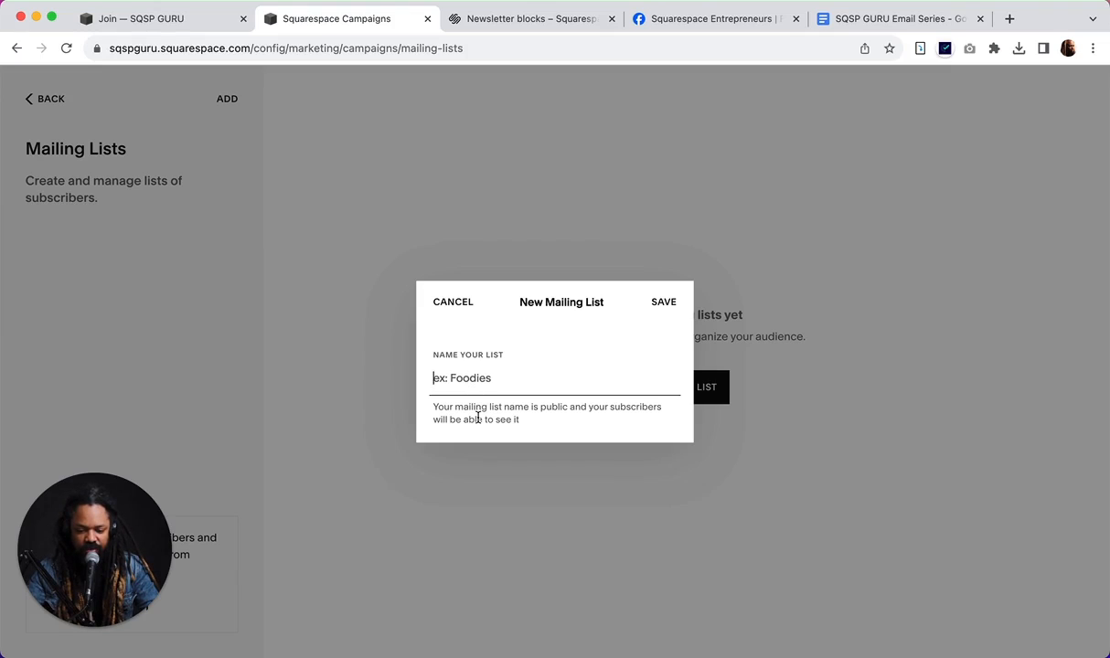
mouse_move(612, 414)
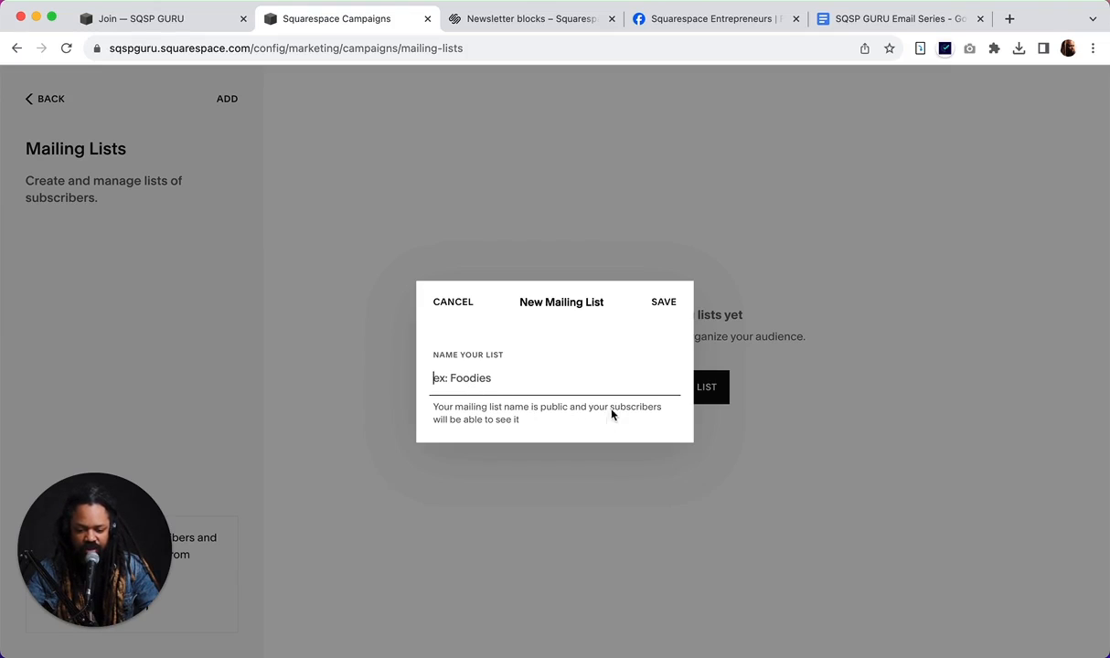
- Name the new mailing list SQSP GURUHOOD and save it
text(S)
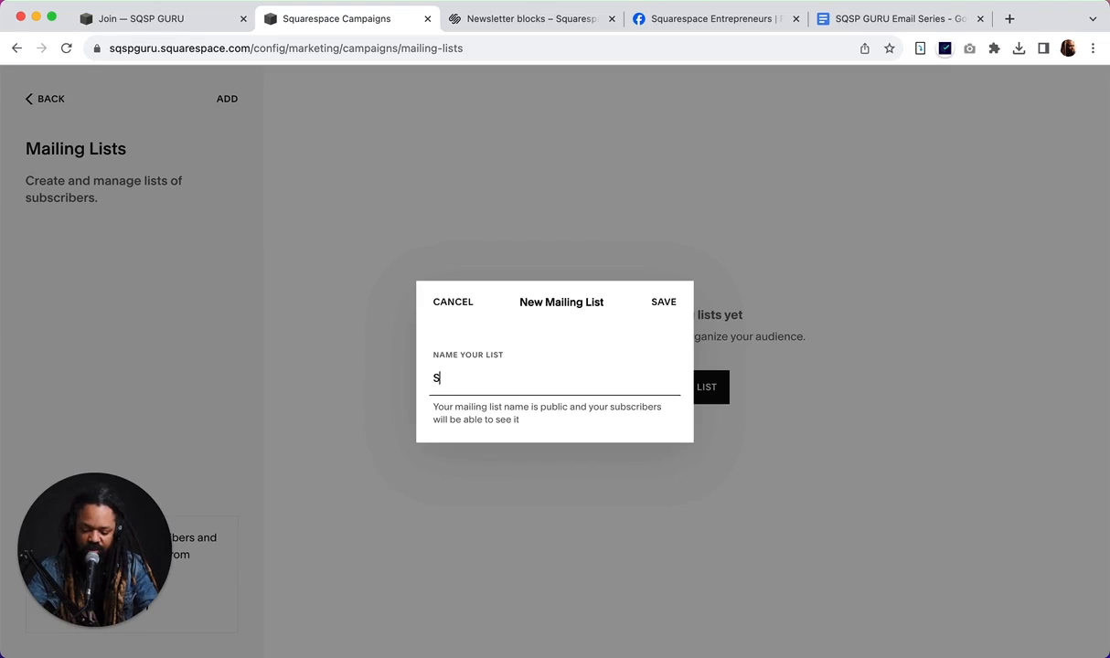
text(QSP)
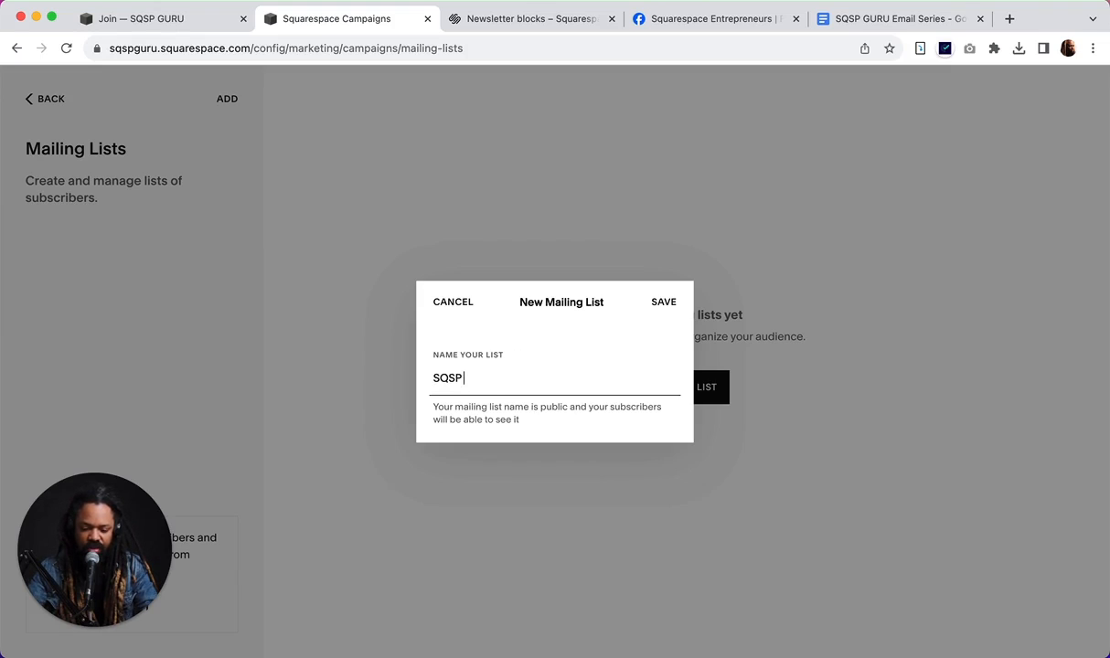
text(GURUH)
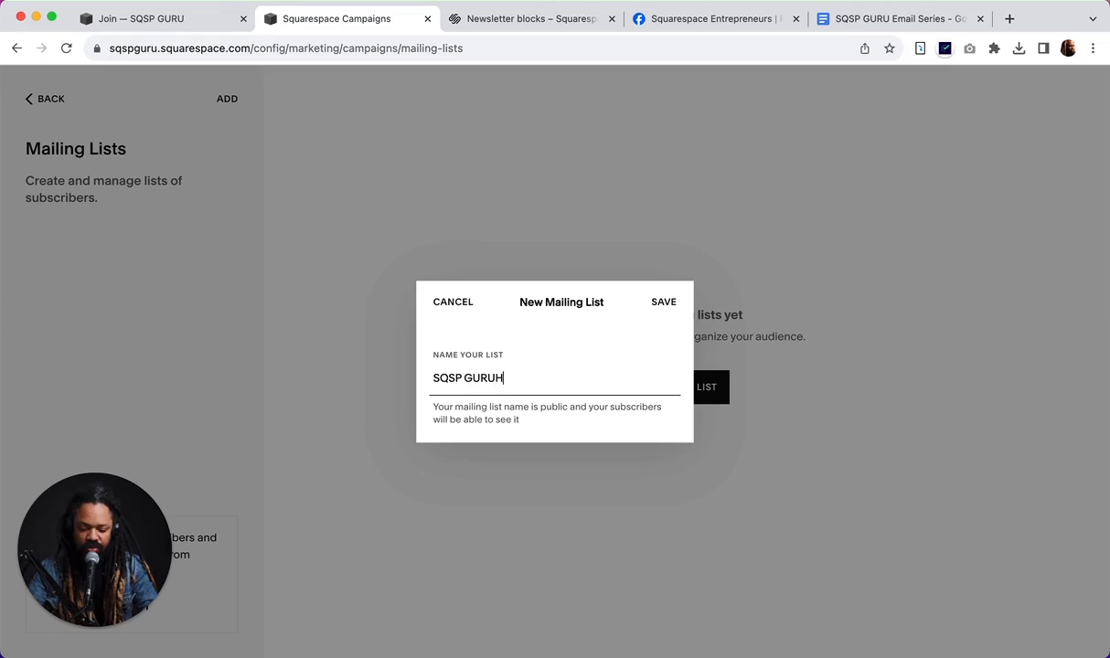
text(OOD)
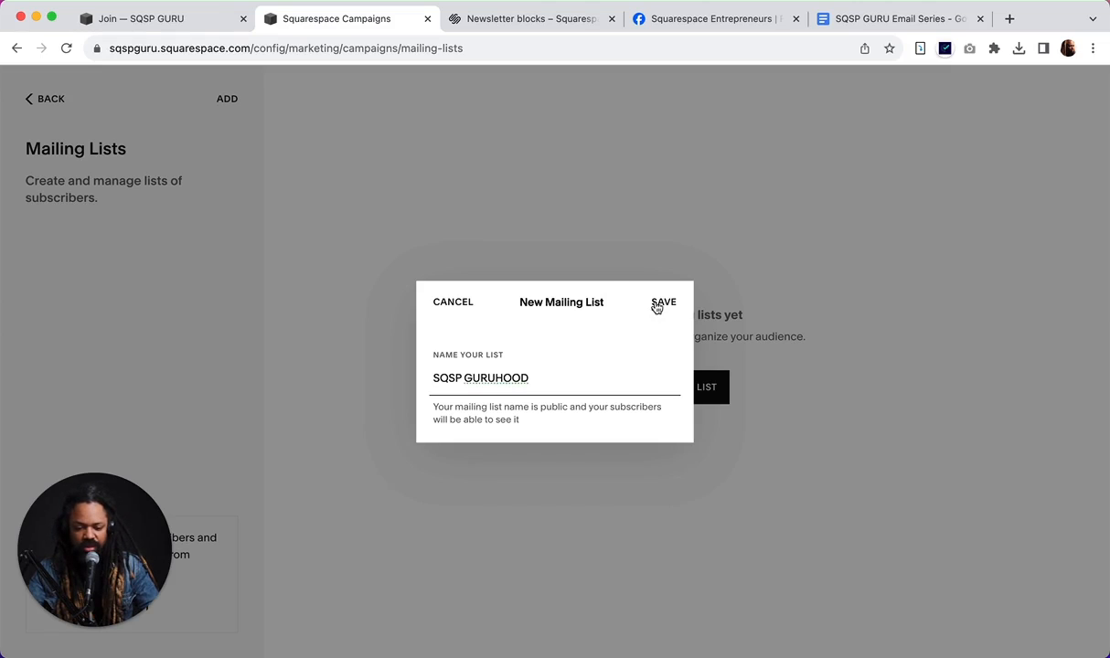
click(662, 302)
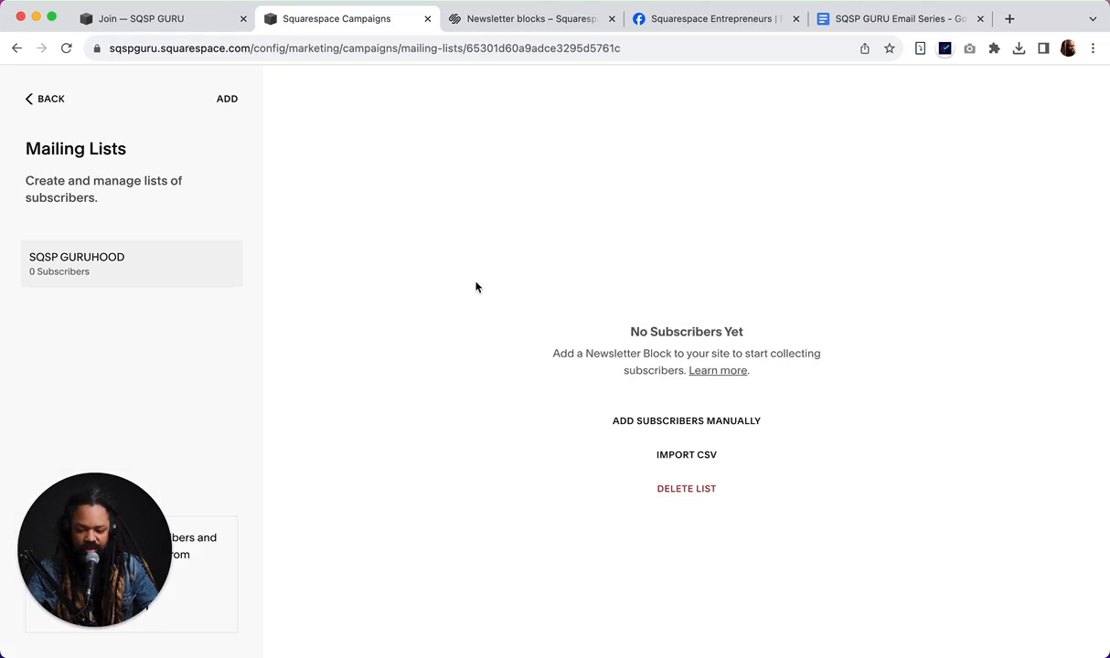
mouse_move(347, 275)
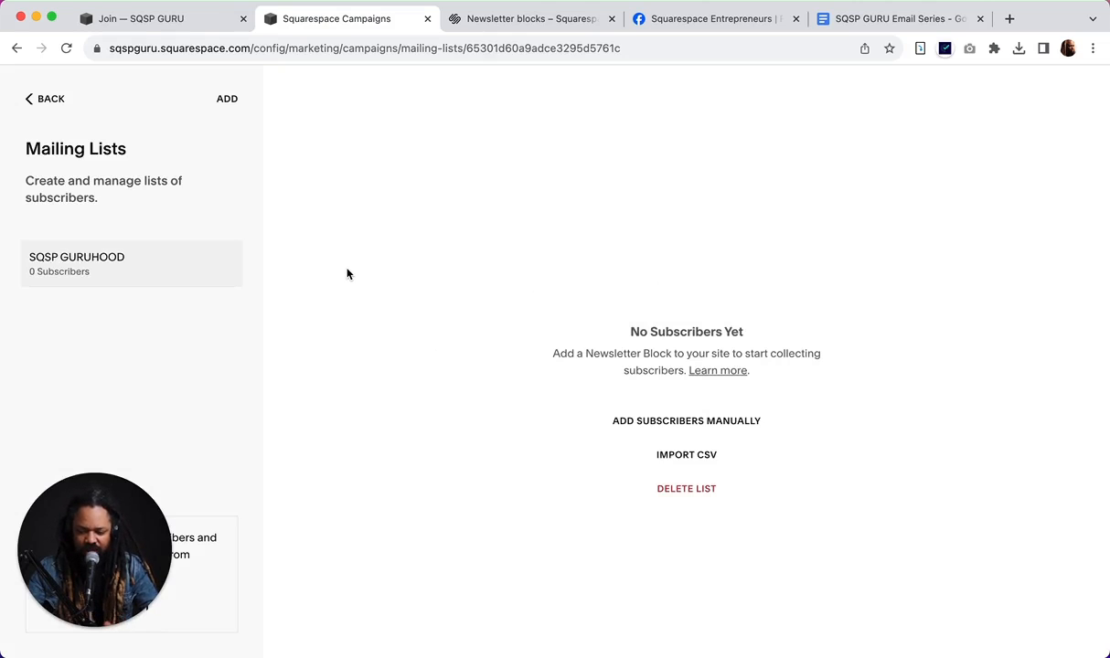
mouse_move(497, 388)
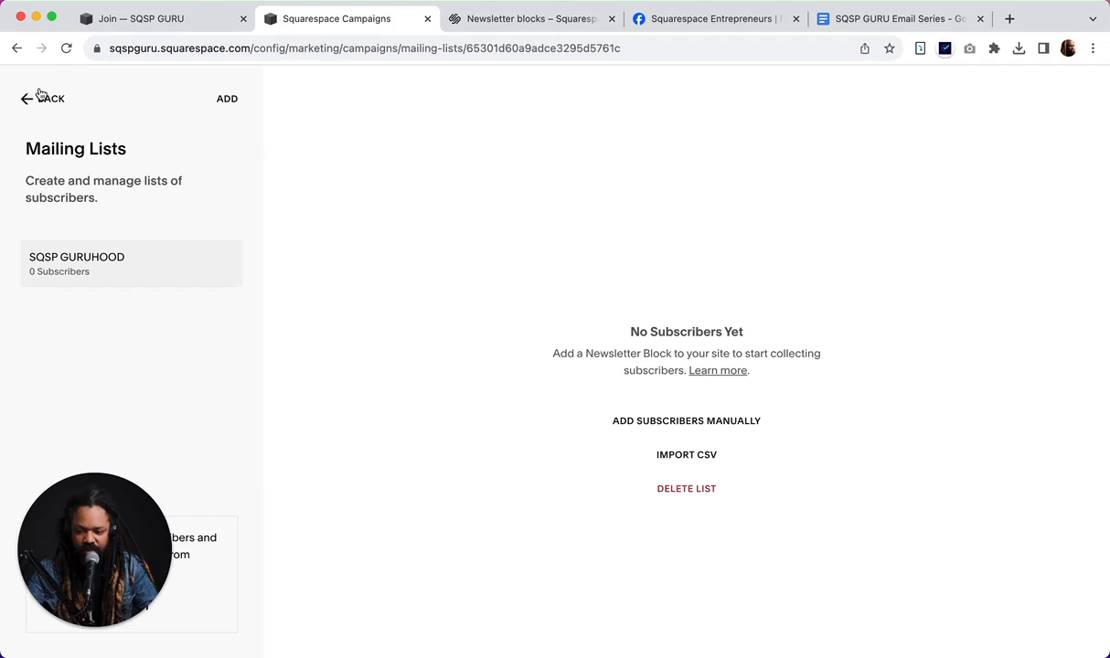
- Save the Join page edits and return to the Email Campaigns overview
click(43, 98)
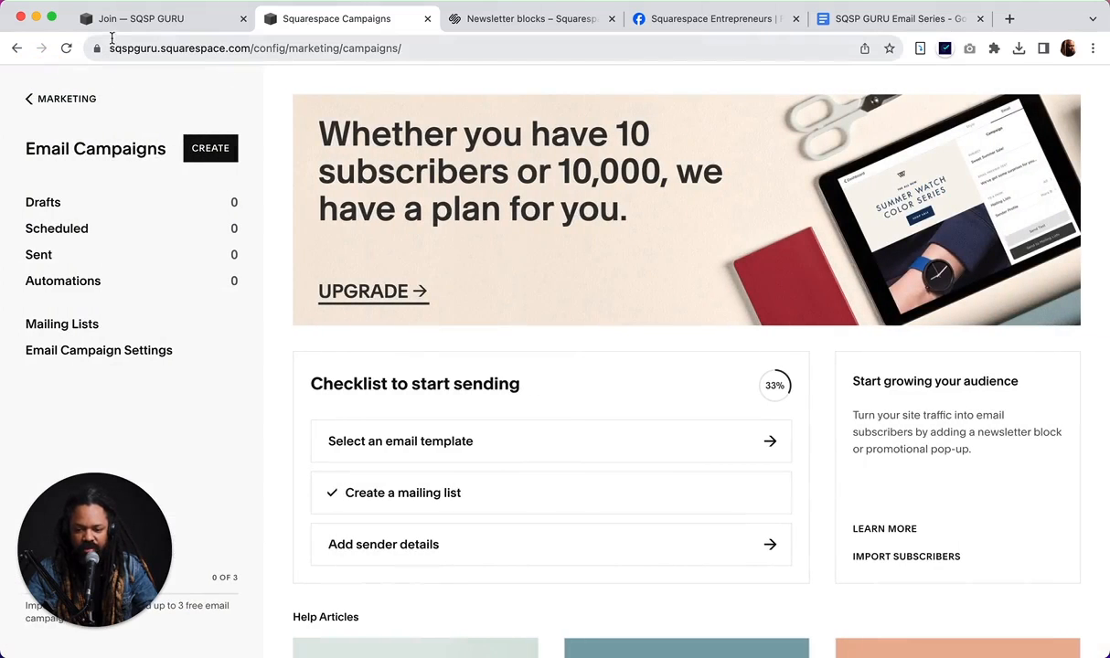
click(139, 19)
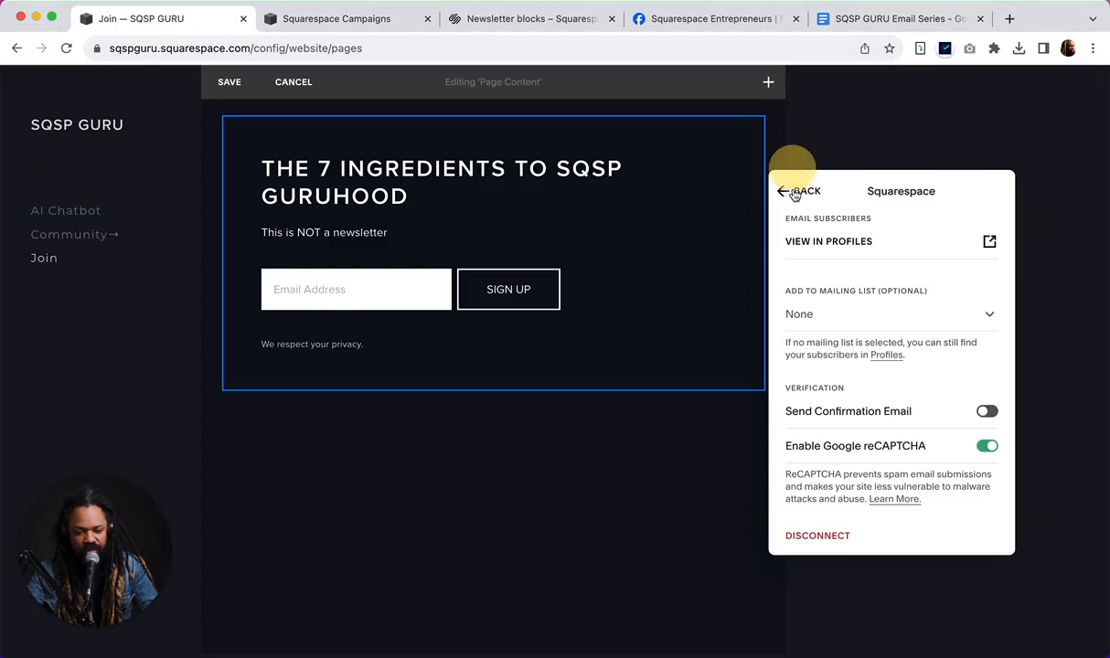
mouse_move(838, 328)
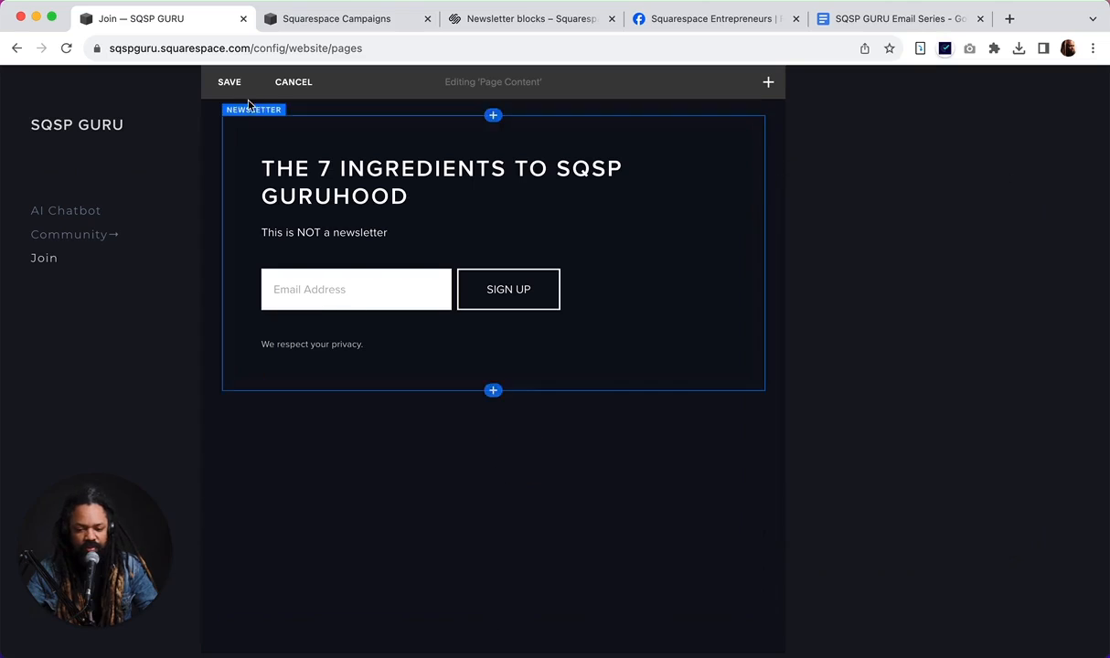
click(292, 81)
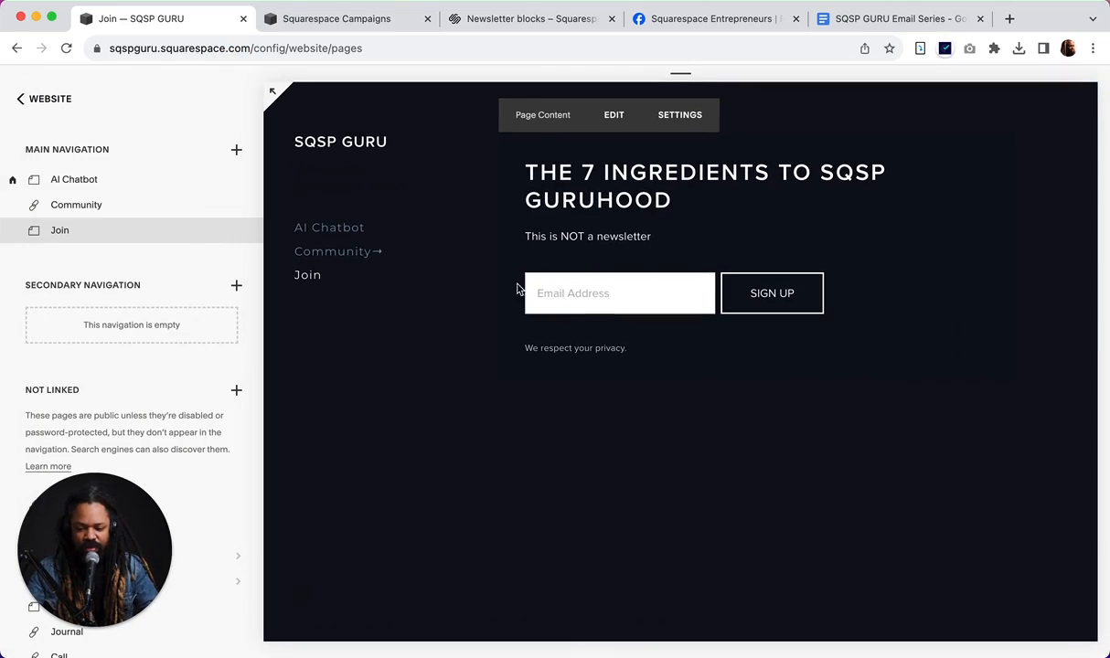
mouse_move(578, 226)
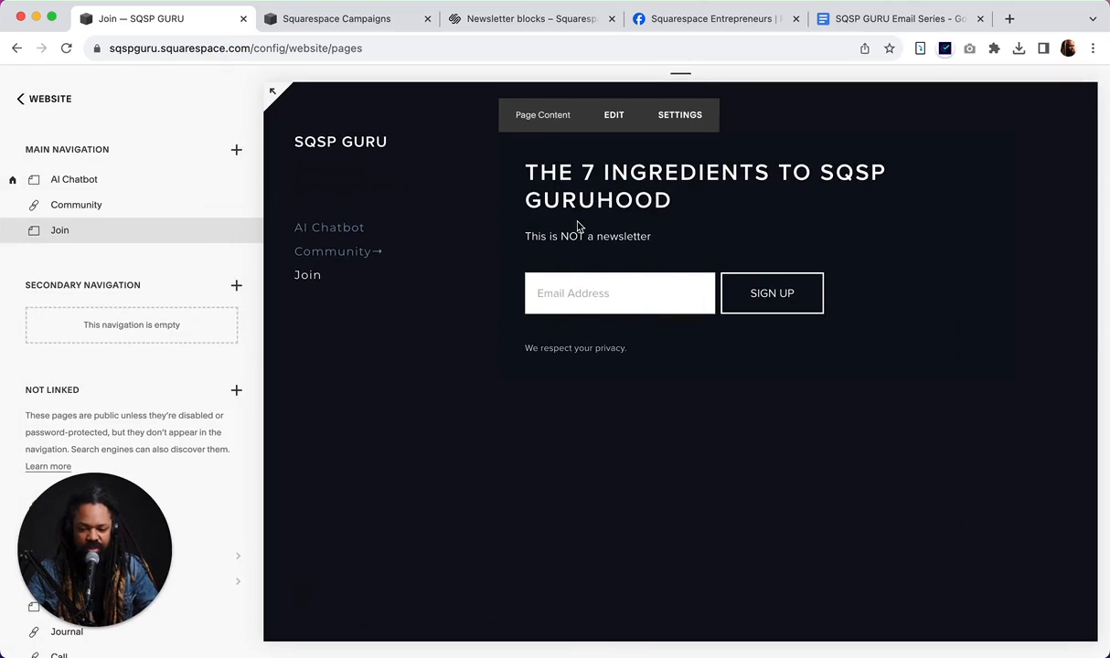
click(336, 18)
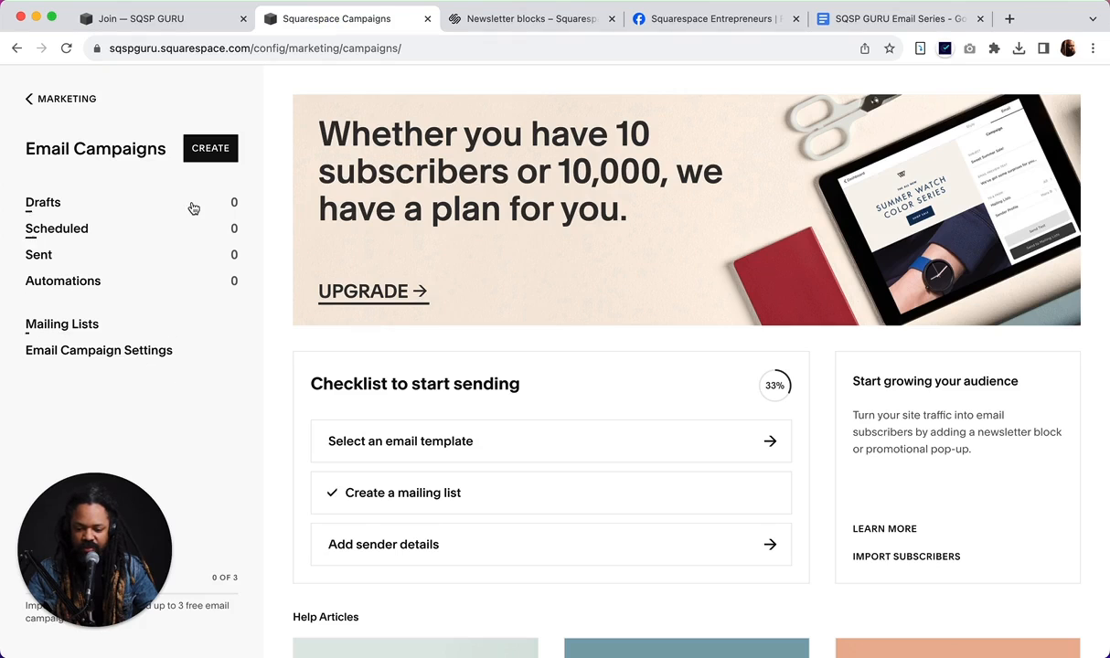
- Create a Welcome email automation and preview the Hester note template
scroll(down, 3)
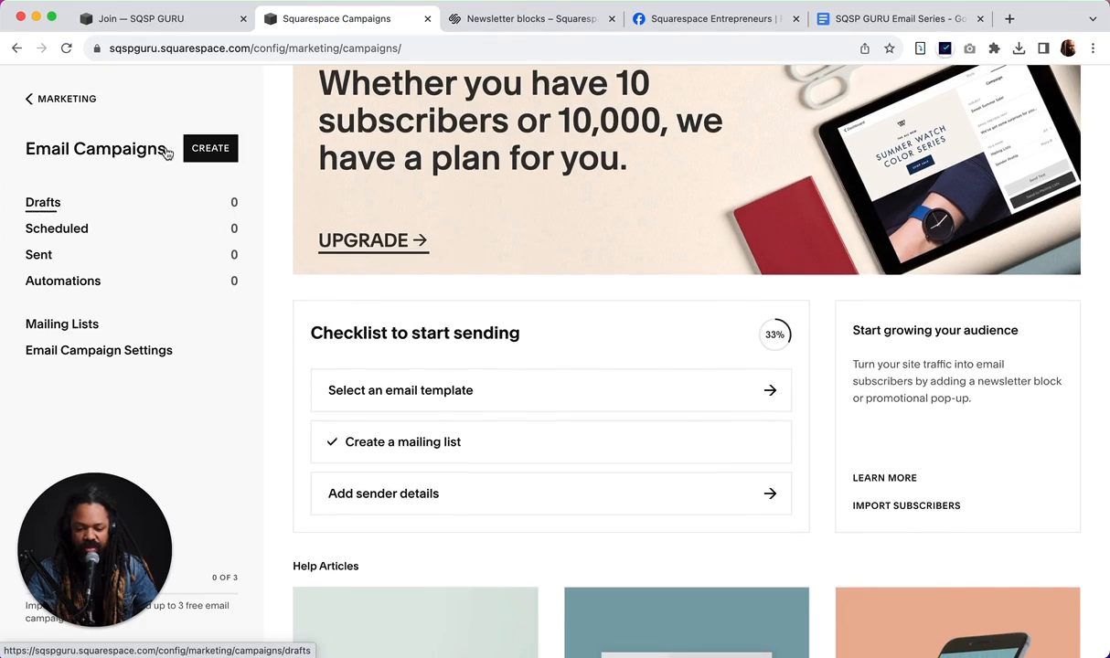
click(211, 148)
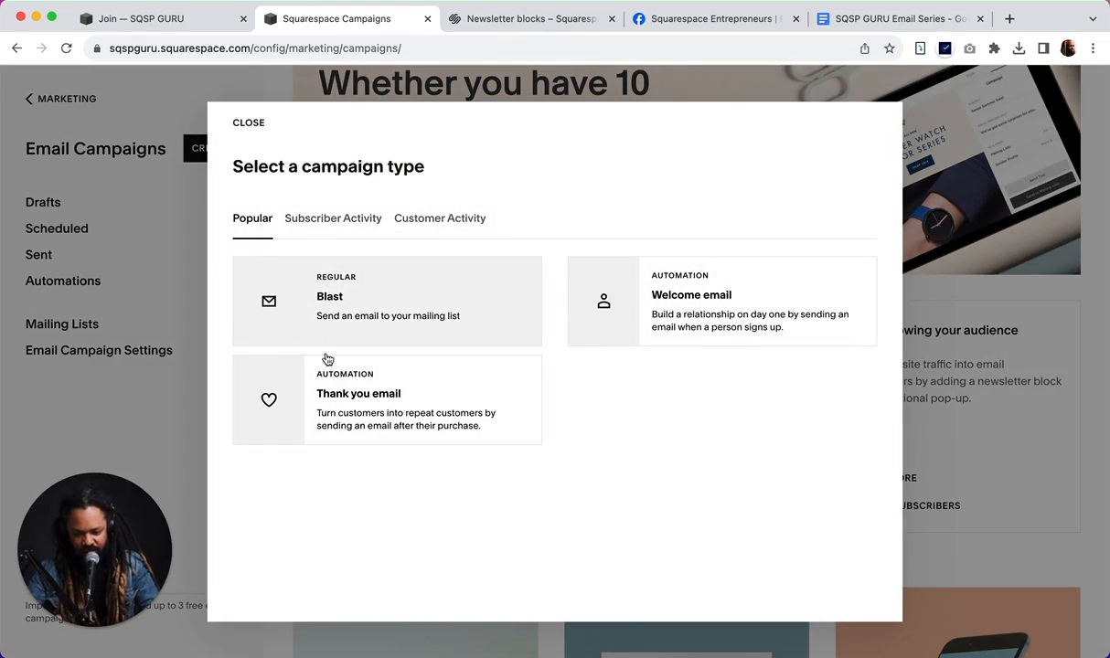
mouse_move(578, 263)
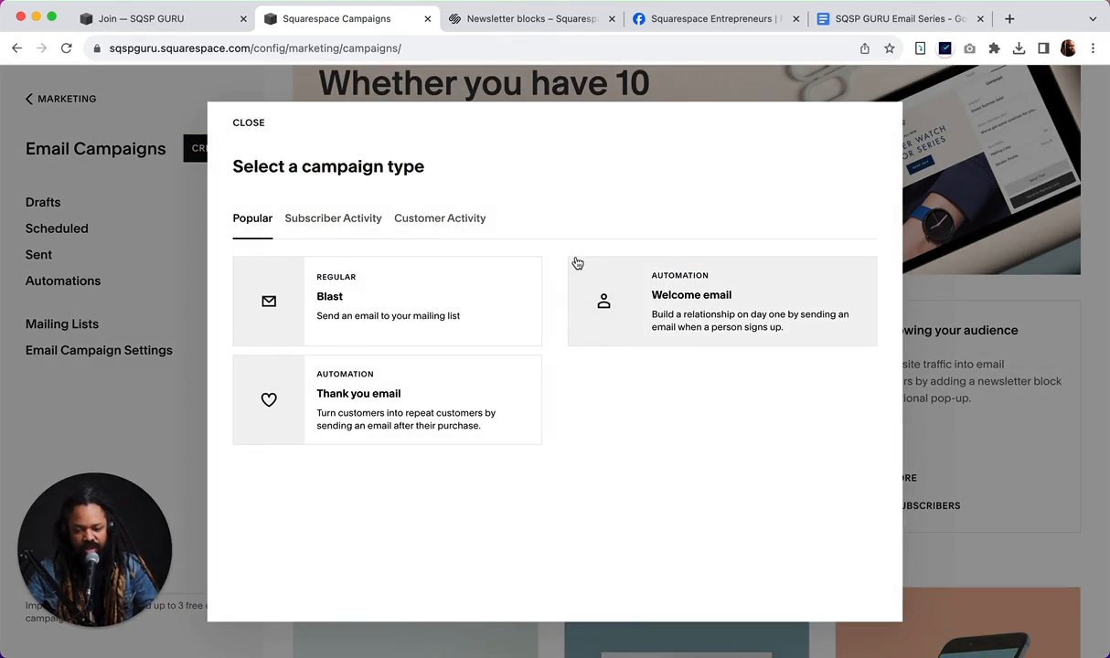
mouse_move(674, 306)
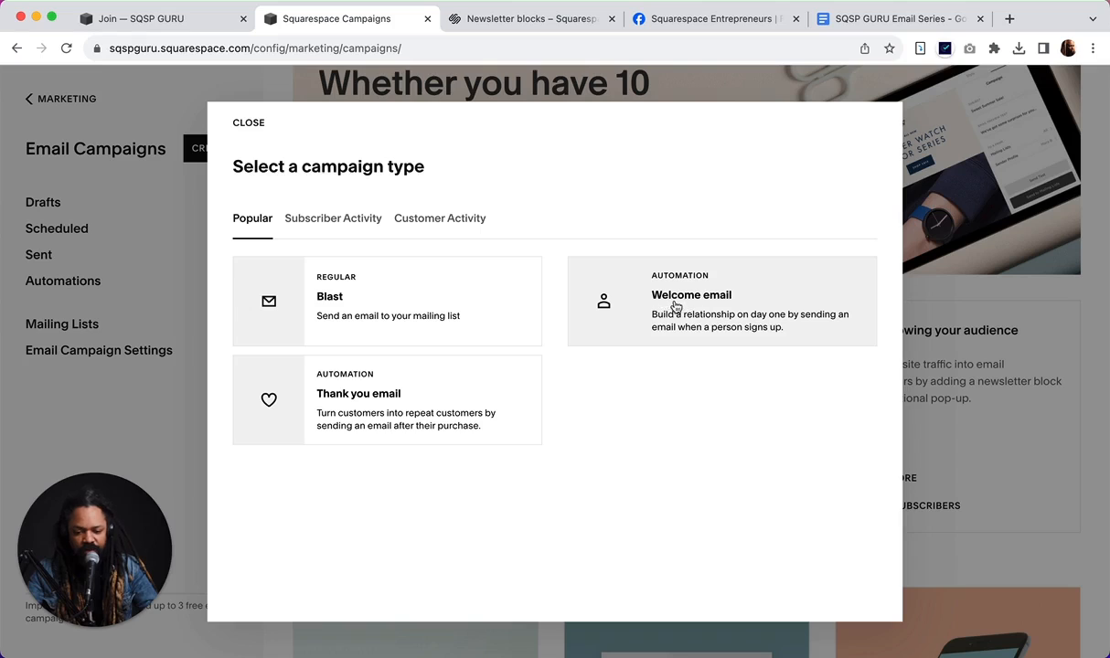
click(721, 299)
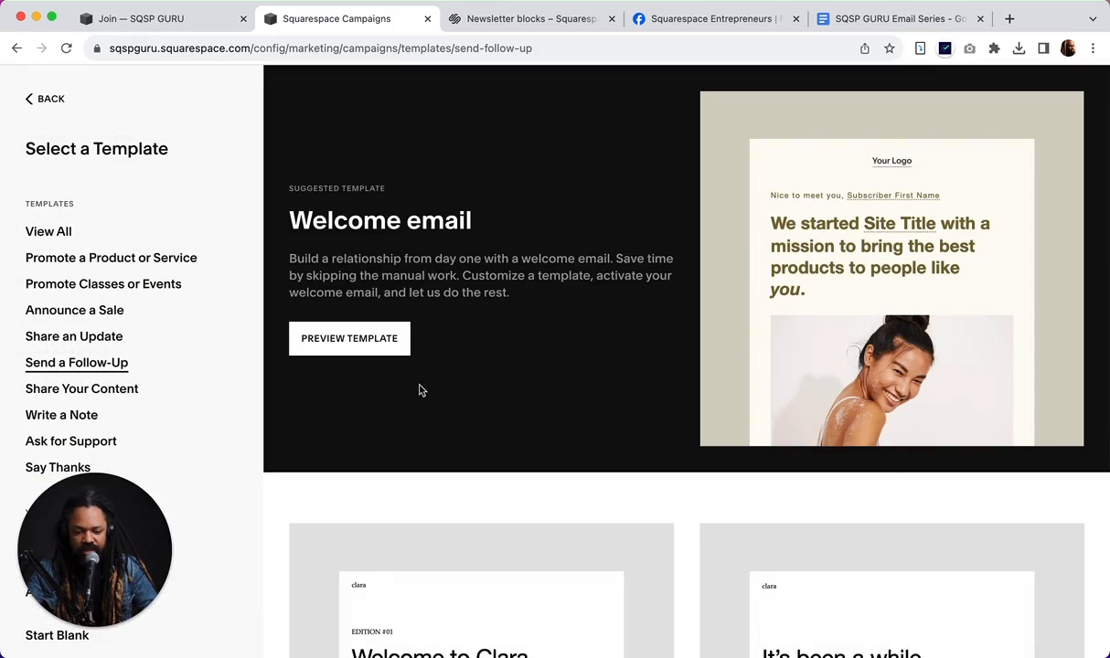
scroll(down, 3)
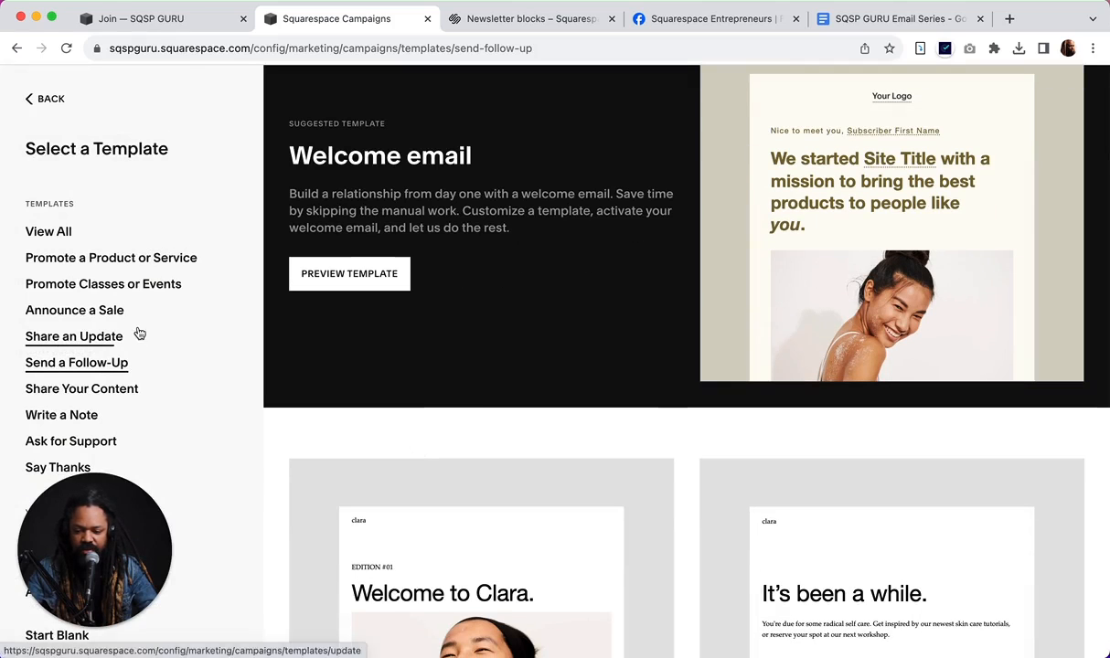
scroll(down, 3)
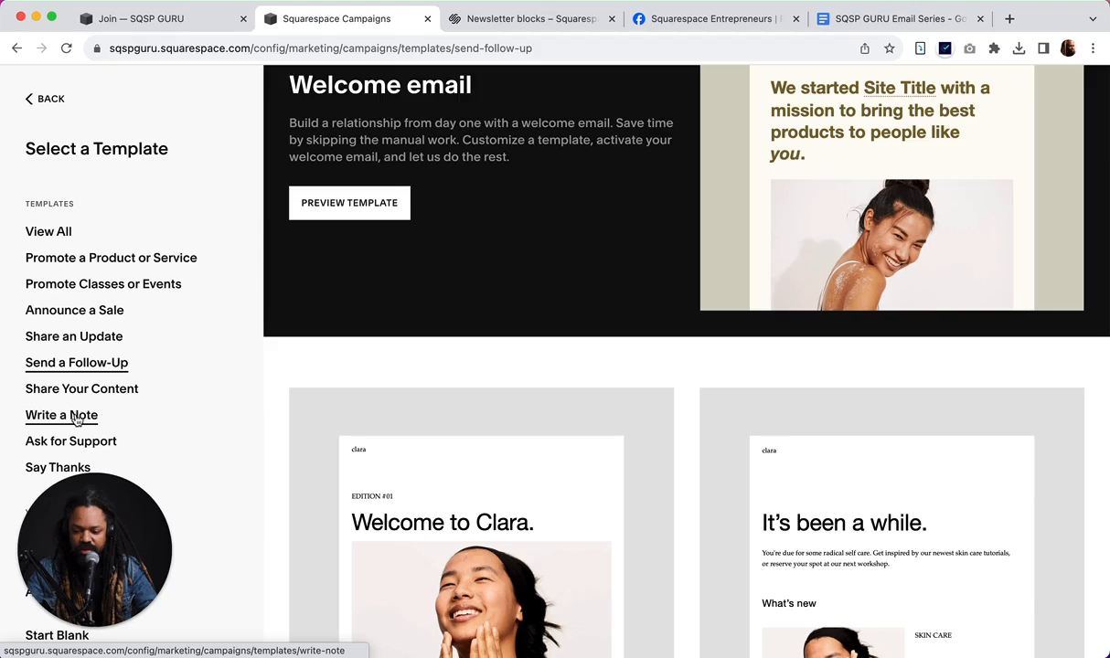
click(62, 416)
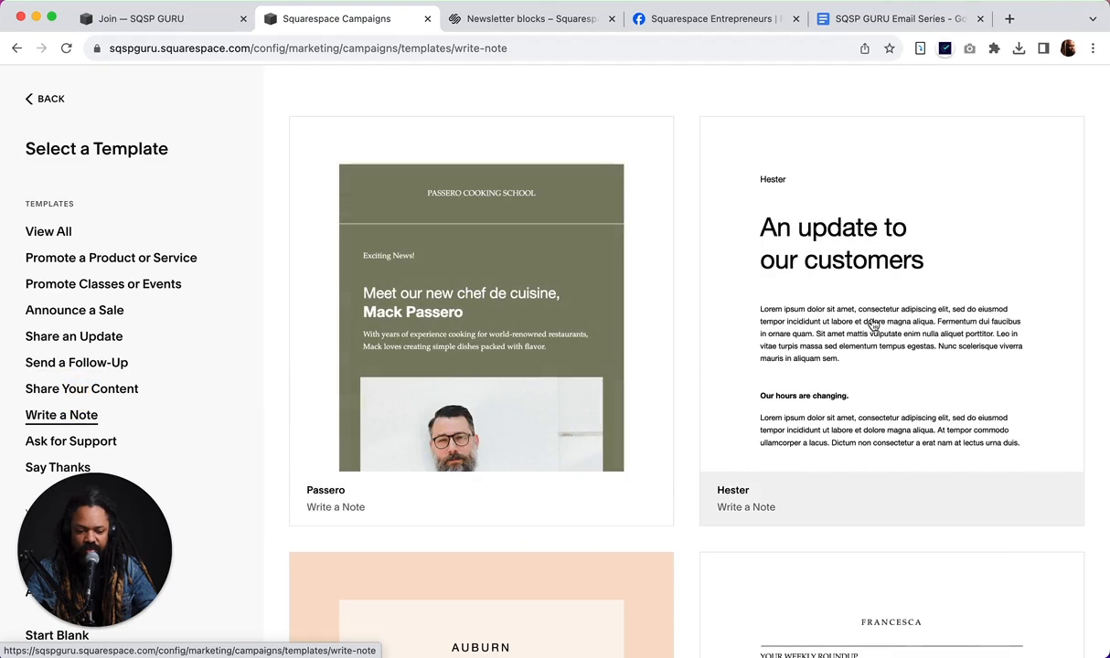
click(891, 320)
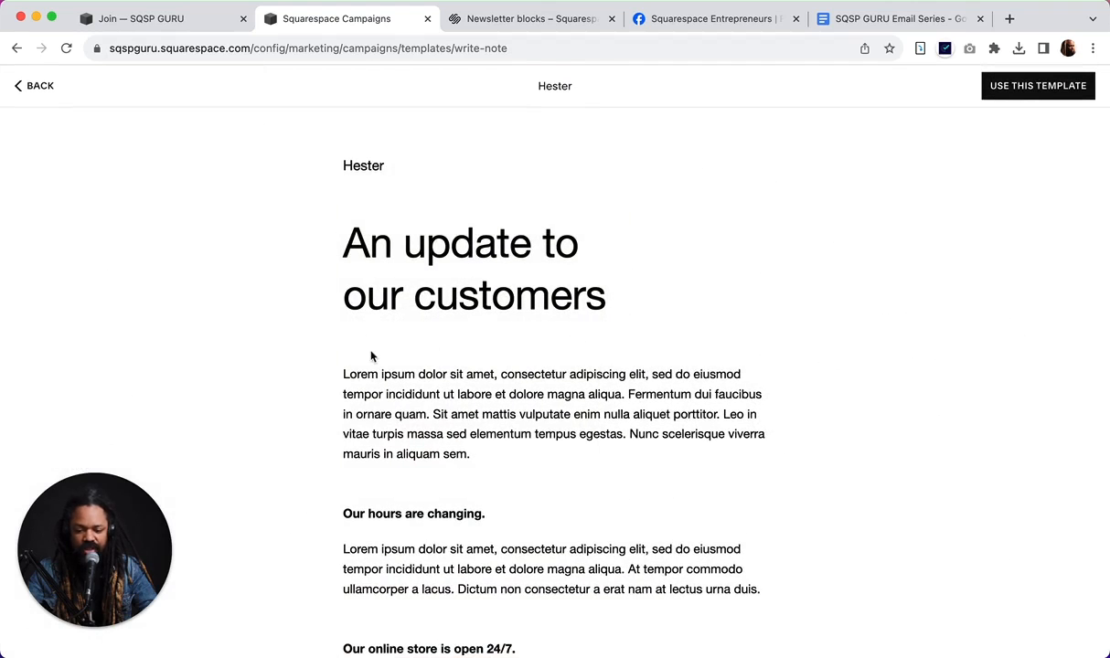
mouse_move(388, 263)
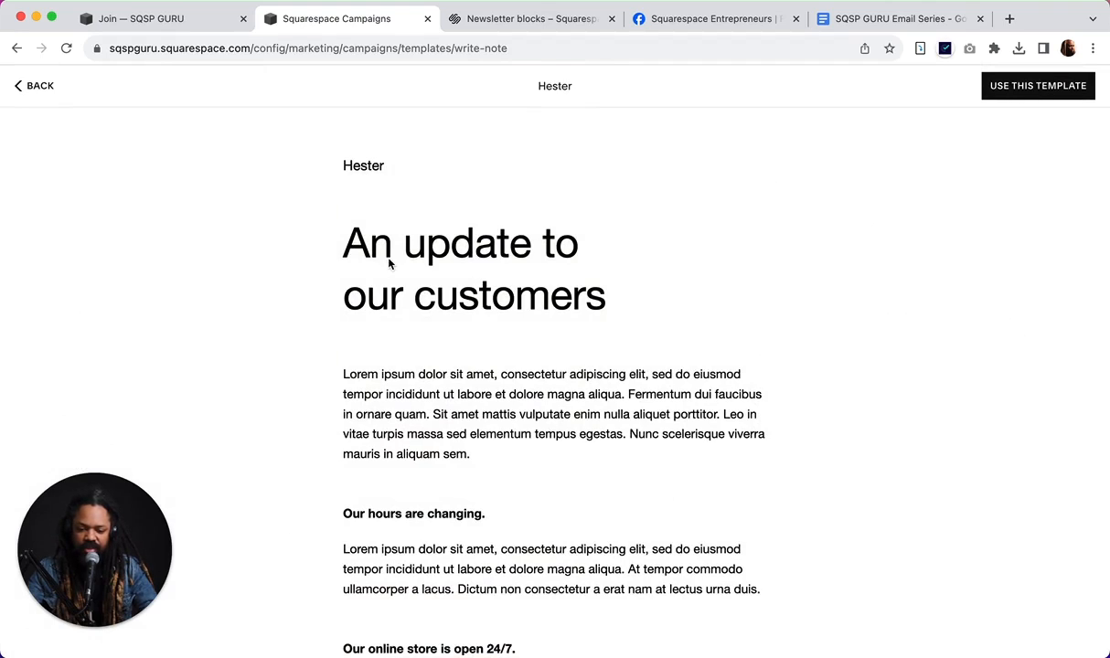
- Use the Hester template, retitle its header SQSP GURU, and switch to the Email Series Google Doc
click(1038, 86)
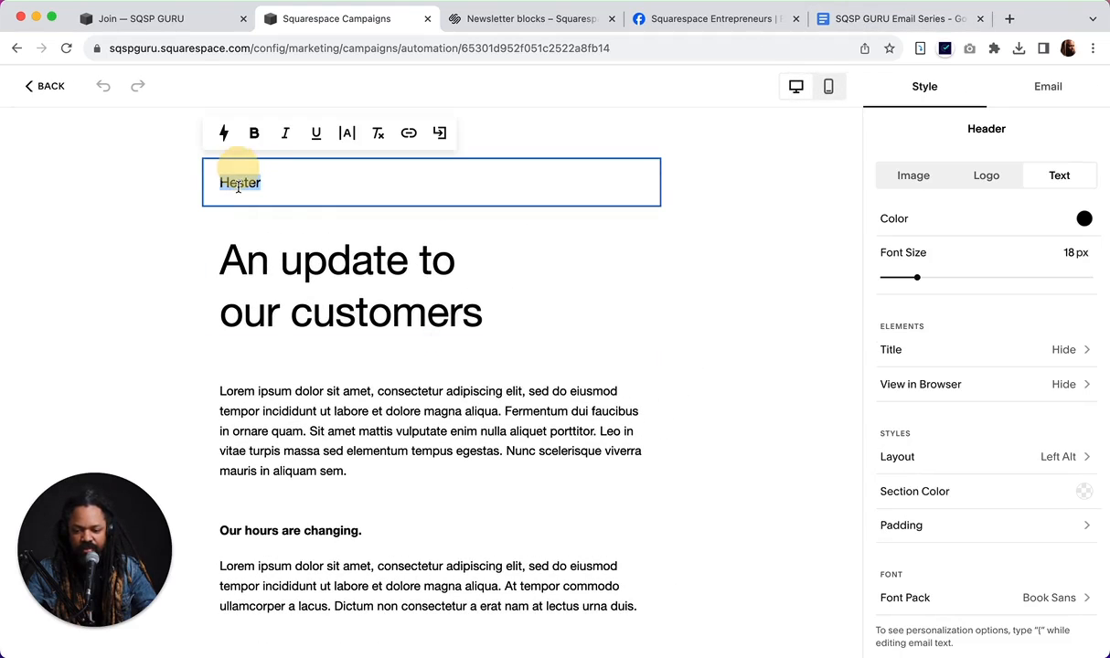
text(SQSP G)
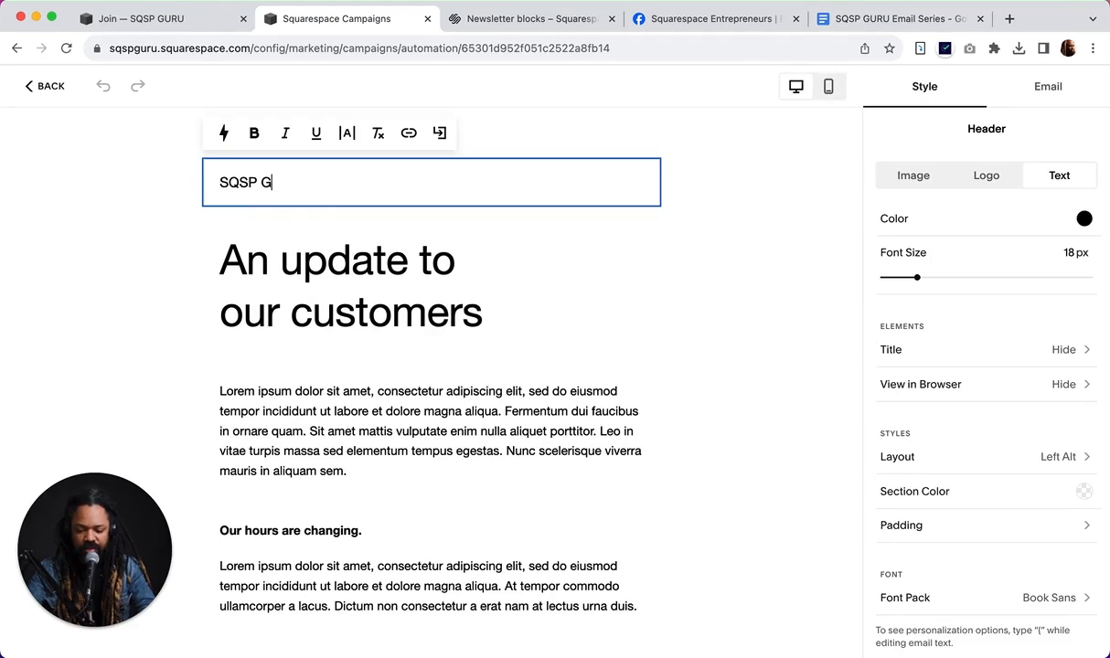
text(UrU)
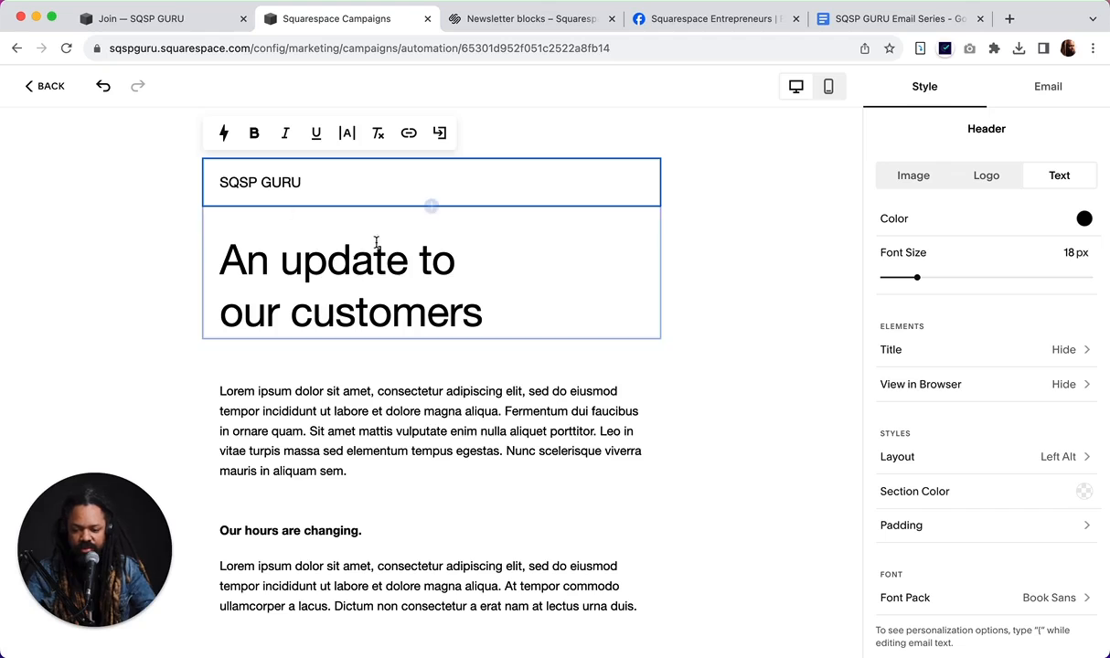
click(896, 19)
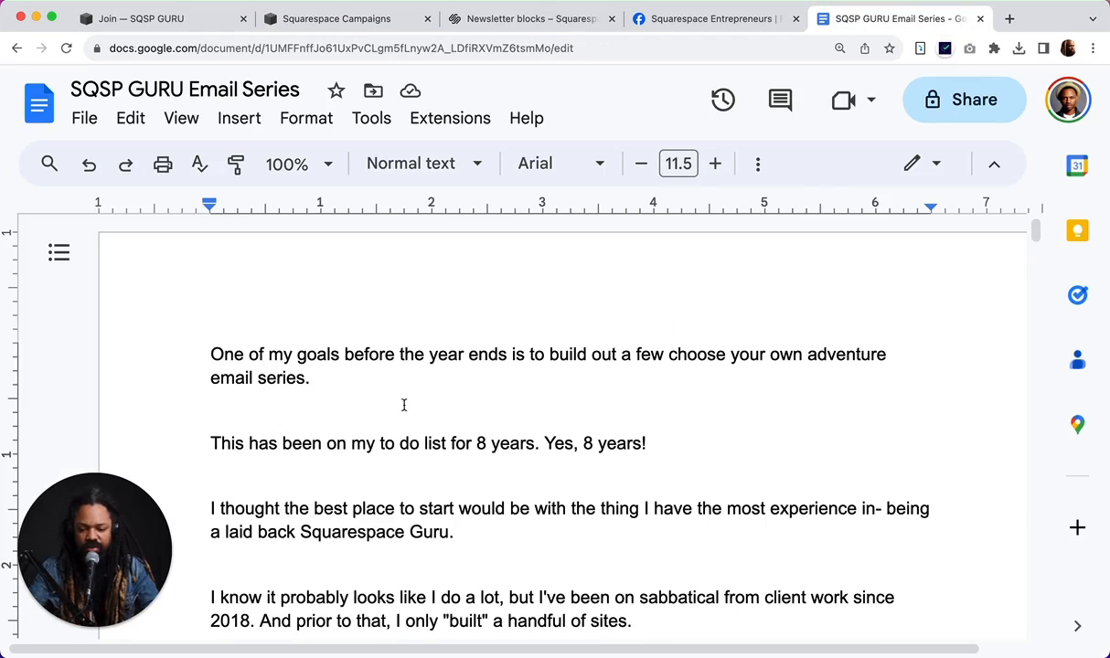
- Read through the Google Docs email series draft to its end and return to the campaign editor
scroll(down, 3)
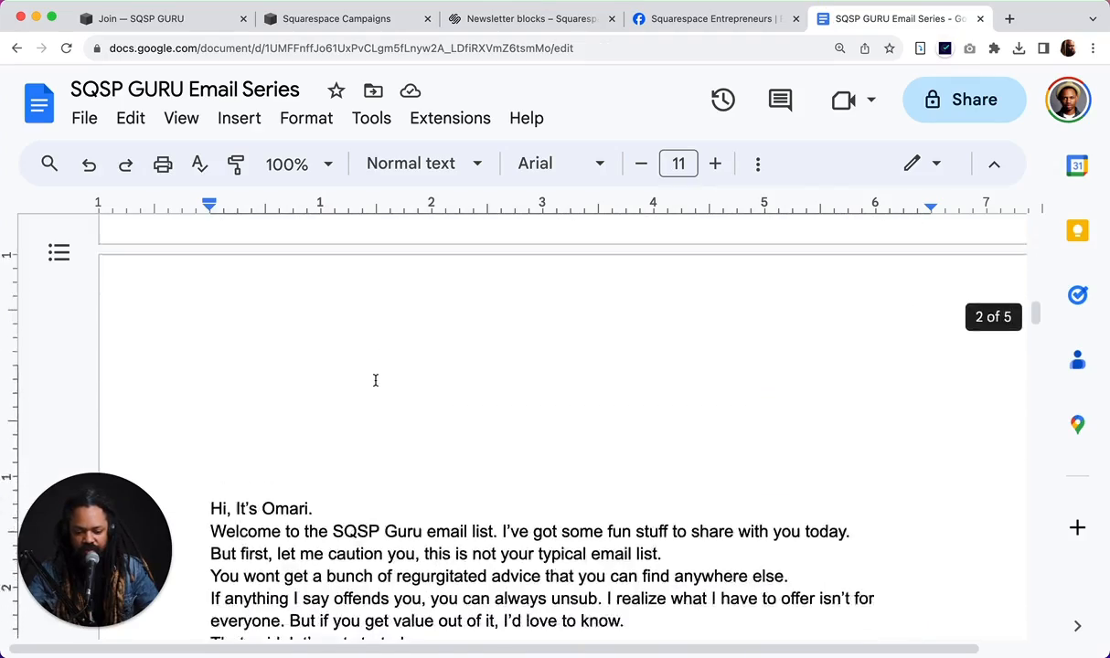
scroll(down, 3)
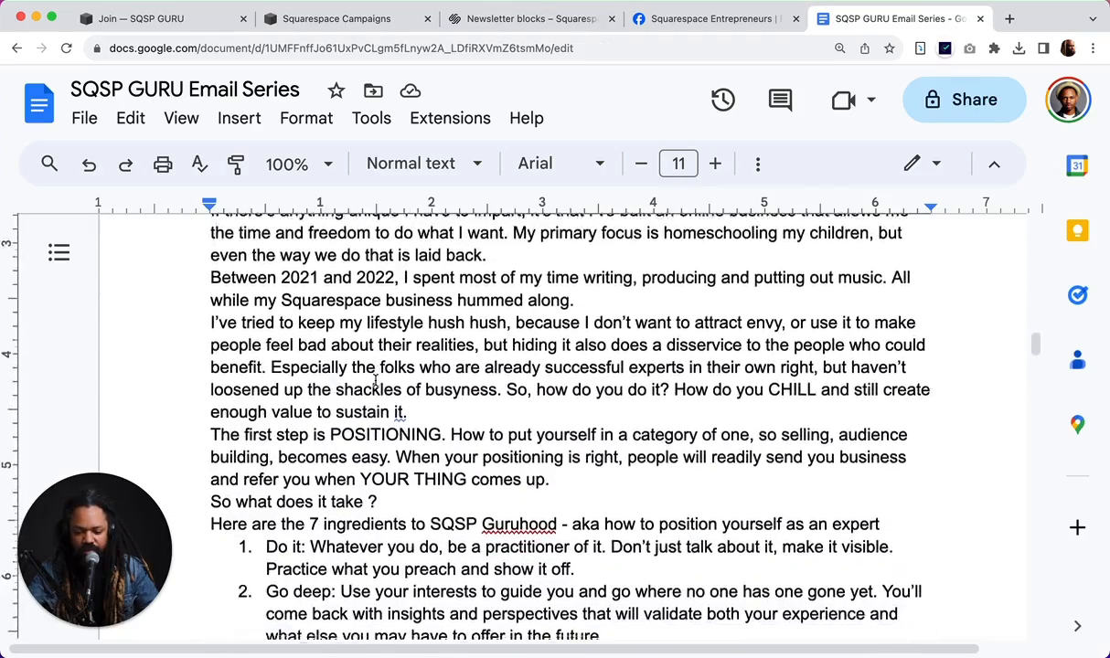
scroll(down, 3)
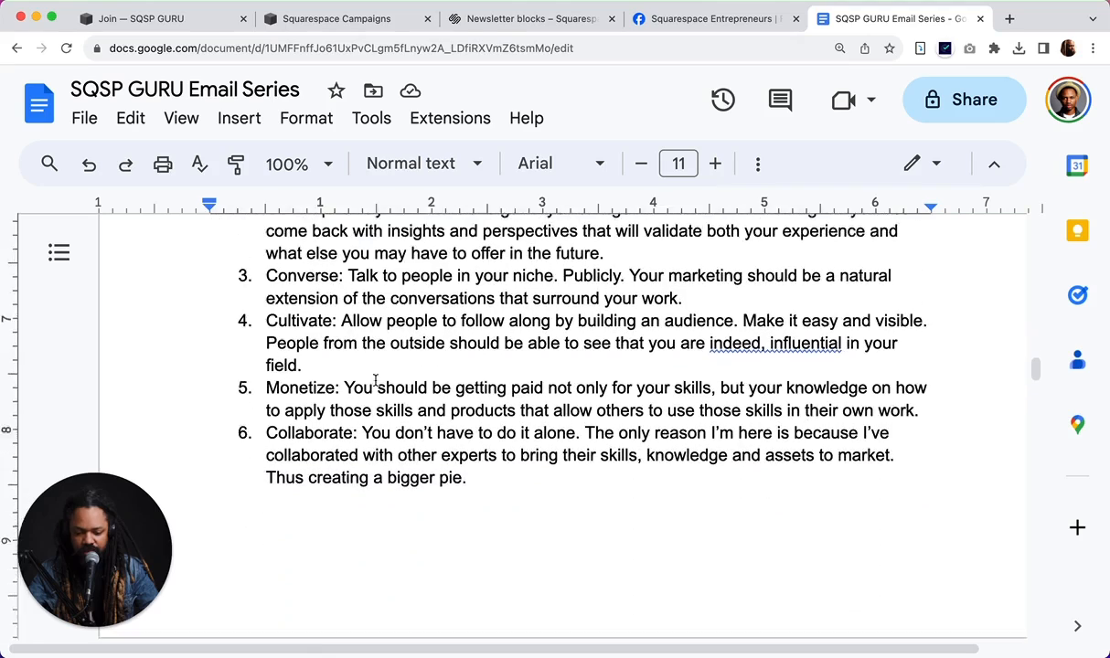
scroll(down, 3)
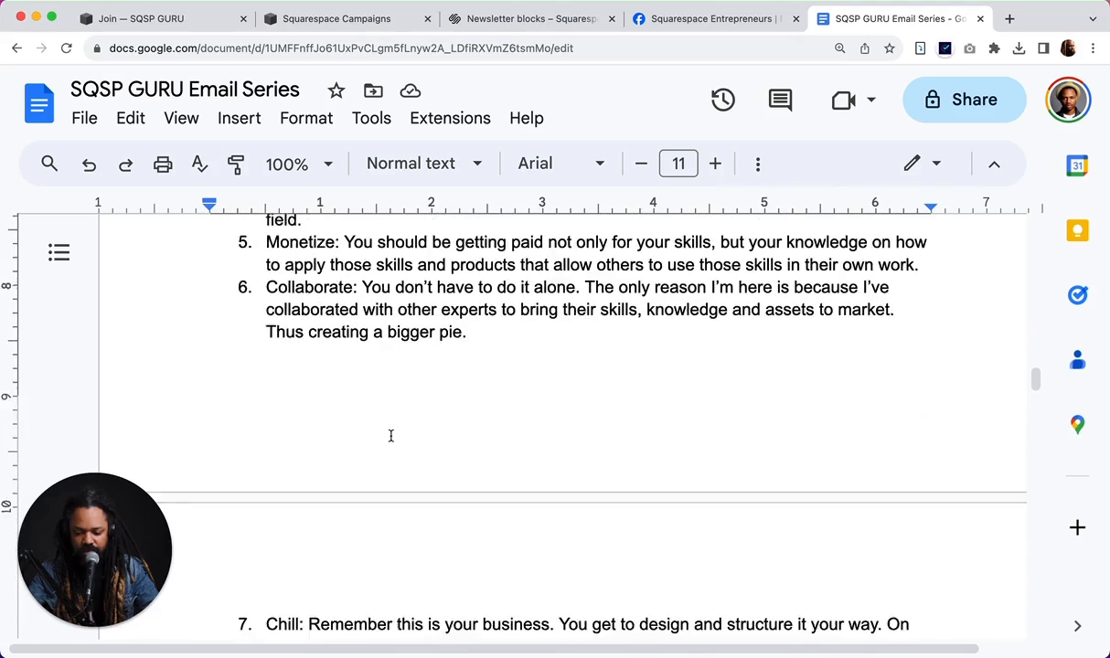
scroll(down, 3)
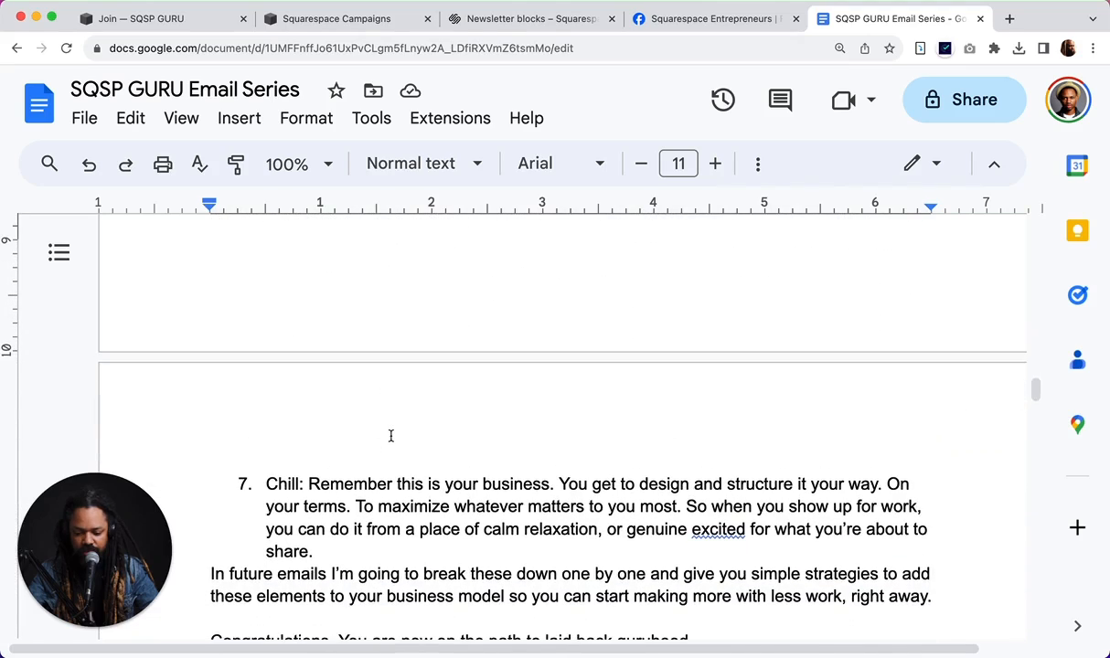
scroll(down, 3)
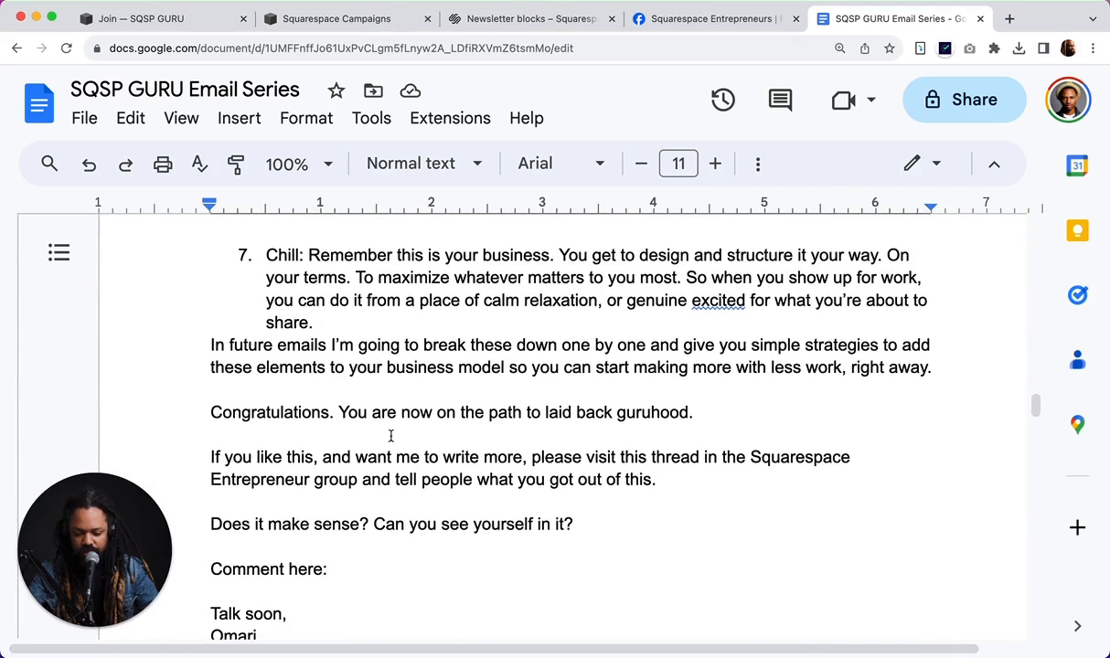
scroll(down, 3)
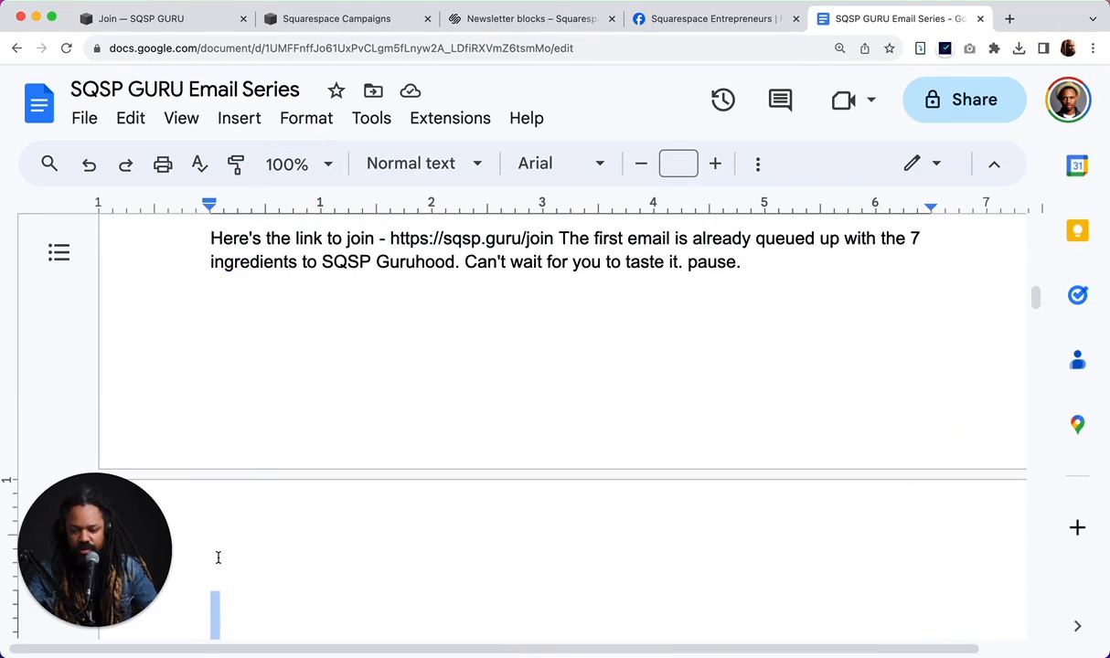
click(337, 18)
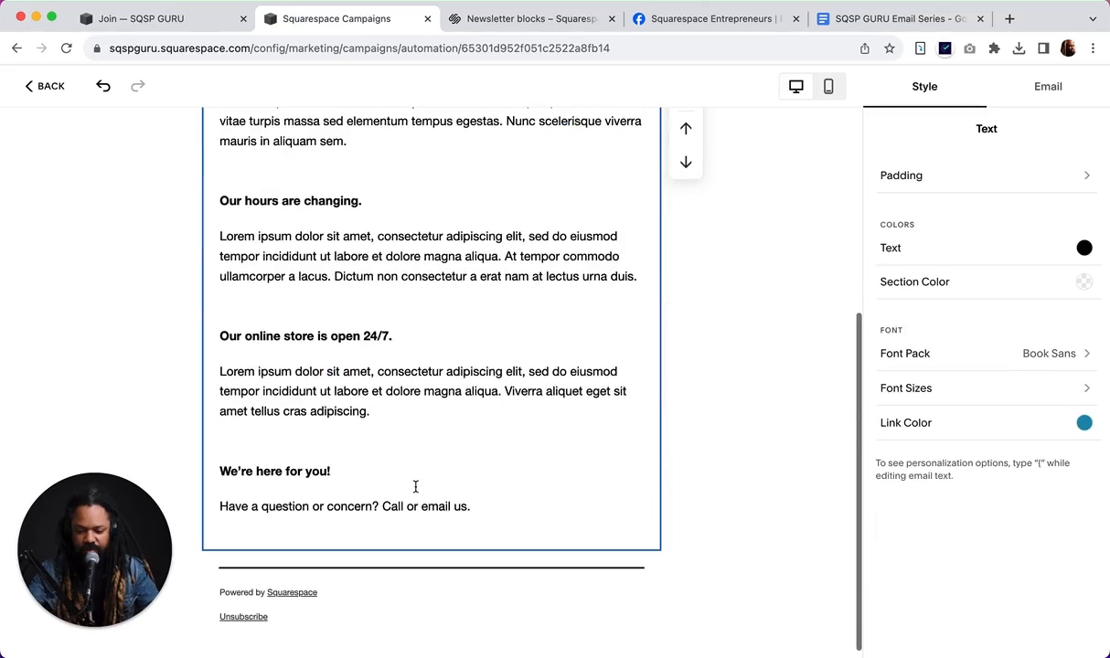
- Replace the email headline with the new '7 Ingredients' SQSP Guruhood title
scroll(down, 3)
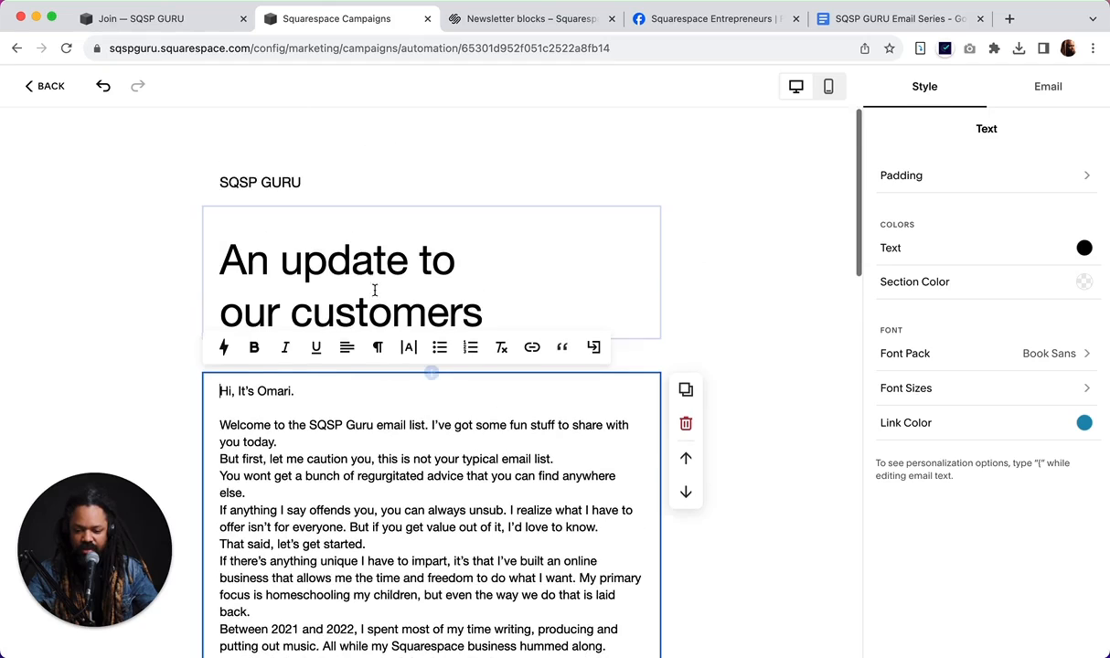
triple_click(336, 259)
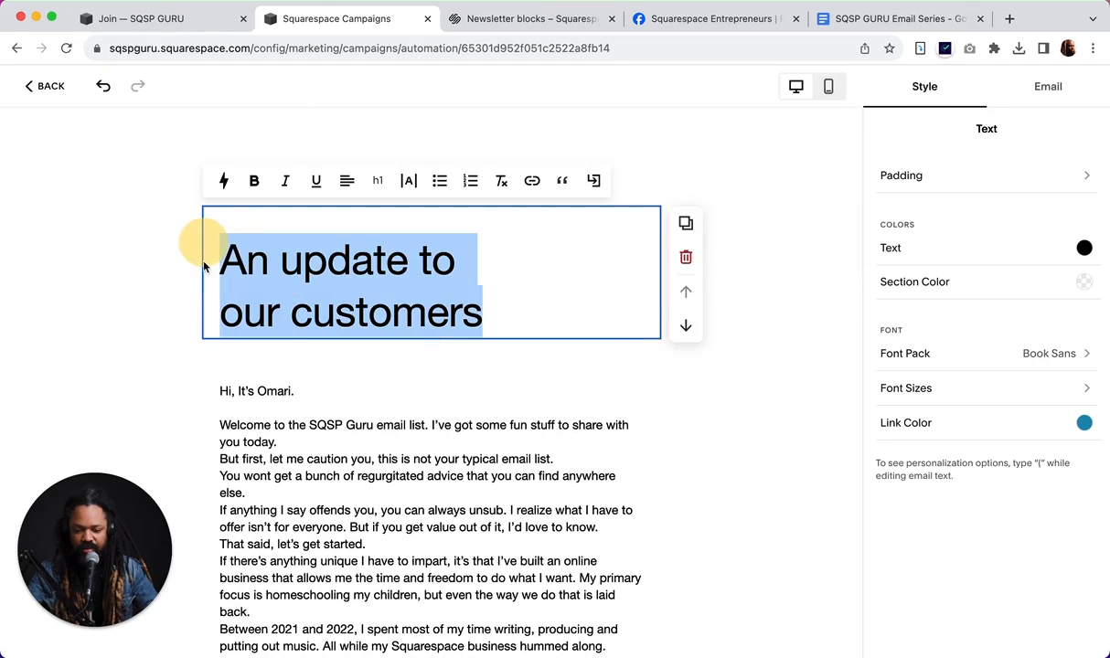
text(7 th)
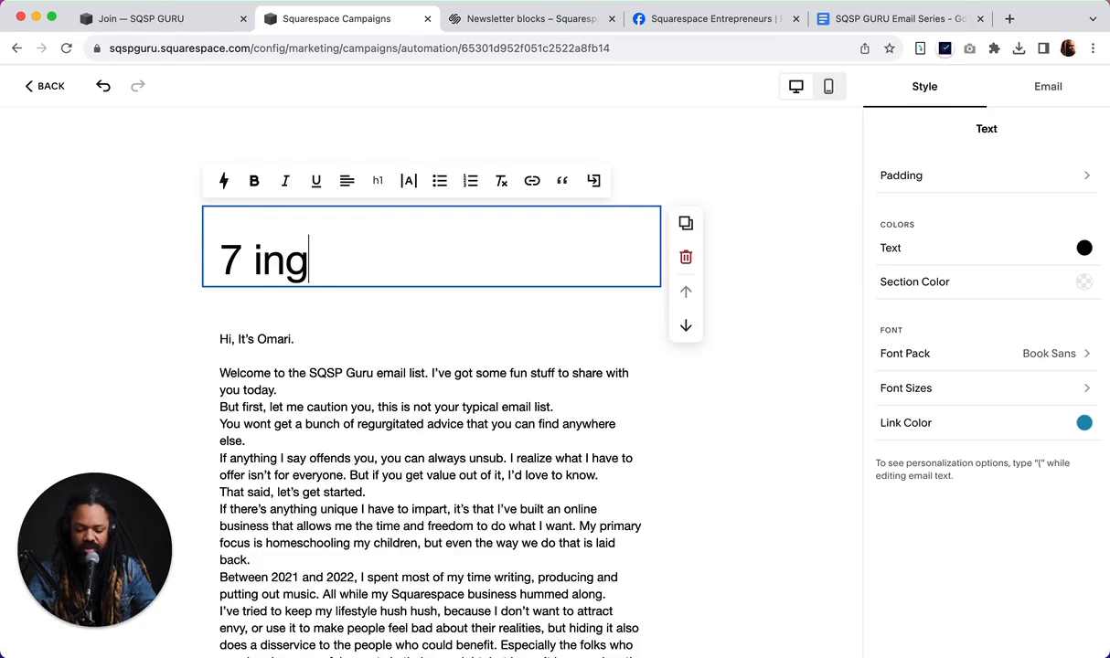
text(redien)
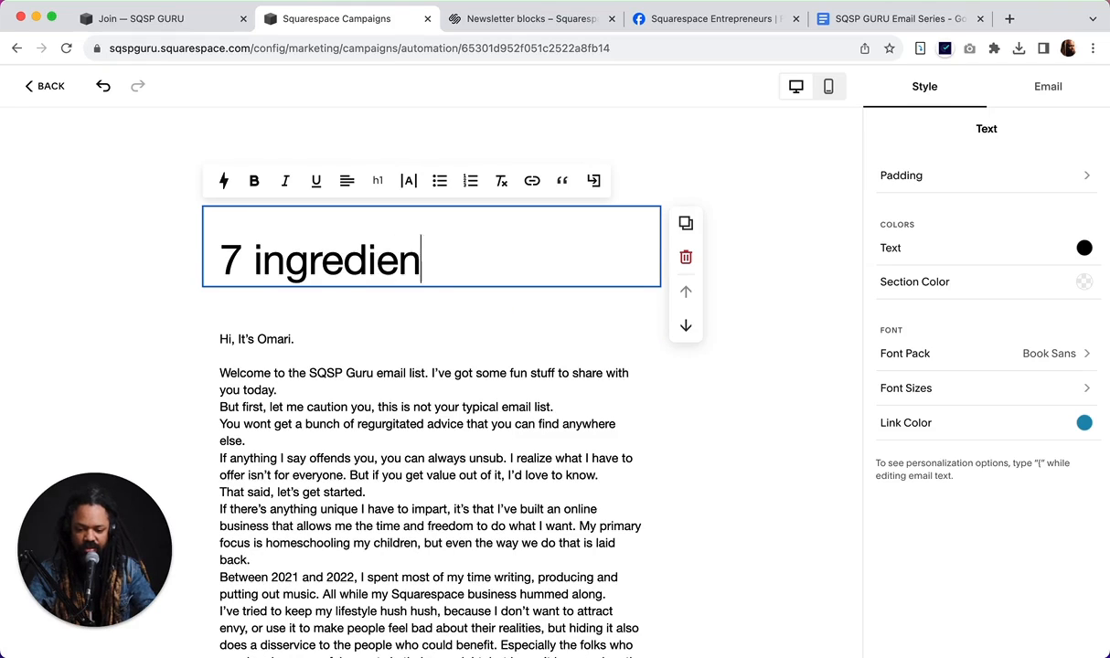
text(ts to SQSP Guruhood)
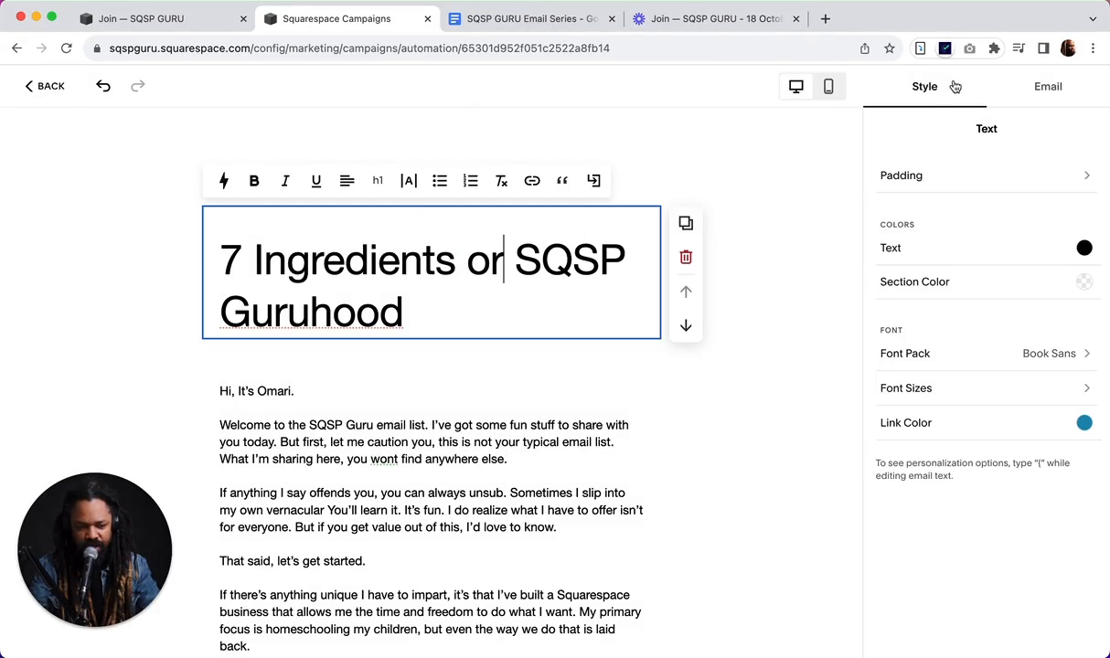
- Review the email Style options and bring back the campaign Email settings with trigger and sender details
click(1047, 86)
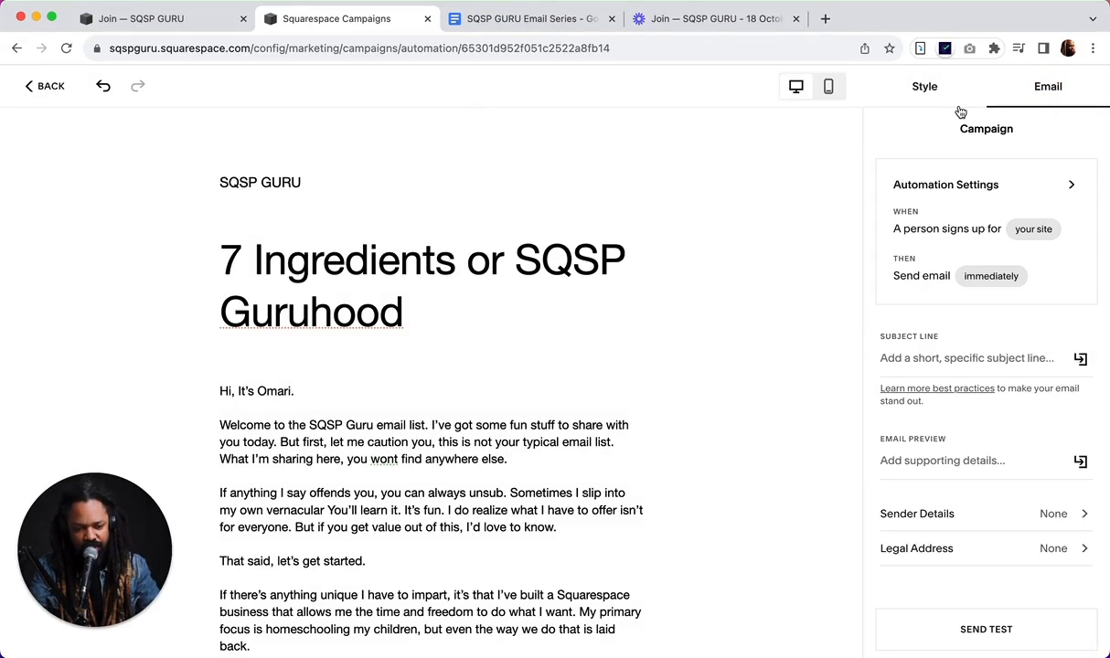
click(925, 86)
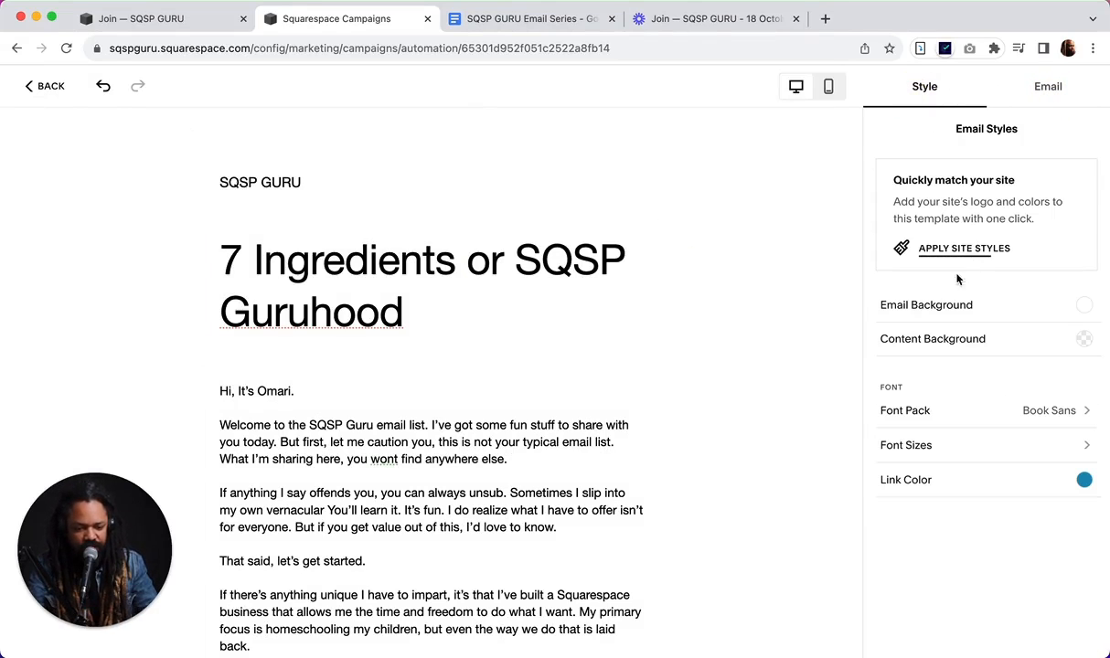
scroll(down, 3)
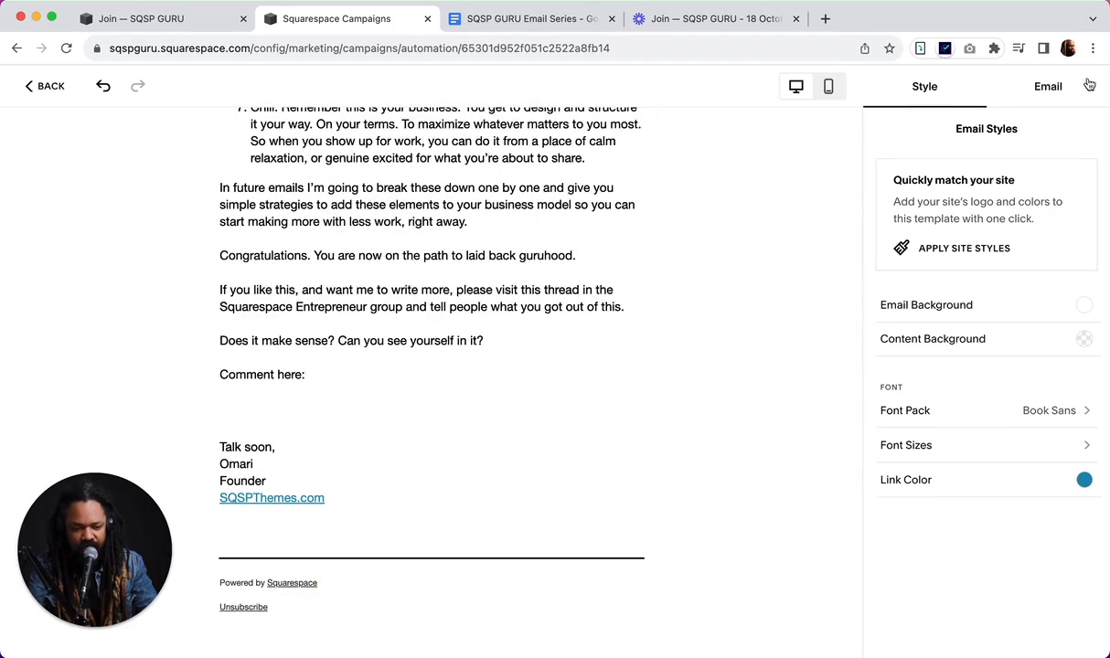
click(1048, 86)
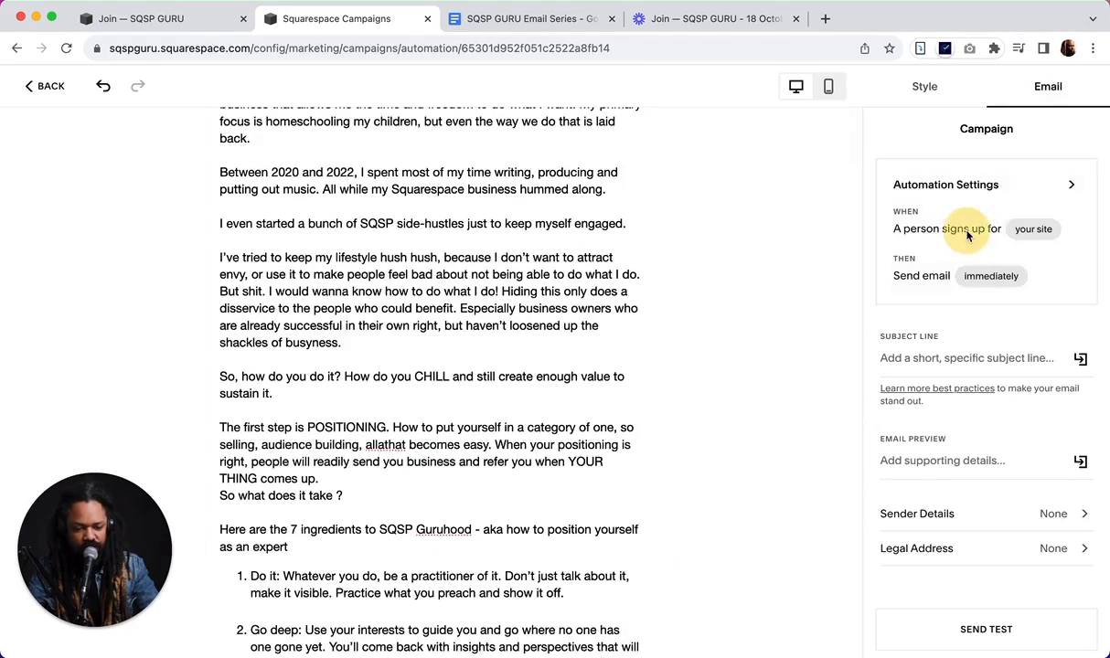
- Try a custom sending delay of 20 days in the automation trigger settings
click(945, 183)
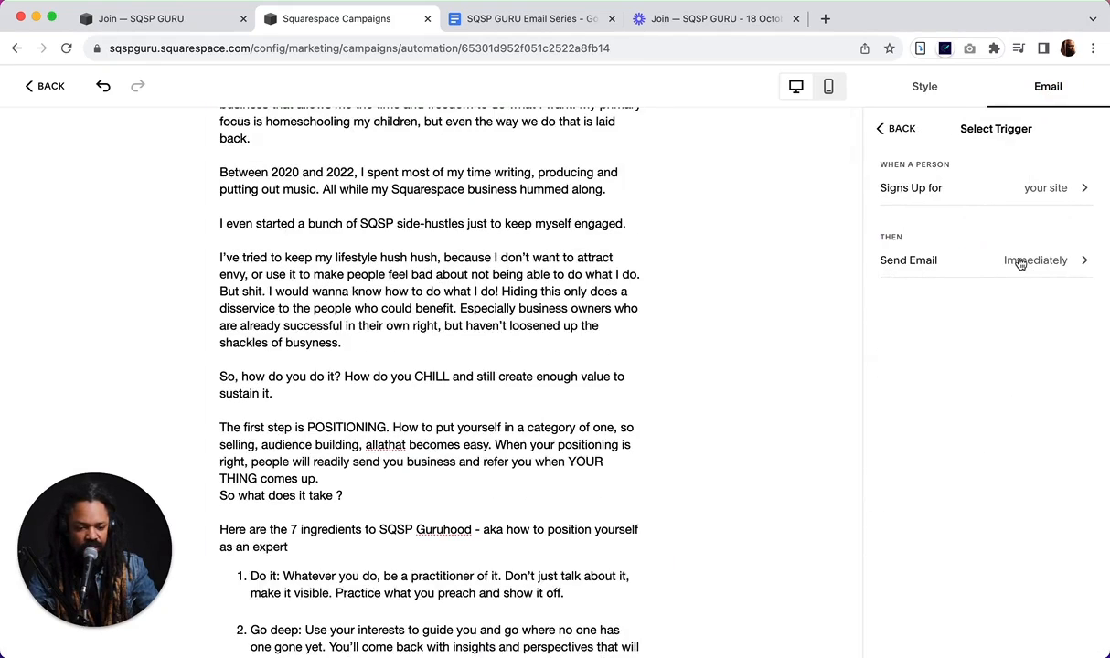
click(1035, 260)
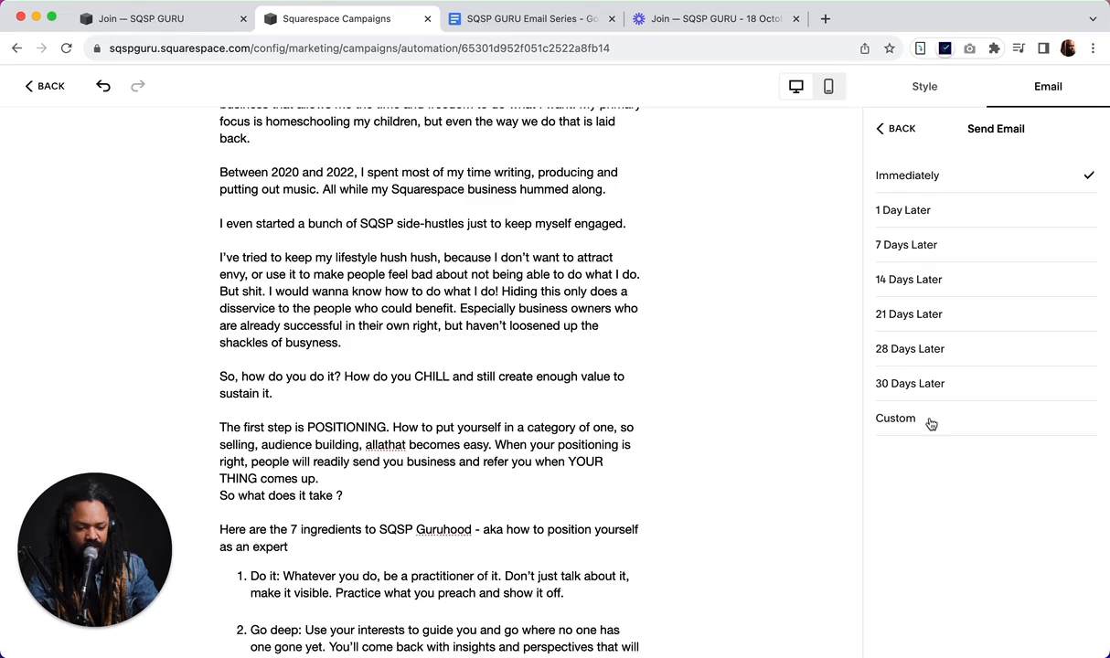
click(896, 417)
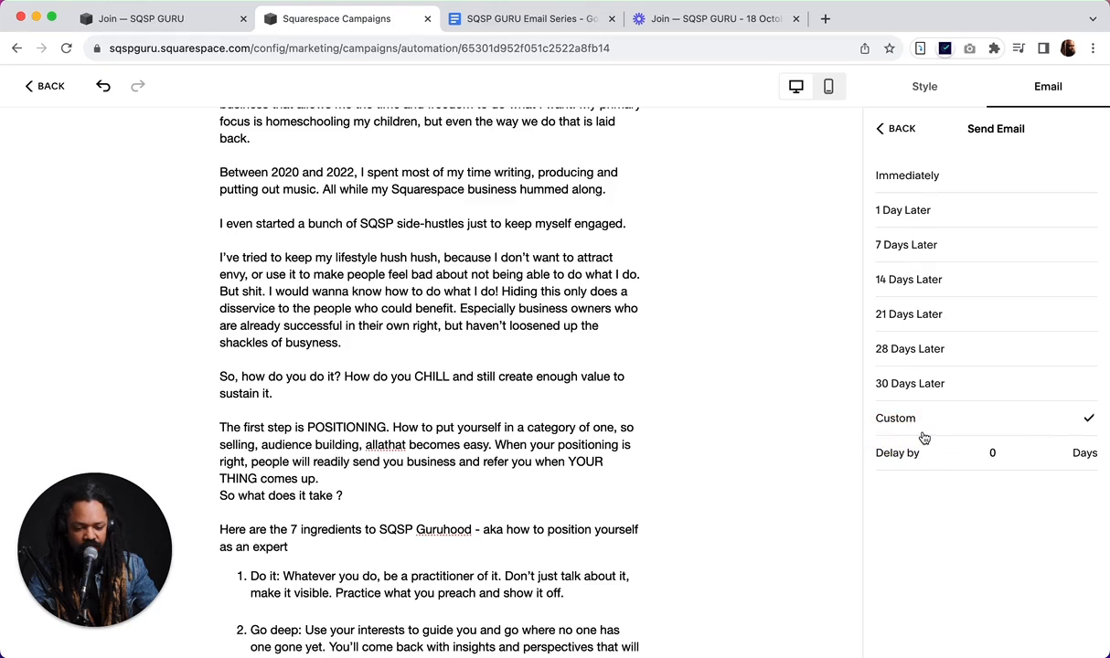
click(991, 454)
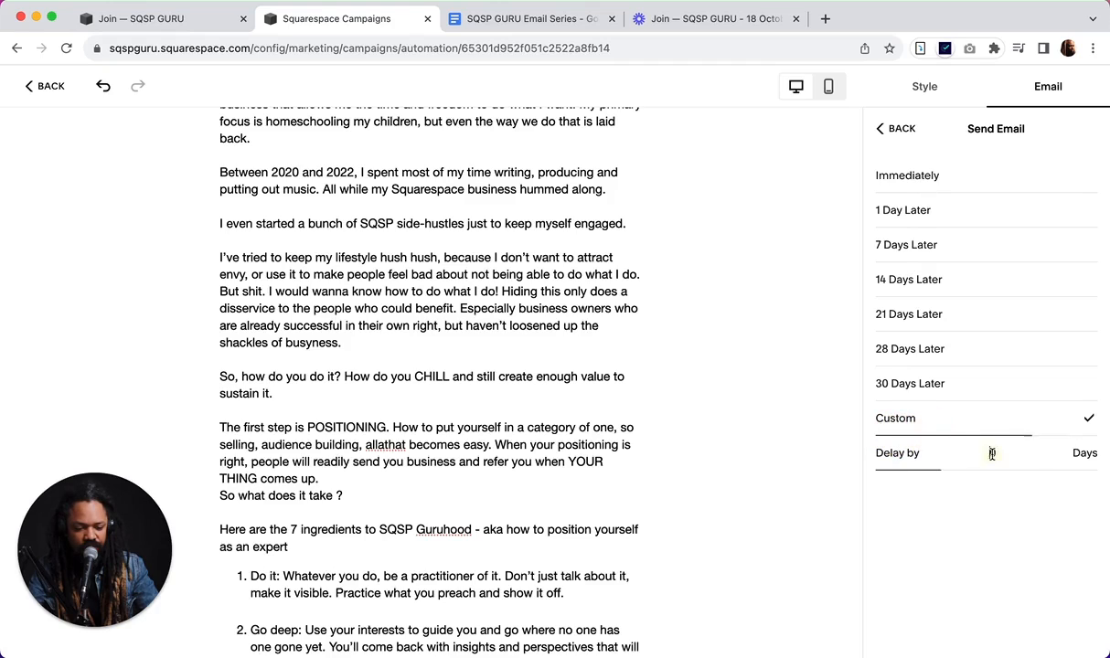
text(20)
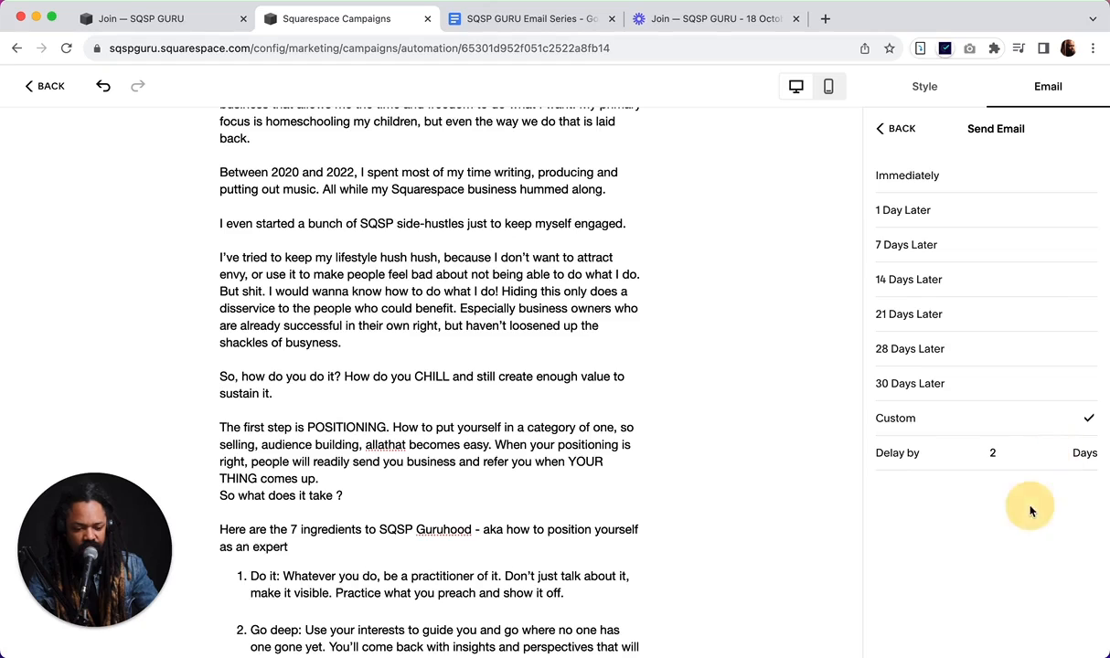
click(907, 176)
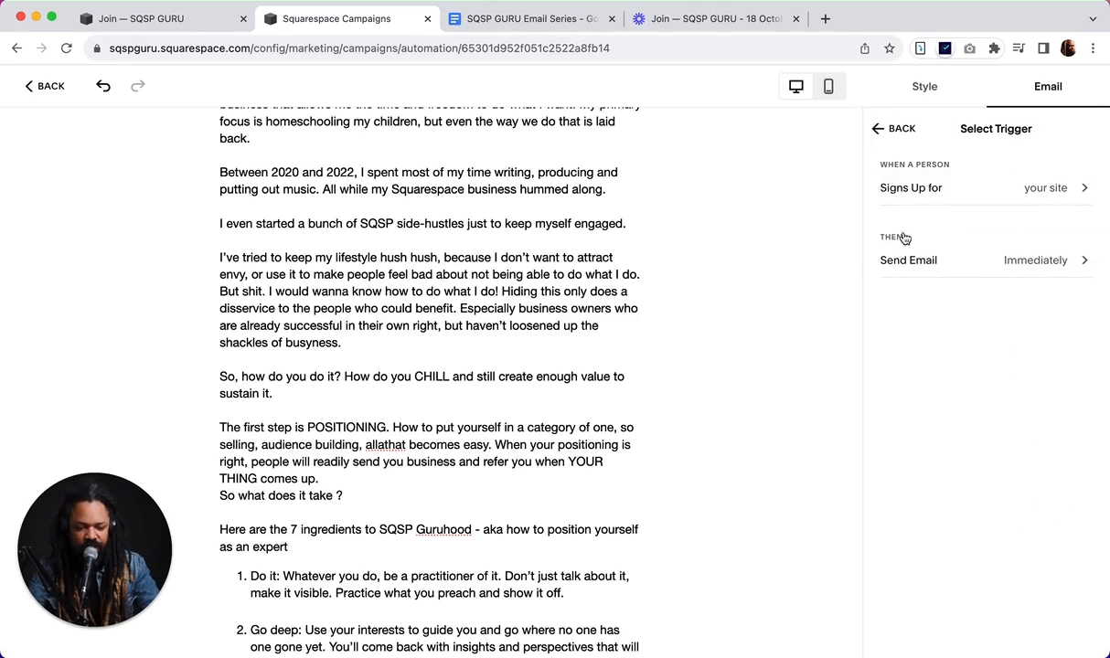
mouse_move(927, 187)
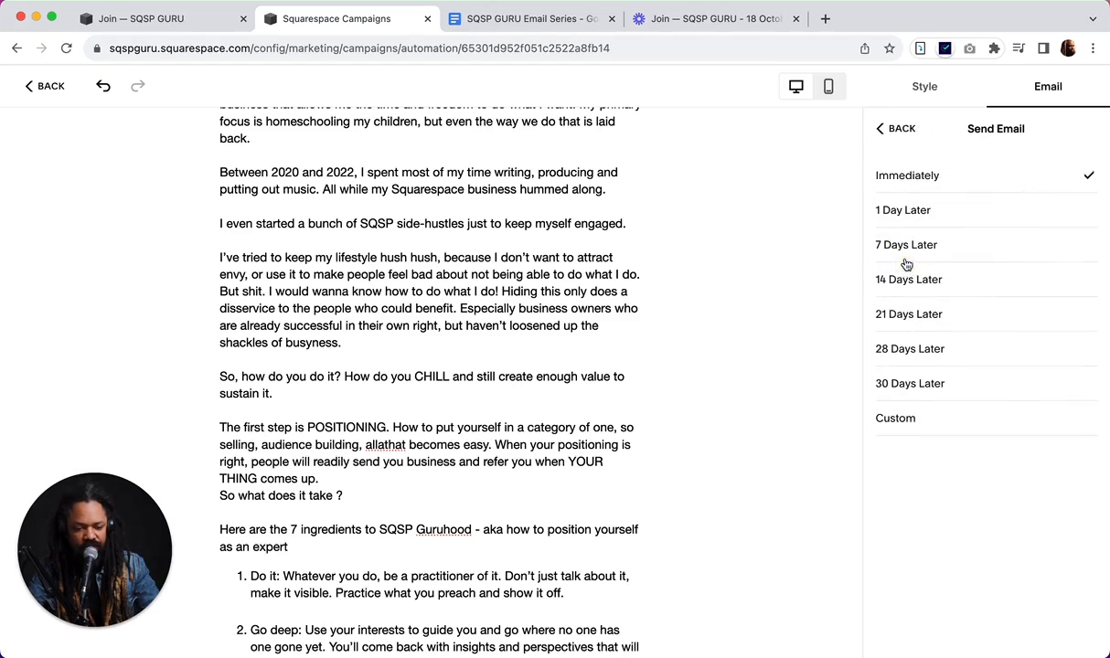
- Trigger the welcome email on signups to the SQSP GURUHOOD list and review its send timing
click(895, 128)
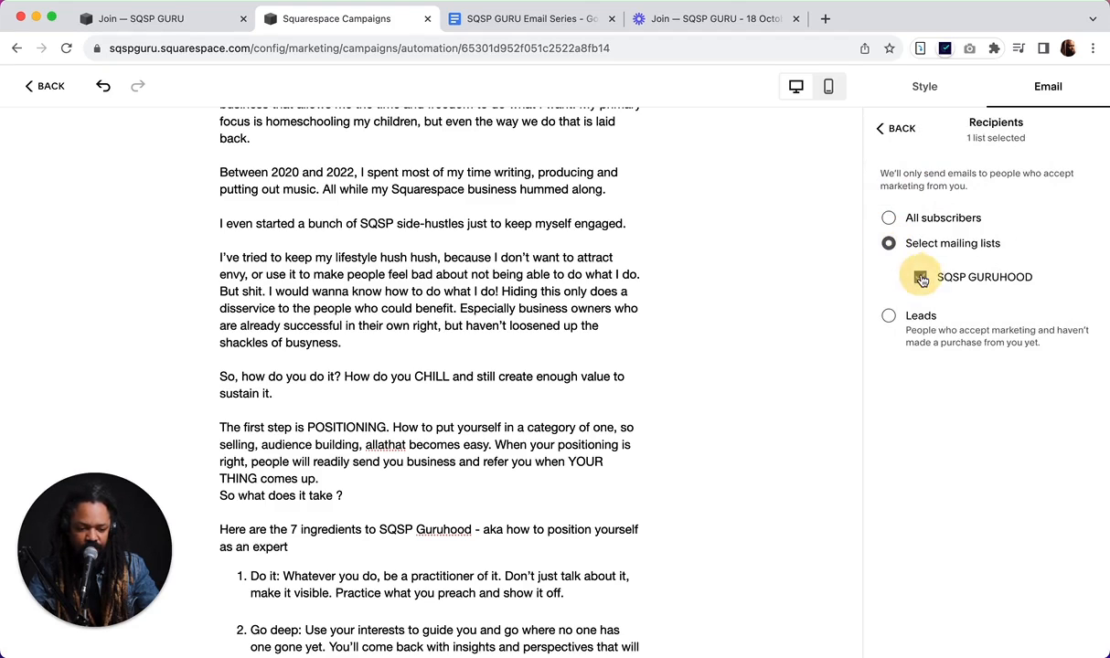
click(920, 278)
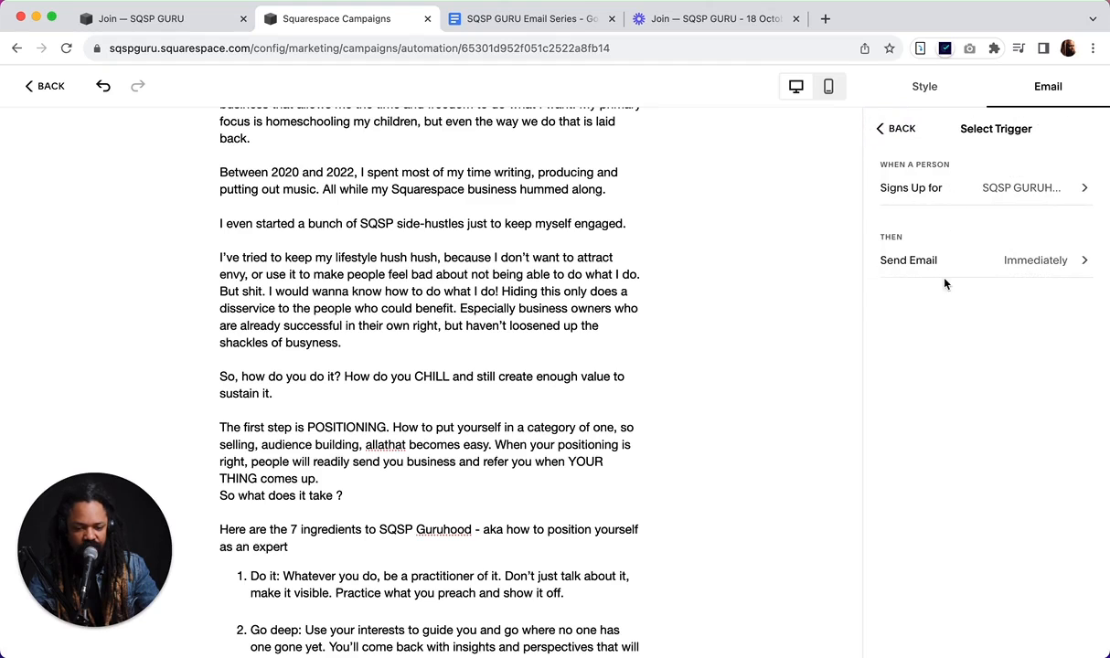
click(892, 128)
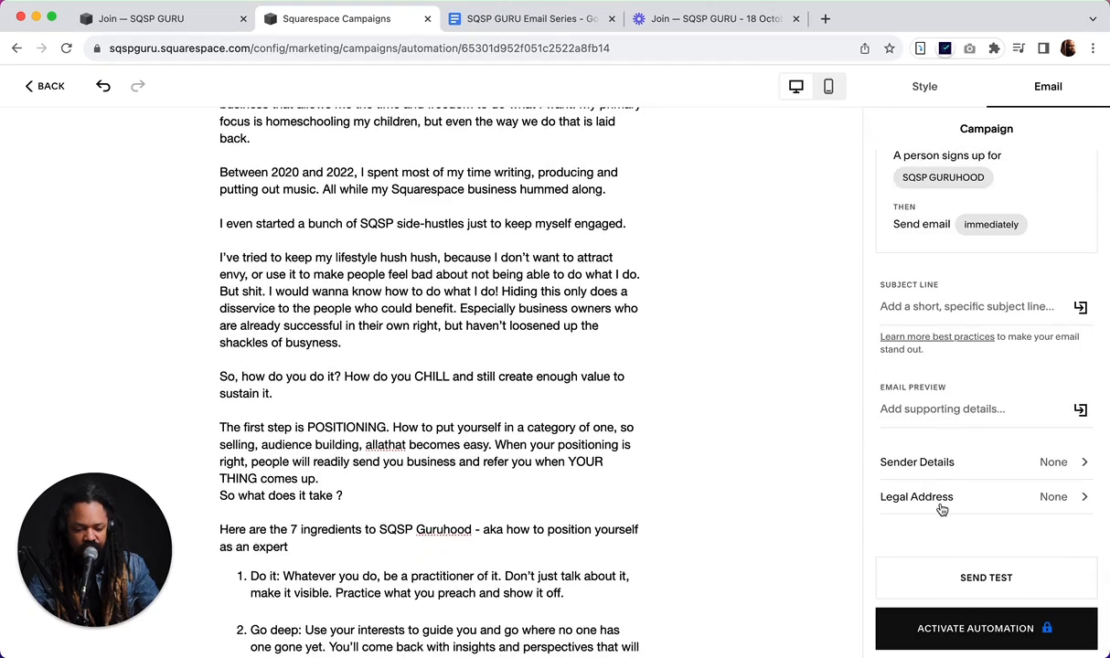
mouse_move(1031, 18)
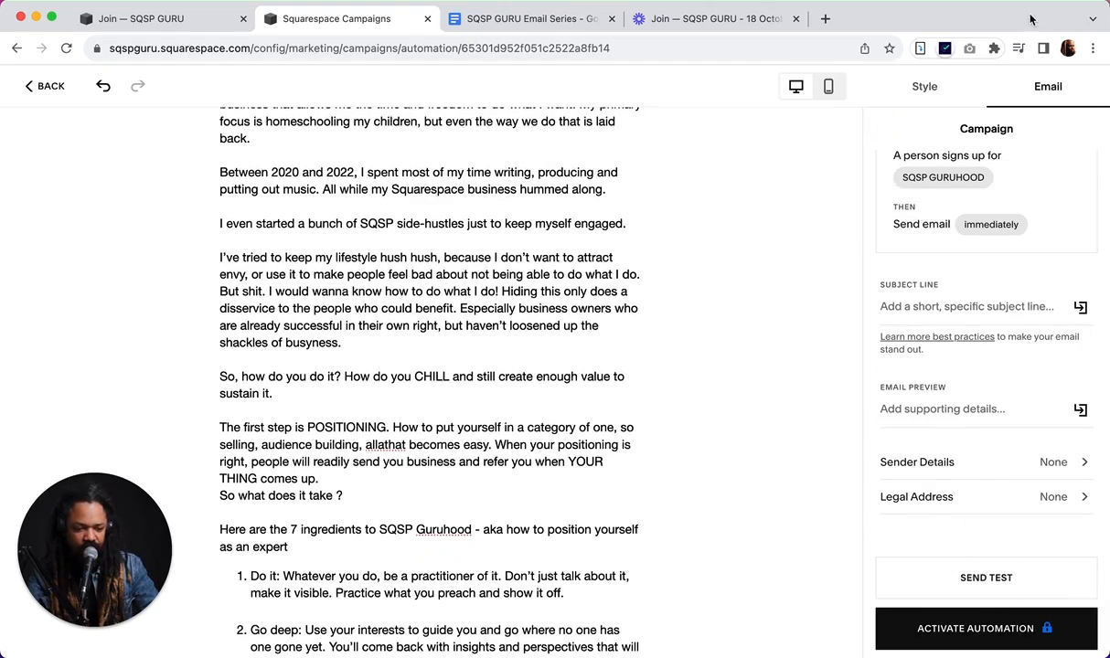
- Activate the welcome email automation and dismiss the Upgrade Account prompt
click(925, 86)
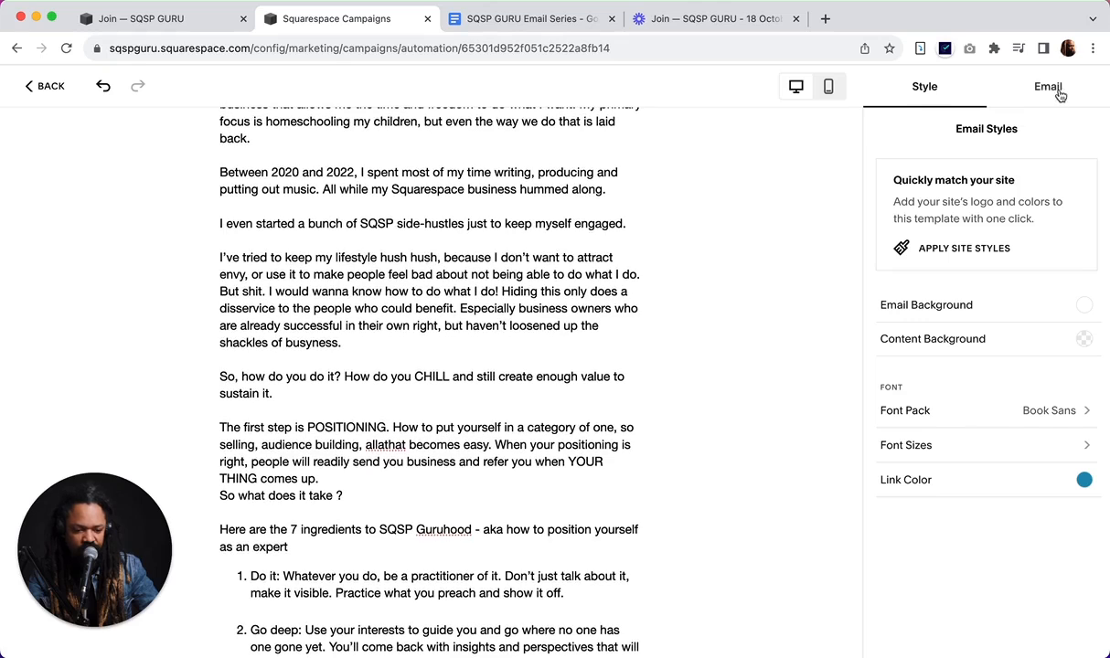
click(1048, 86)
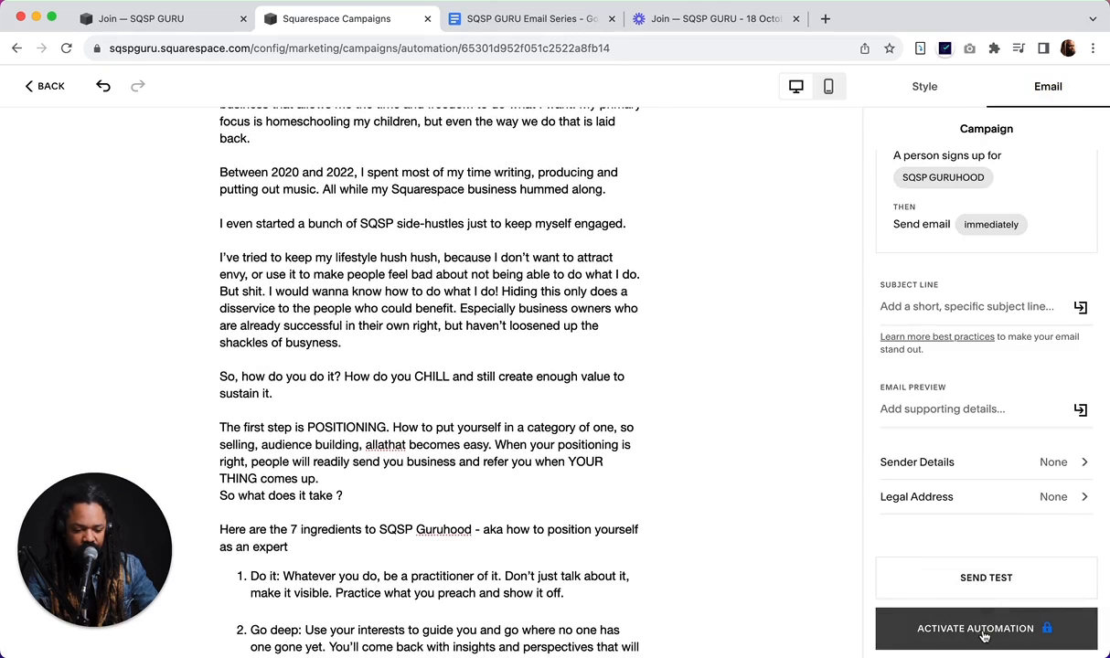
click(985, 629)
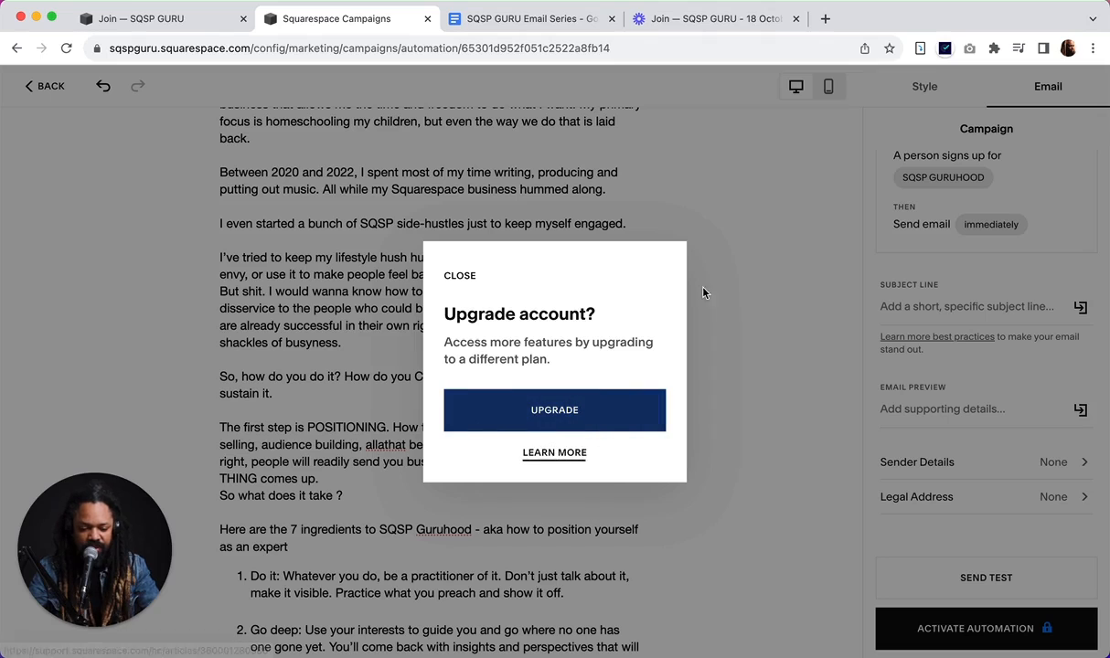
click(459, 274)
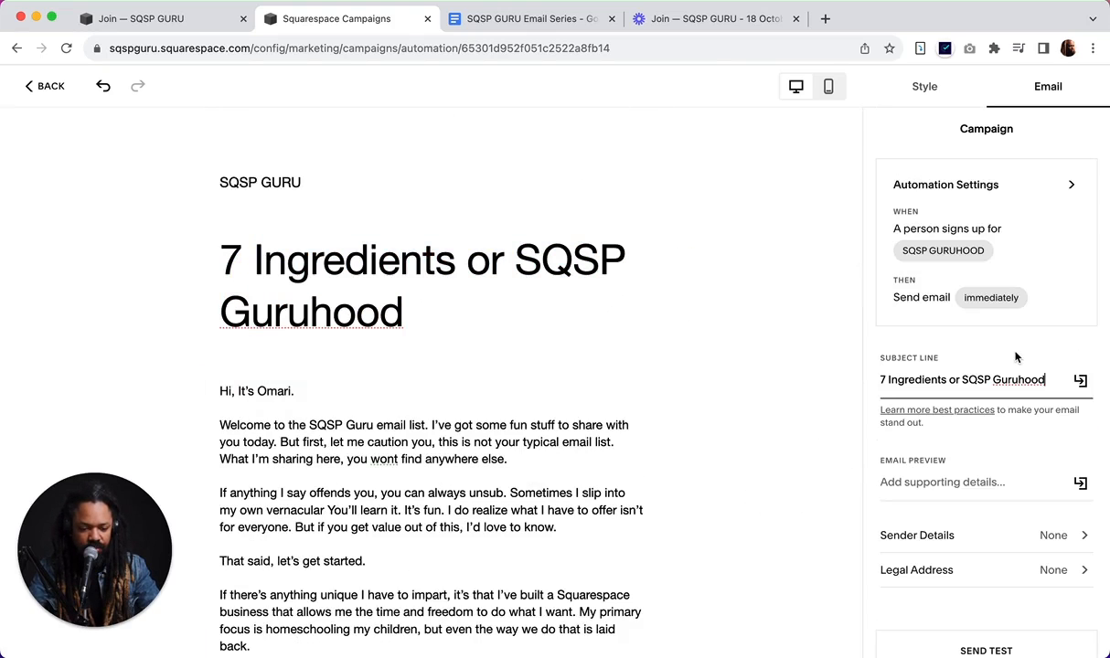
- Correct the heading and subject to '7 Ingredients of SQSP Guruhood'
click(498, 265)
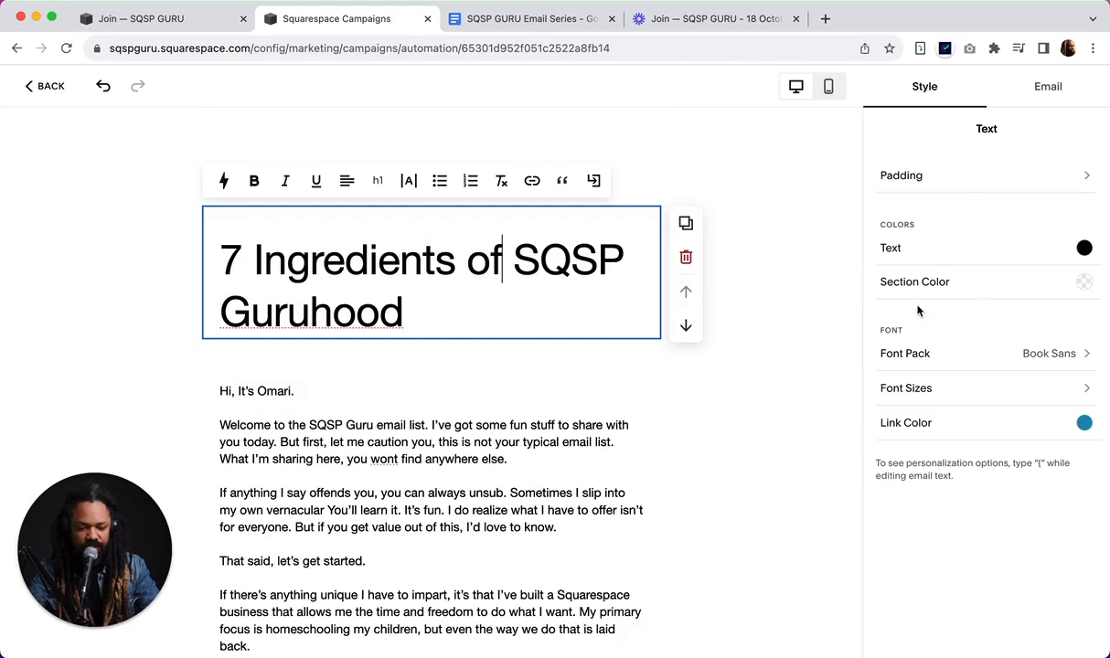
click(1047, 86)
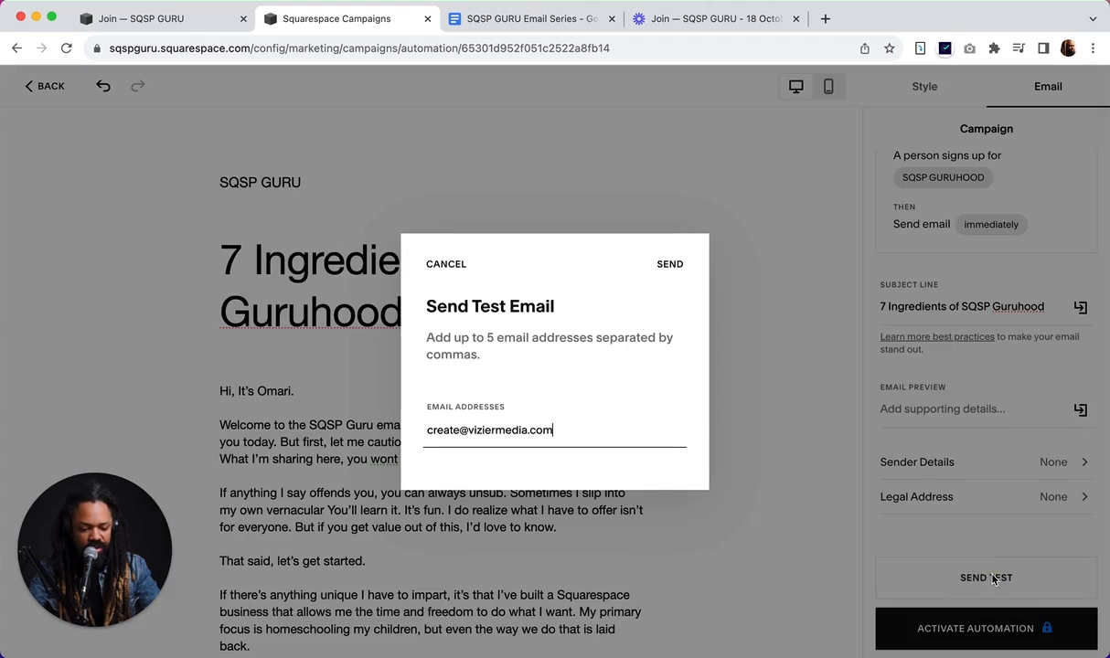
mouse_move(693, 245)
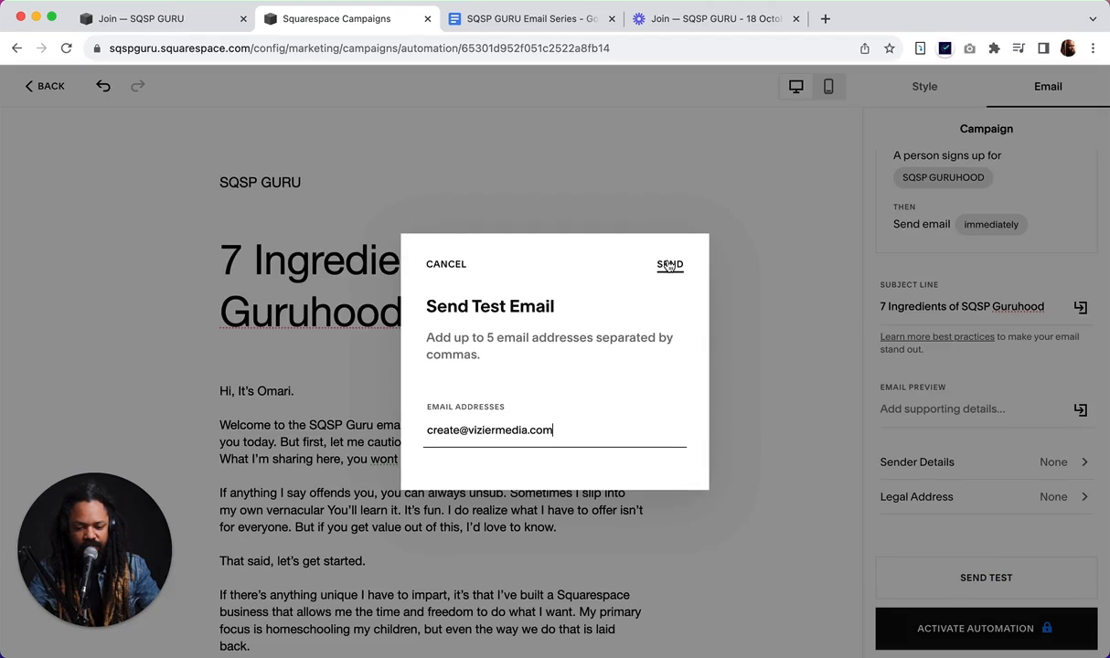
- Send a test email to the entered address and acknowledge the sent notice
click(670, 263)
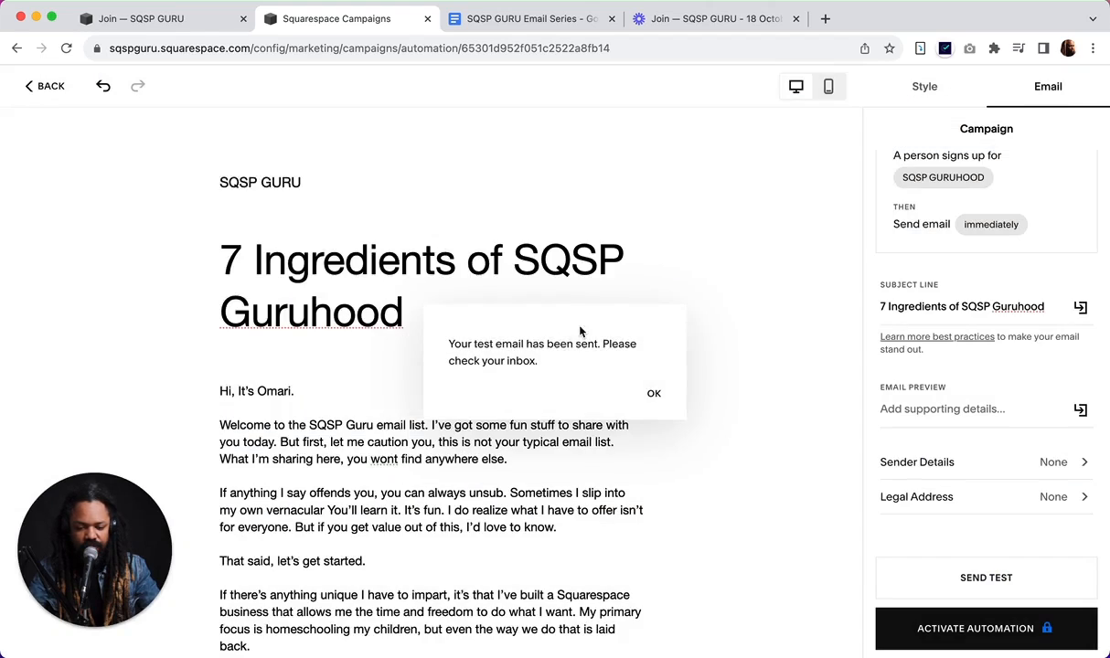
click(655, 393)
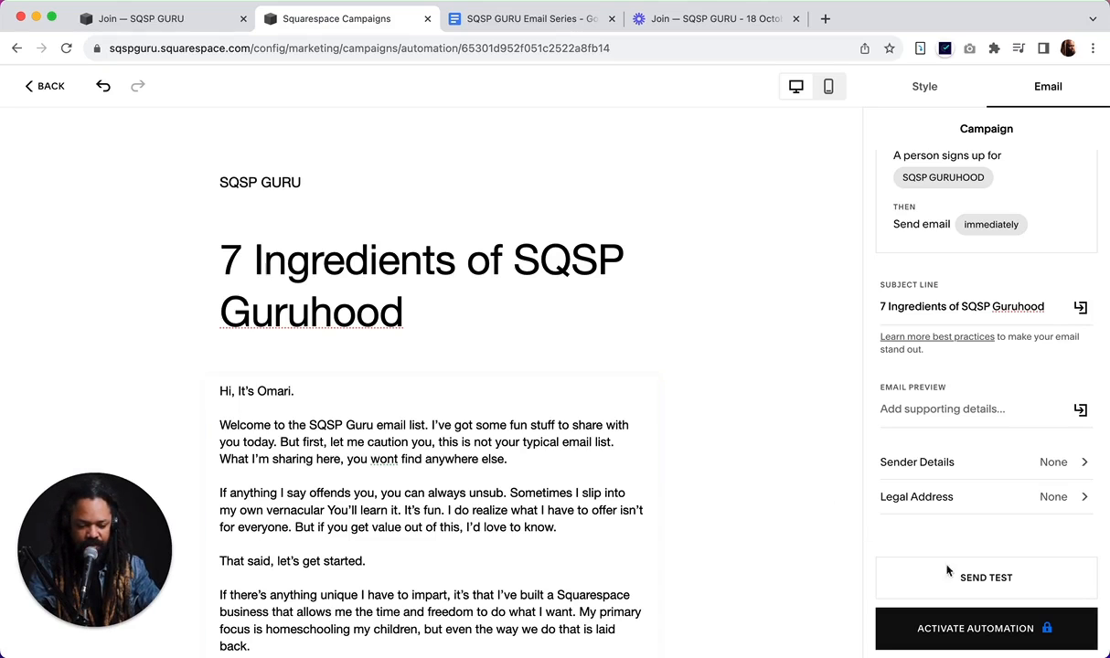
- Attempt to activate the automation and review monthly versus annual plan pricing
click(986, 629)
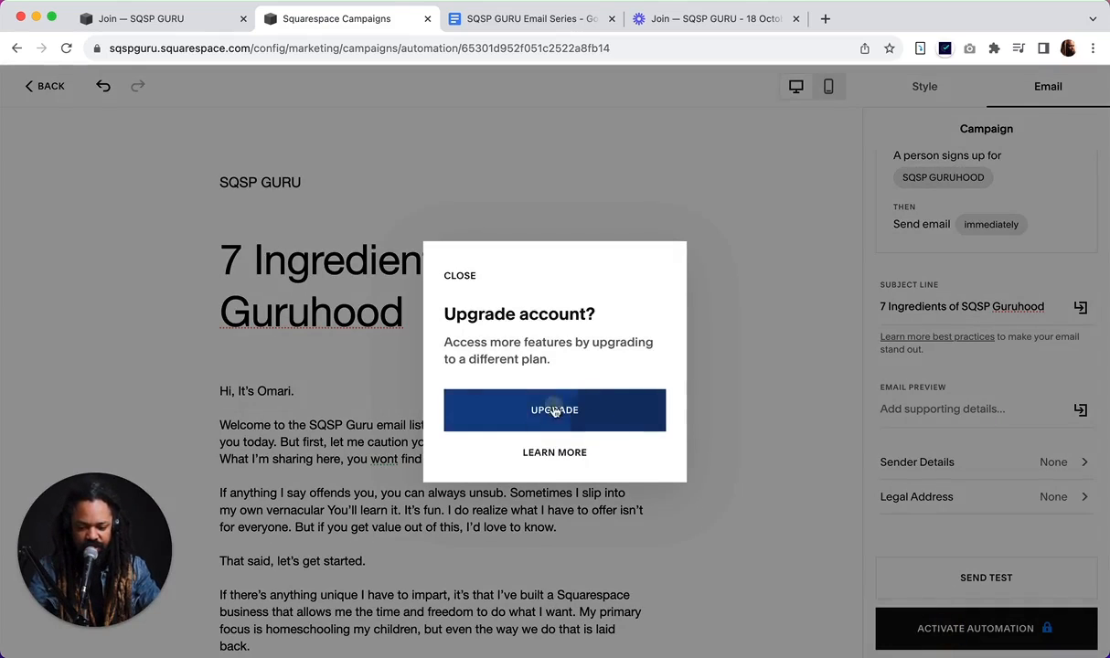
click(554, 410)
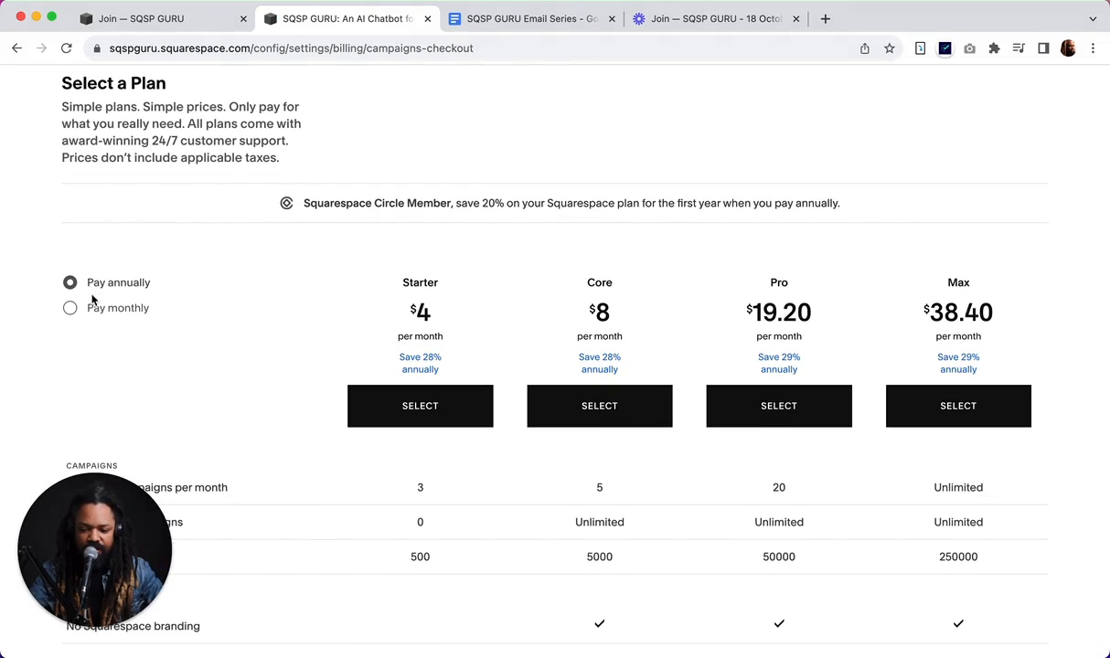
click(69, 307)
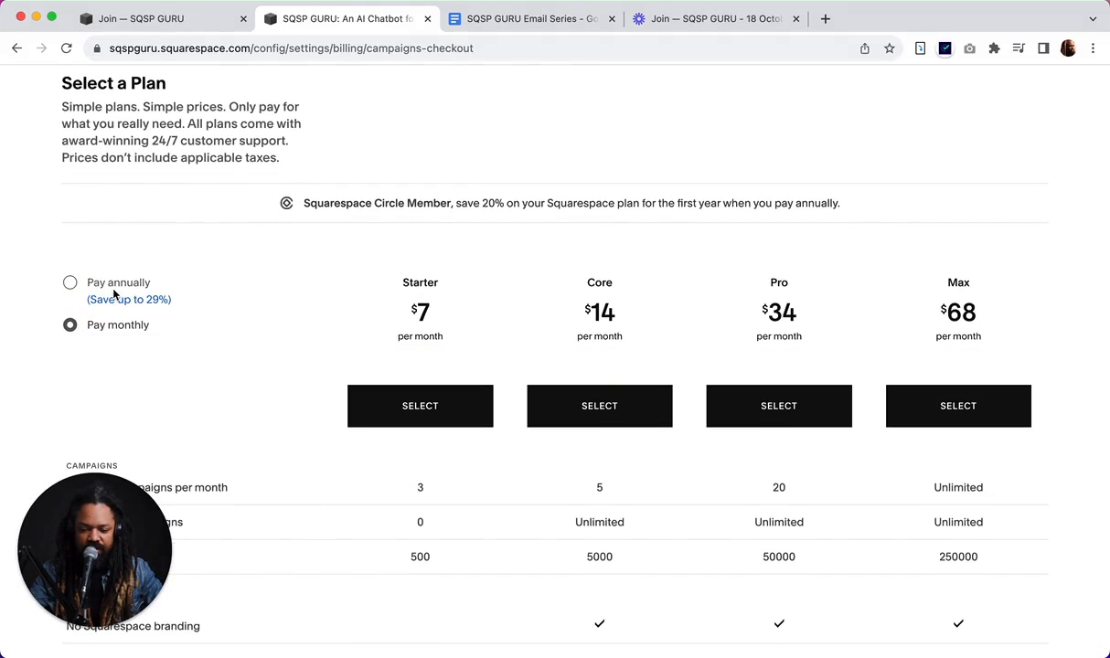
click(70, 281)
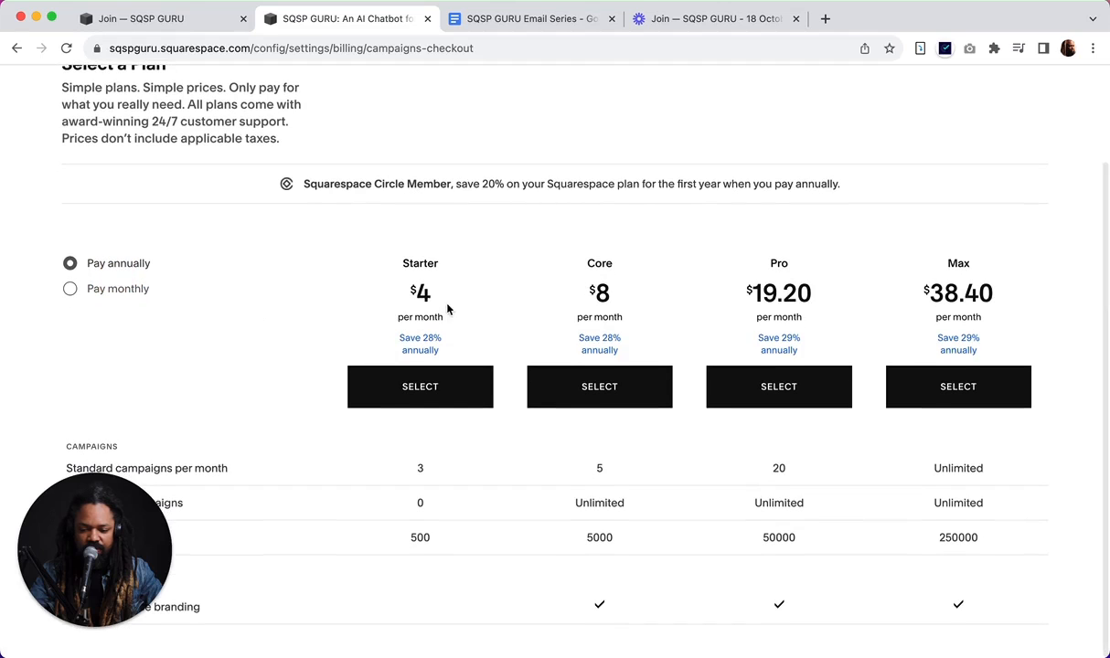
mouse_move(287, 300)
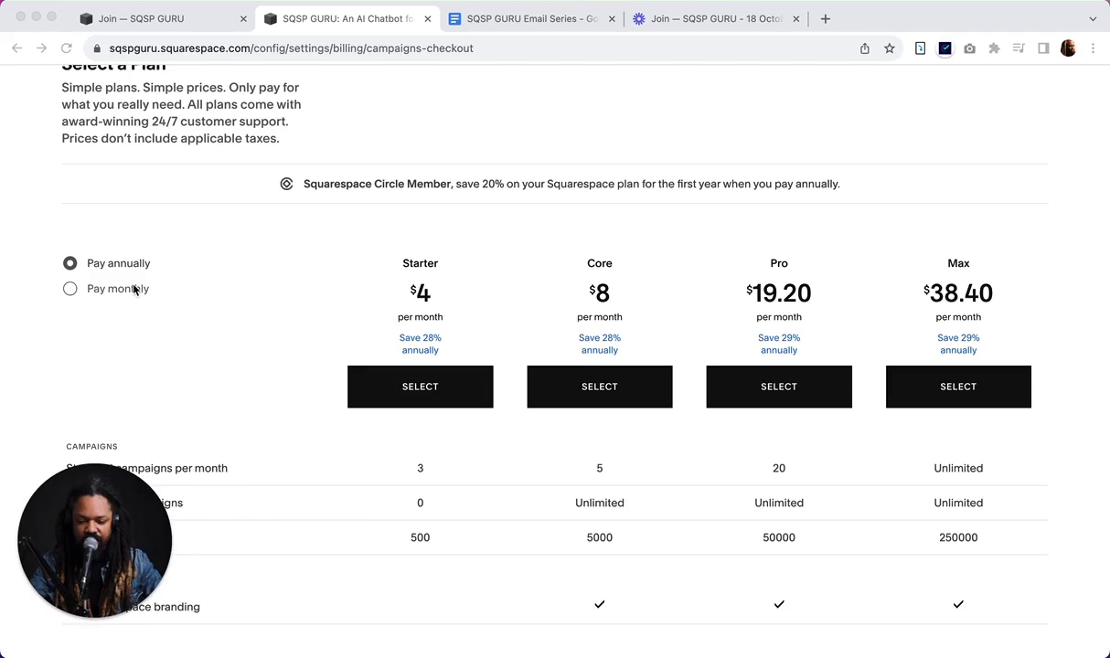
- Purchase the Campaigns Core plan on monthly billing and finish checkout
click(69, 289)
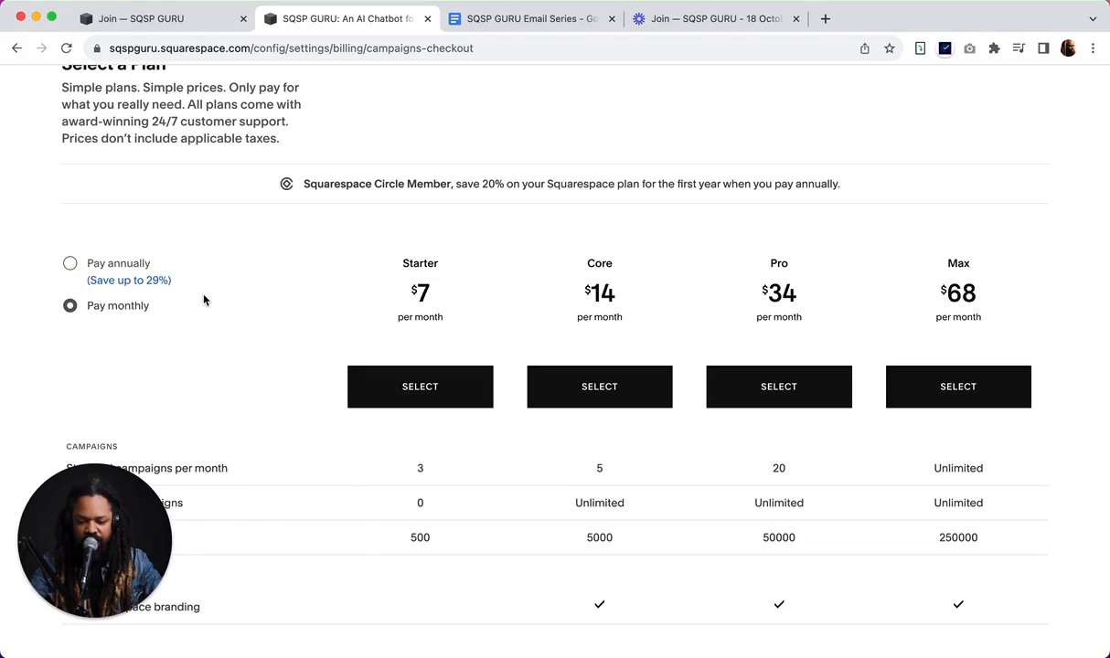
click(599, 386)
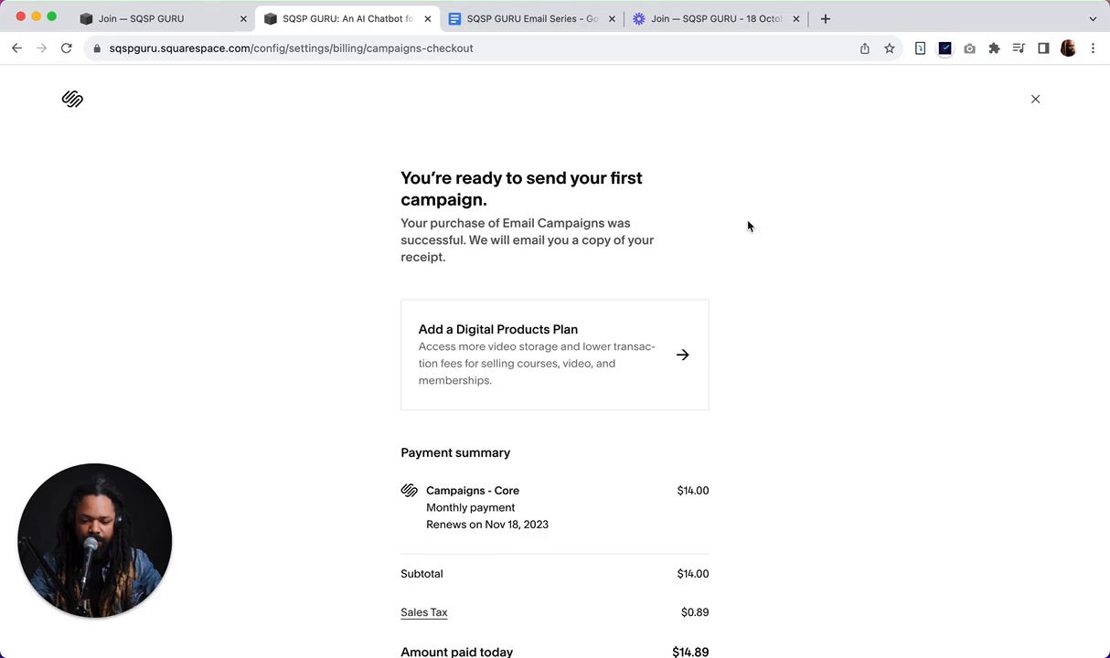
scroll(down, 3)
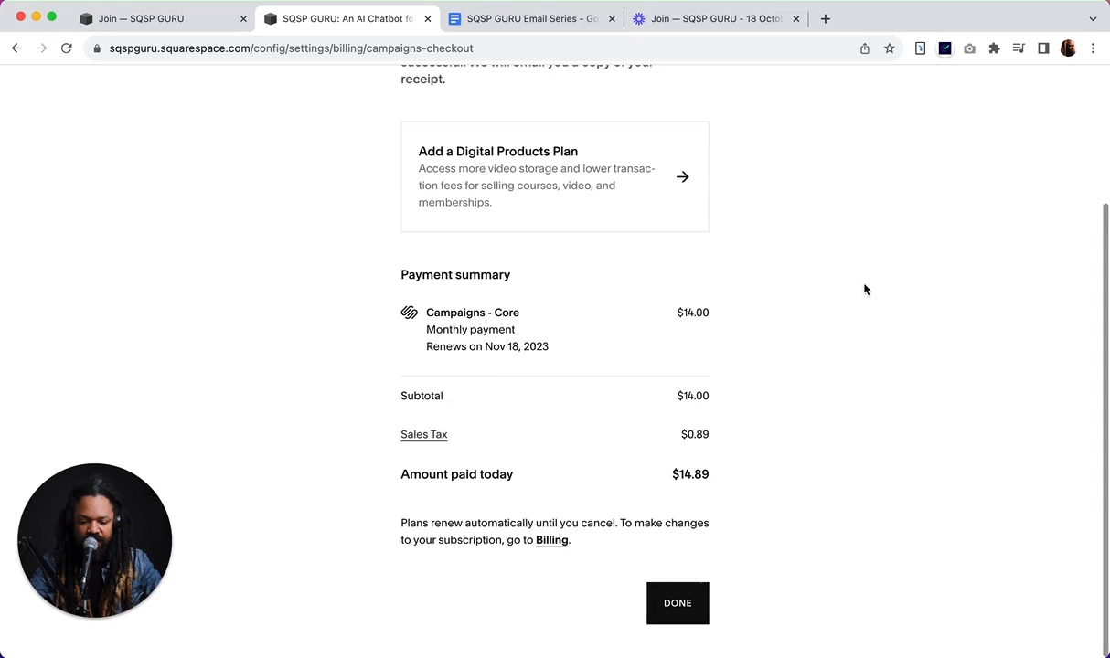
click(676, 603)
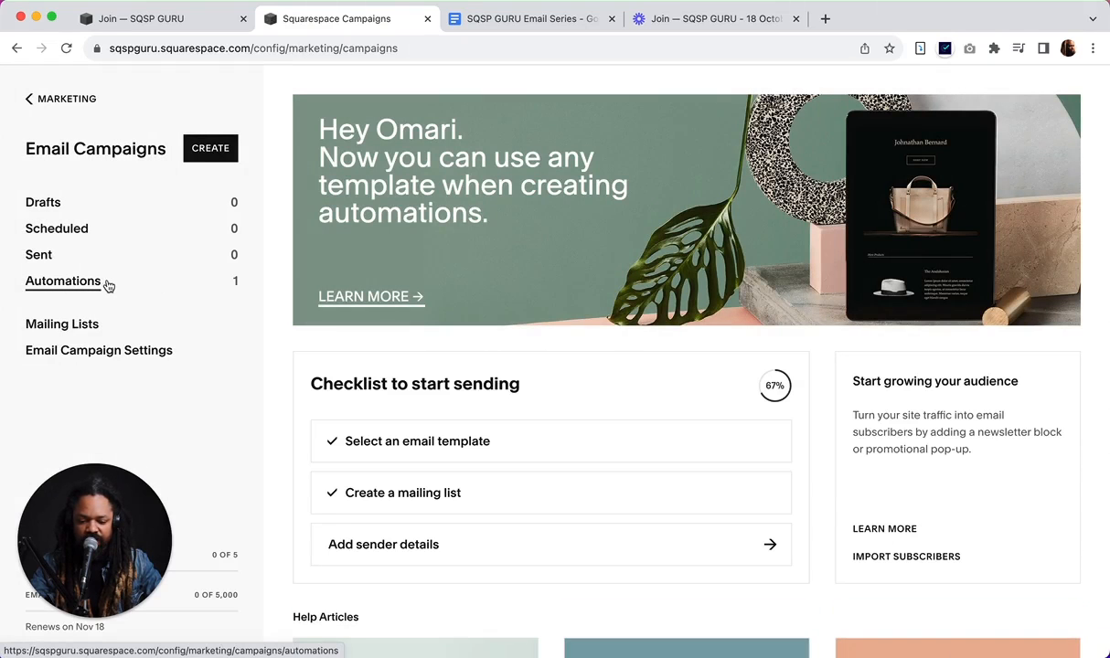
mouse_move(457, 545)
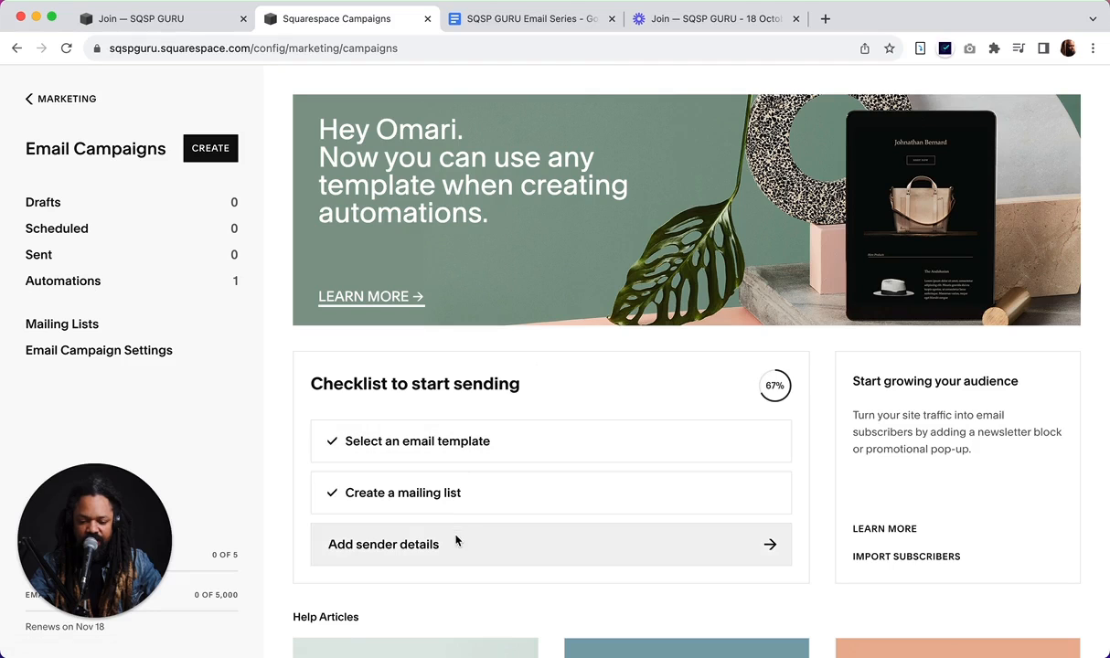
click(384, 544)
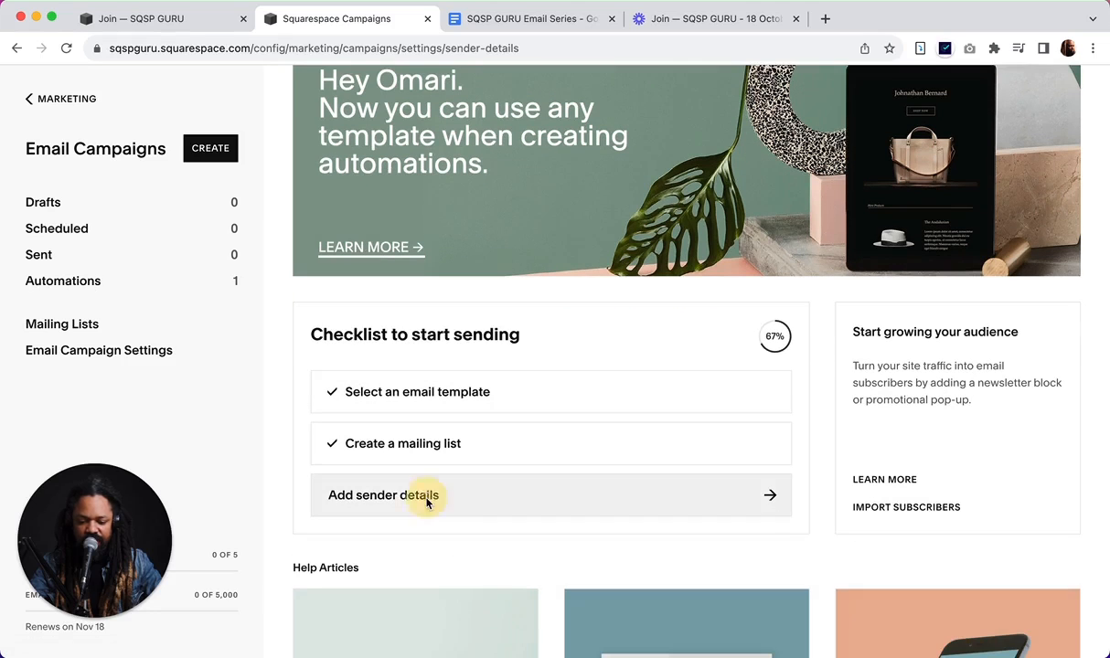
click(384, 494)
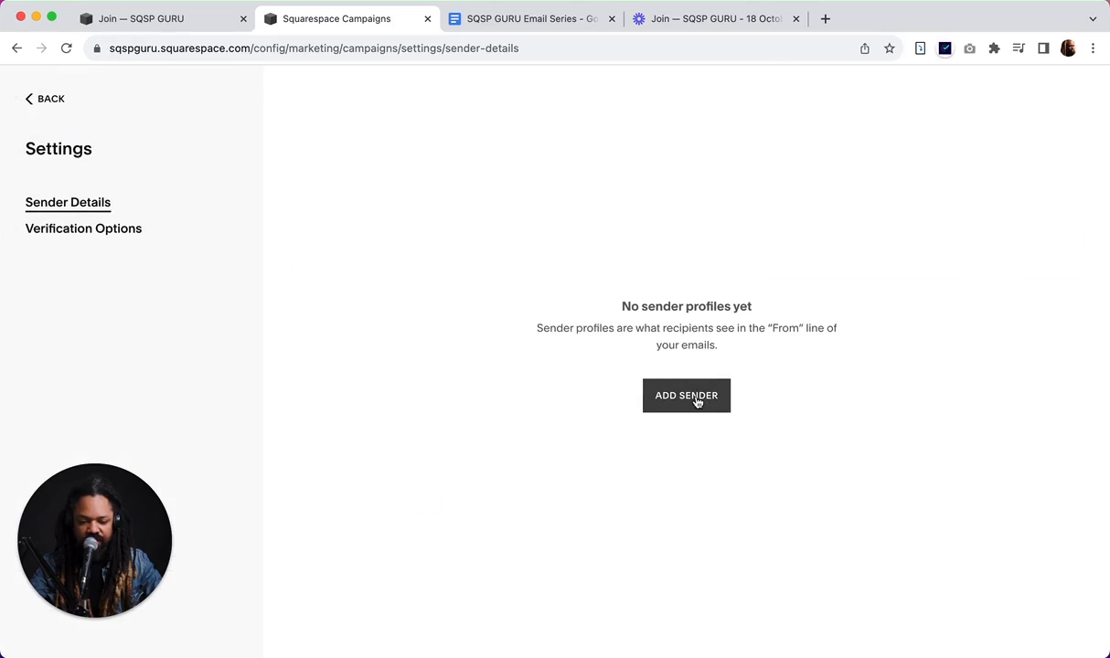
click(685, 395)
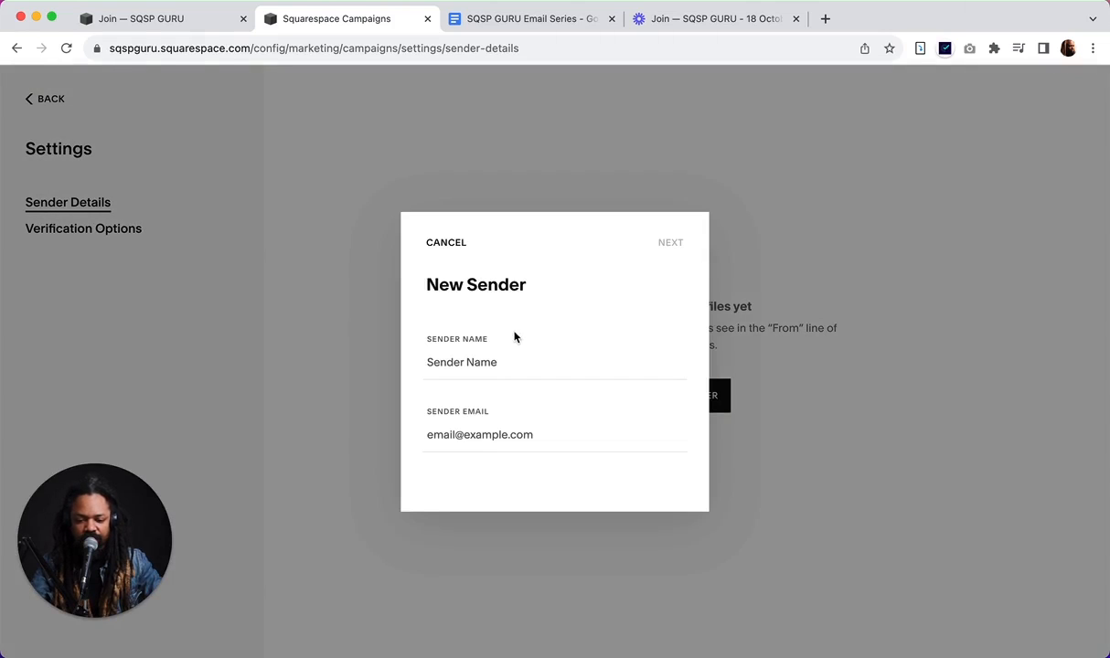
text(Omari)
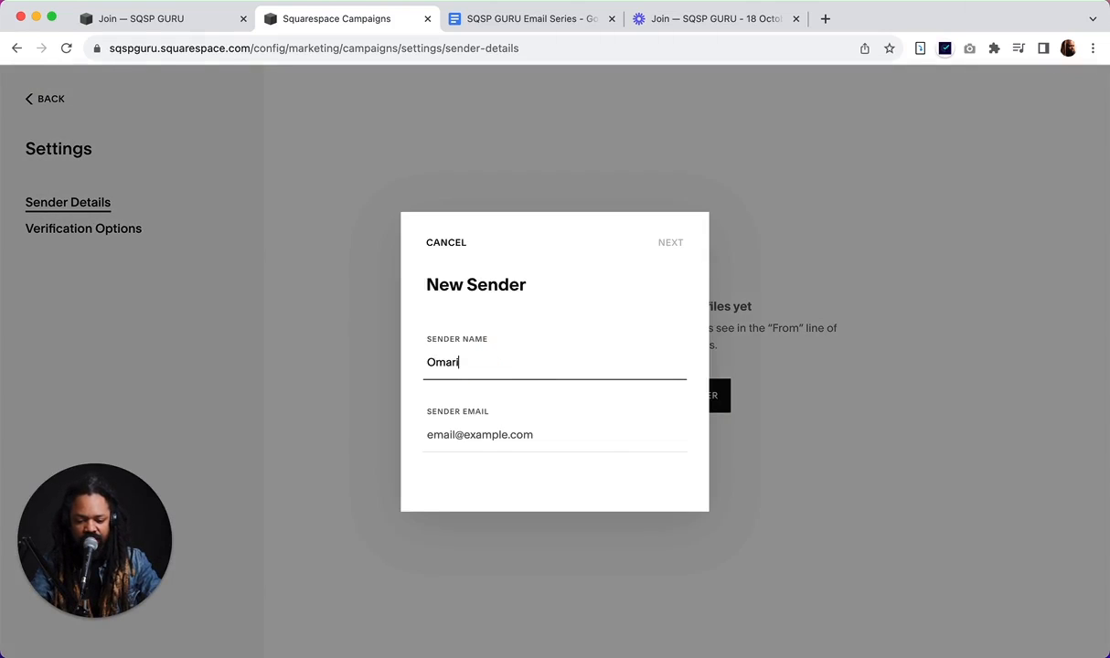
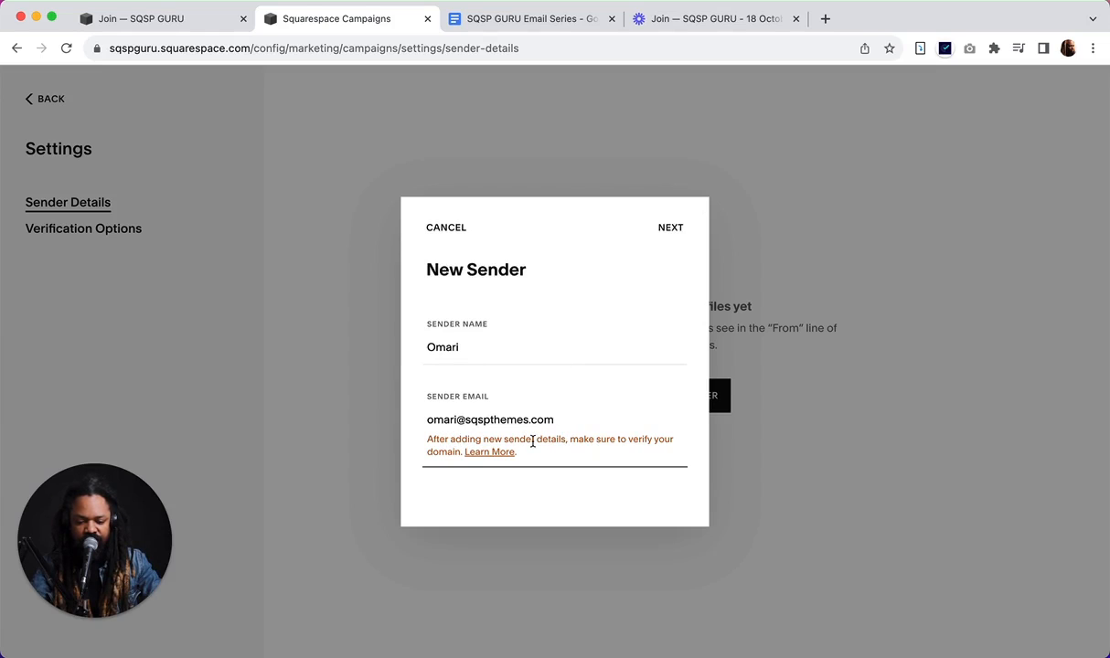
mouse_move(662, 289)
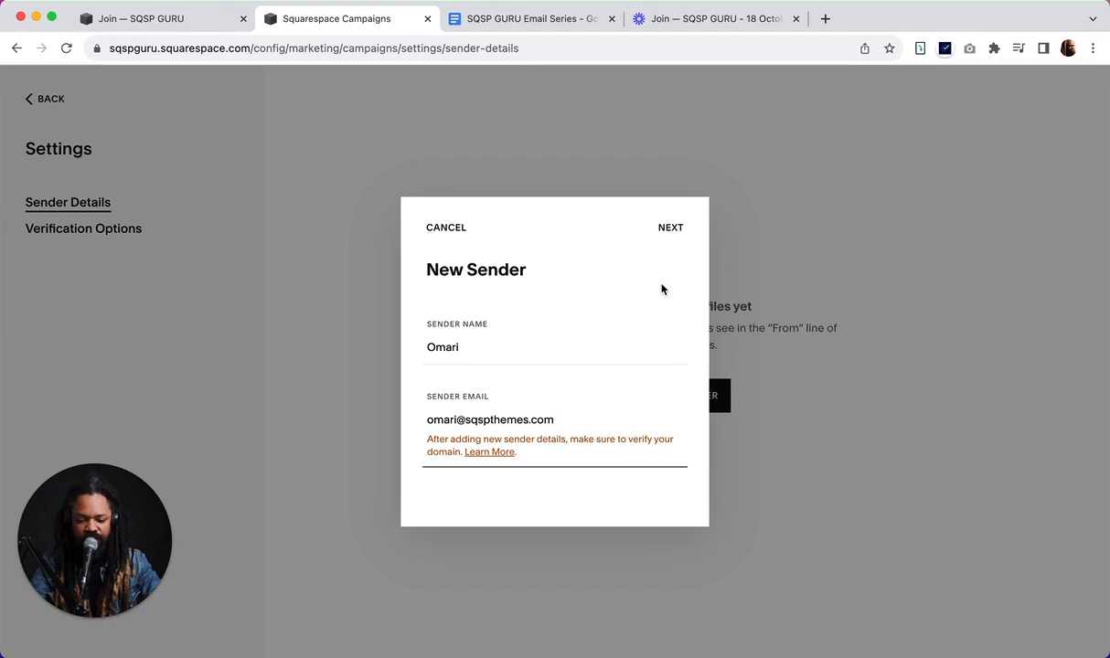
click(670, 227)
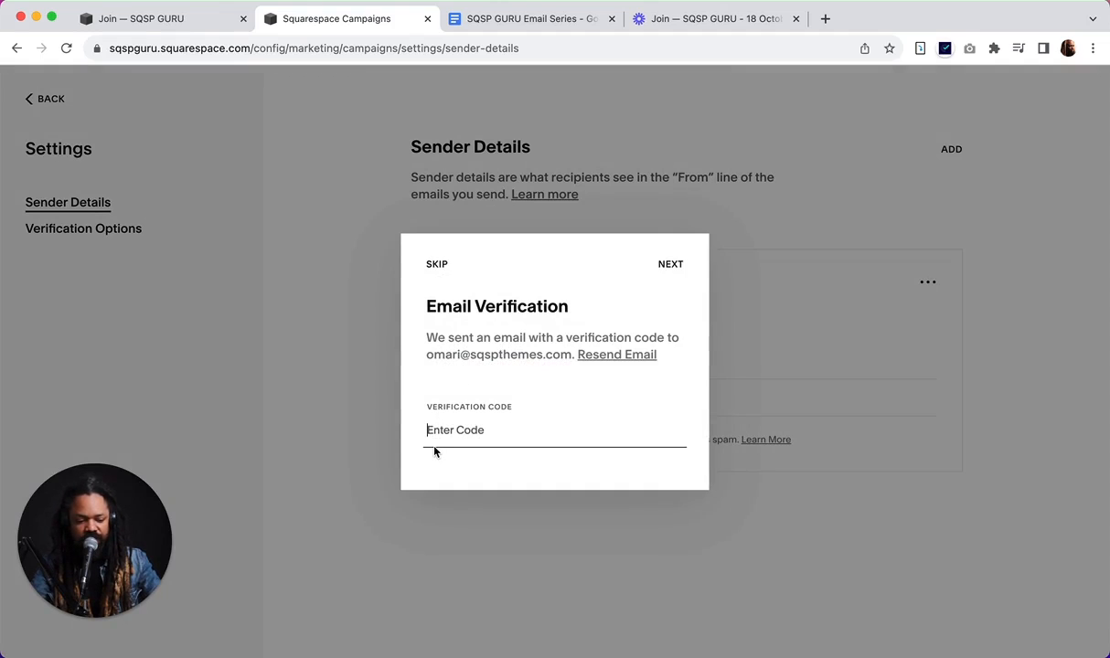
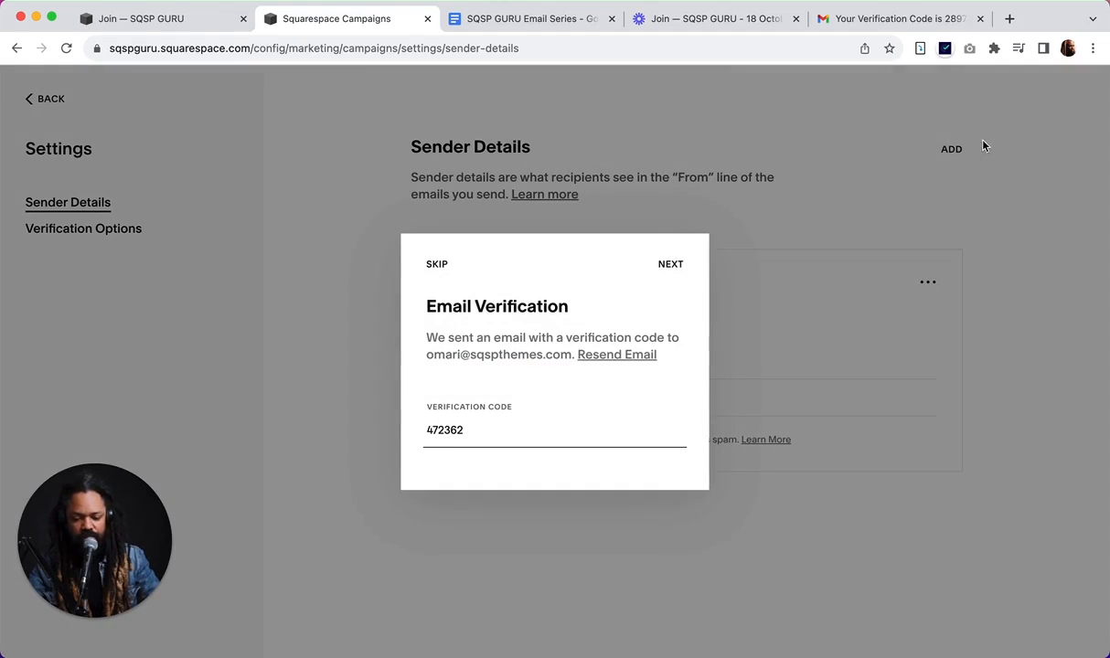
click(669, 264)
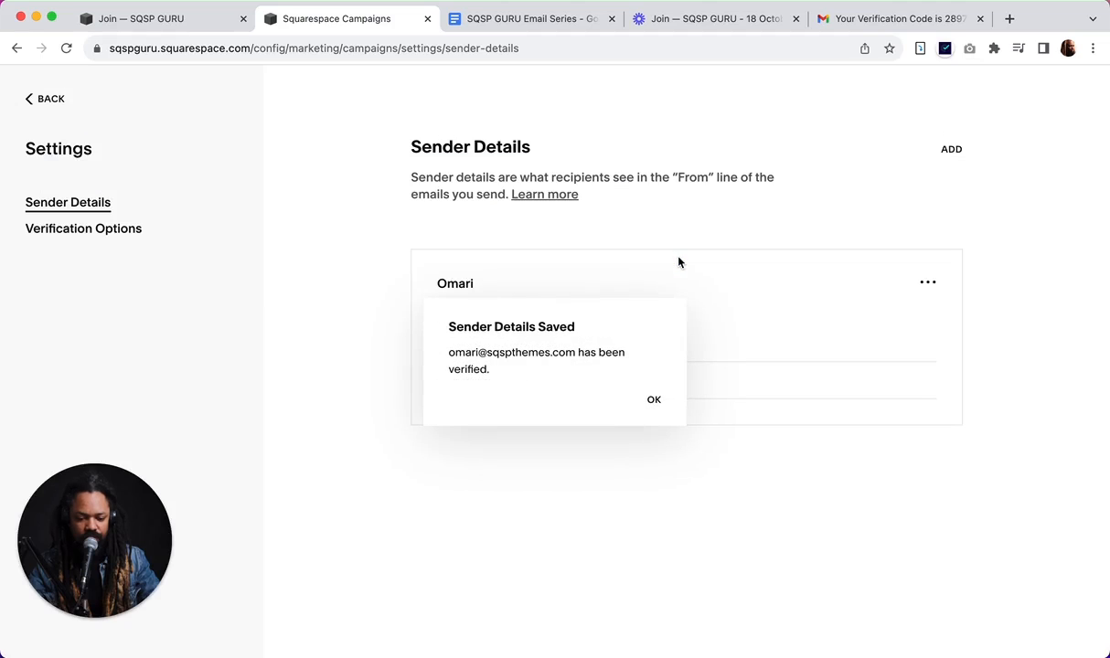
click(655, 399)
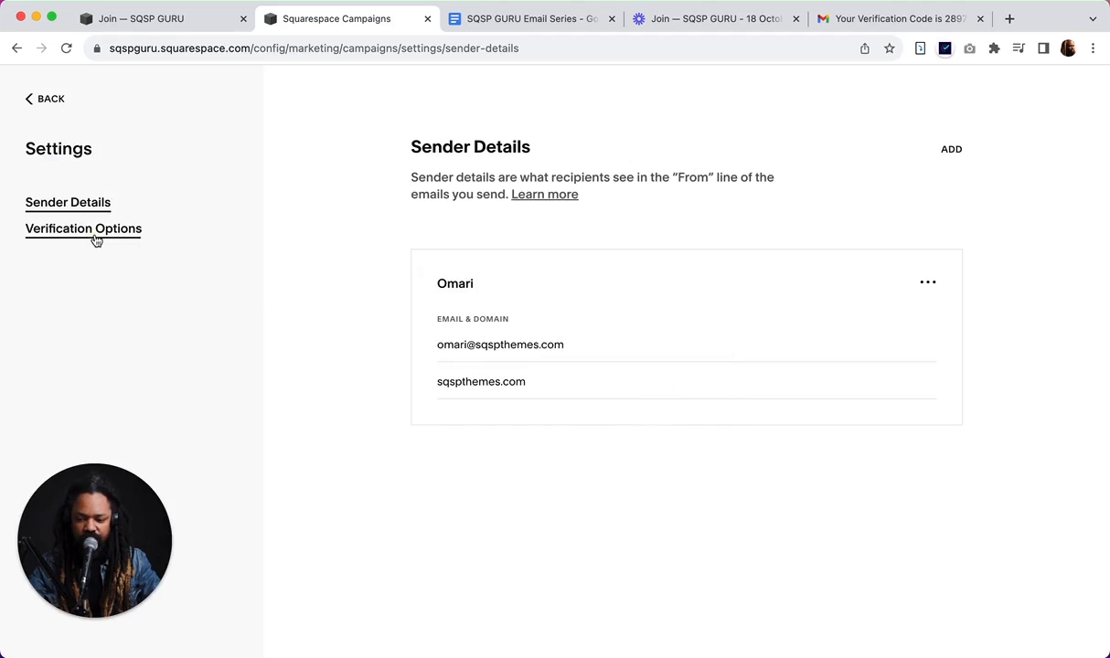
- Review the subscriber verification options and return to the Email Campaigns overview
click(85, 228)
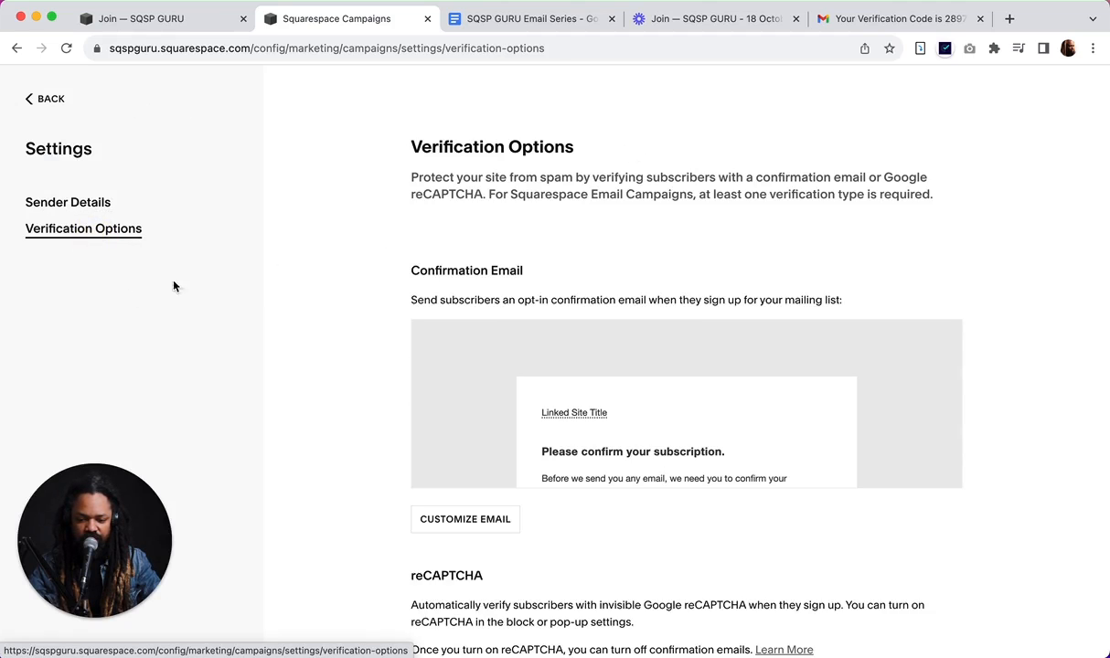
scroll(down, 3)
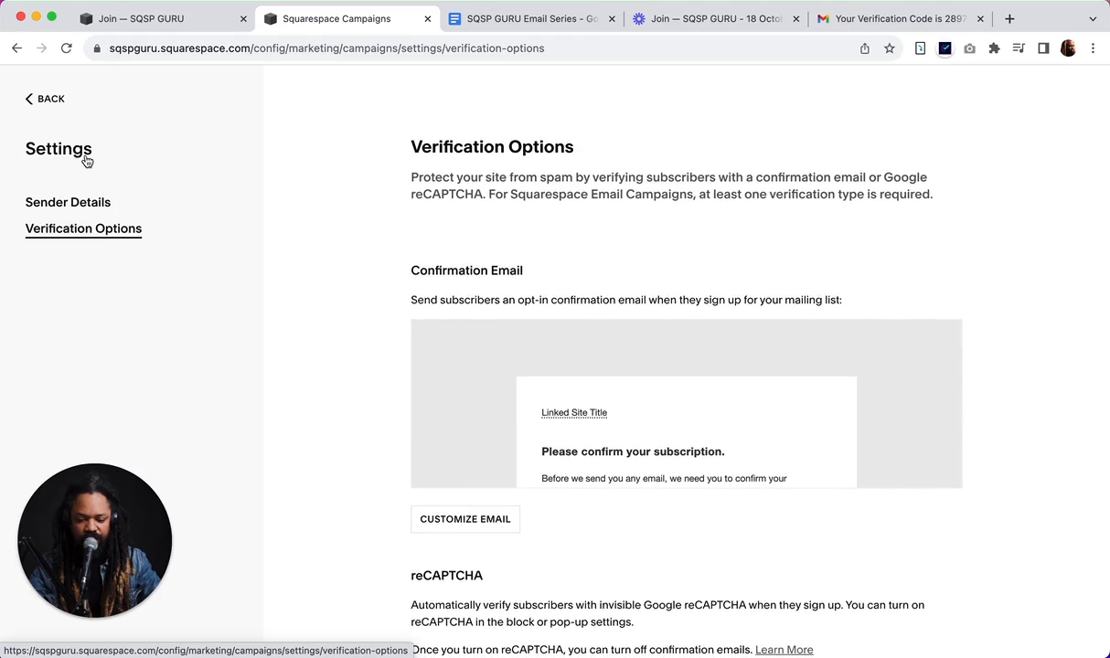
click(44, 98)
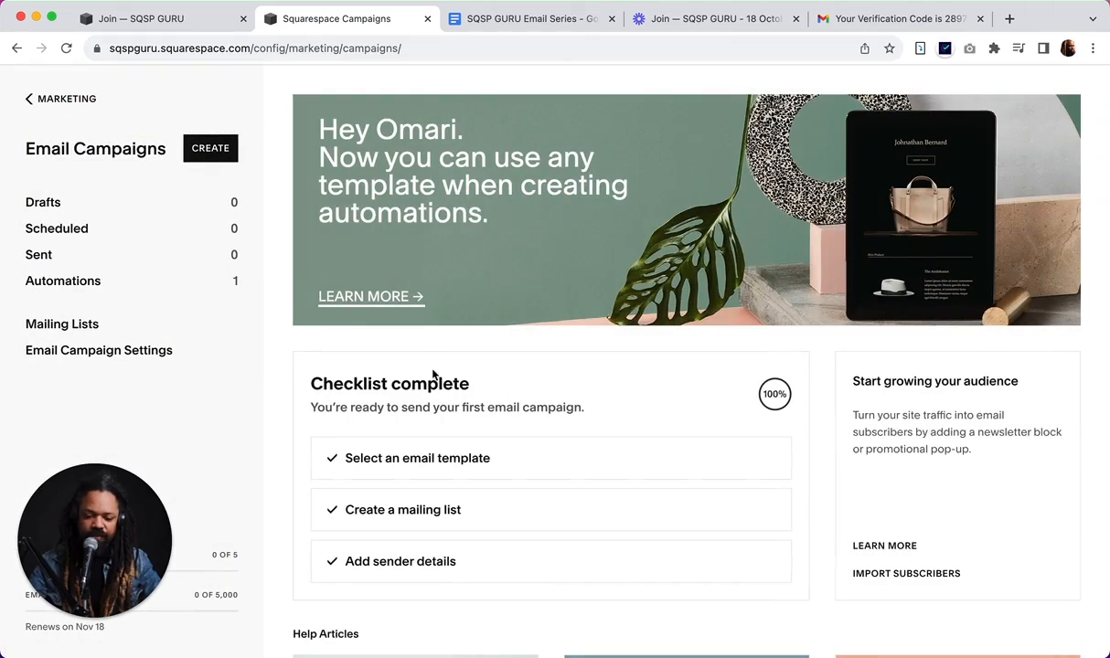
- Scroll to the Welcome email automation and show its actions menu
scroll(down, 3)
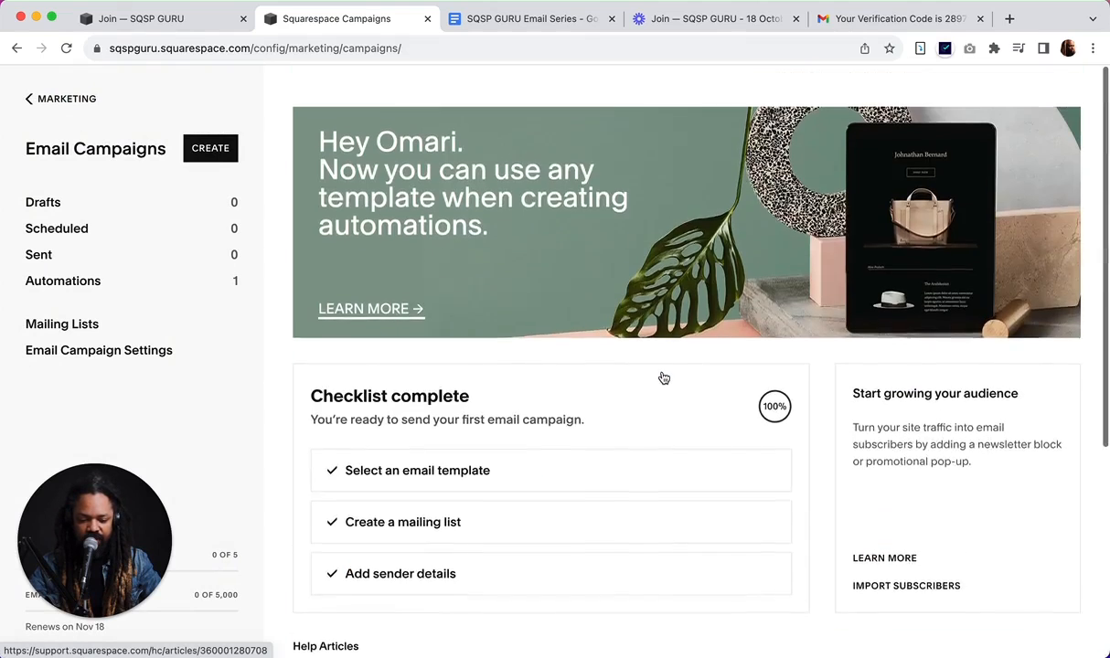
scroll(down, 3)
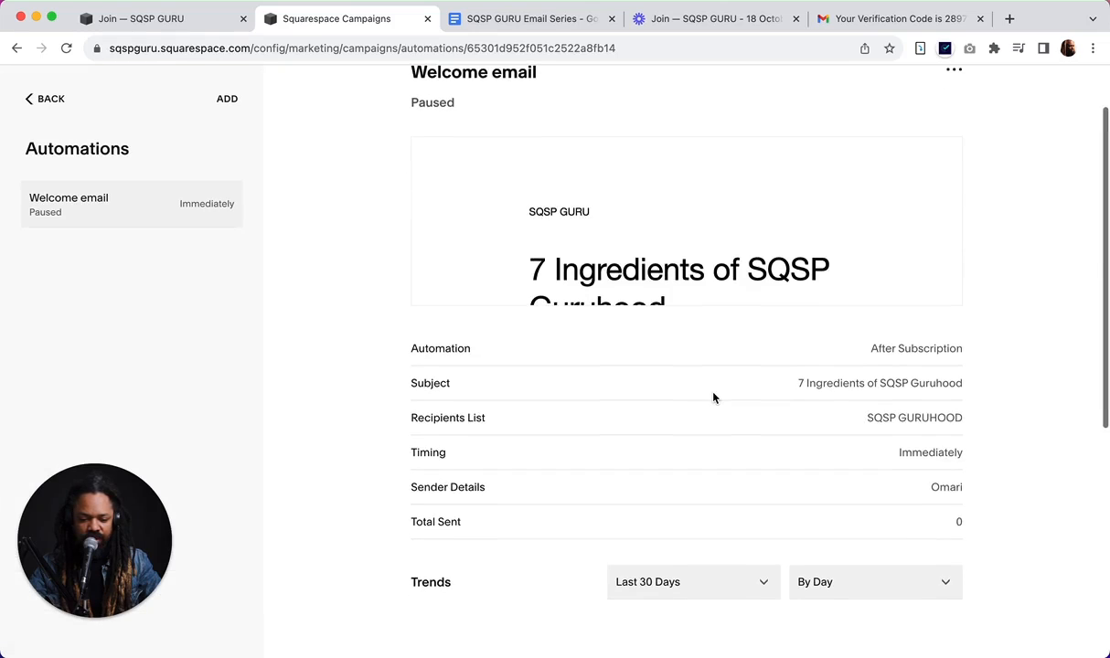
scroll(down, 3)
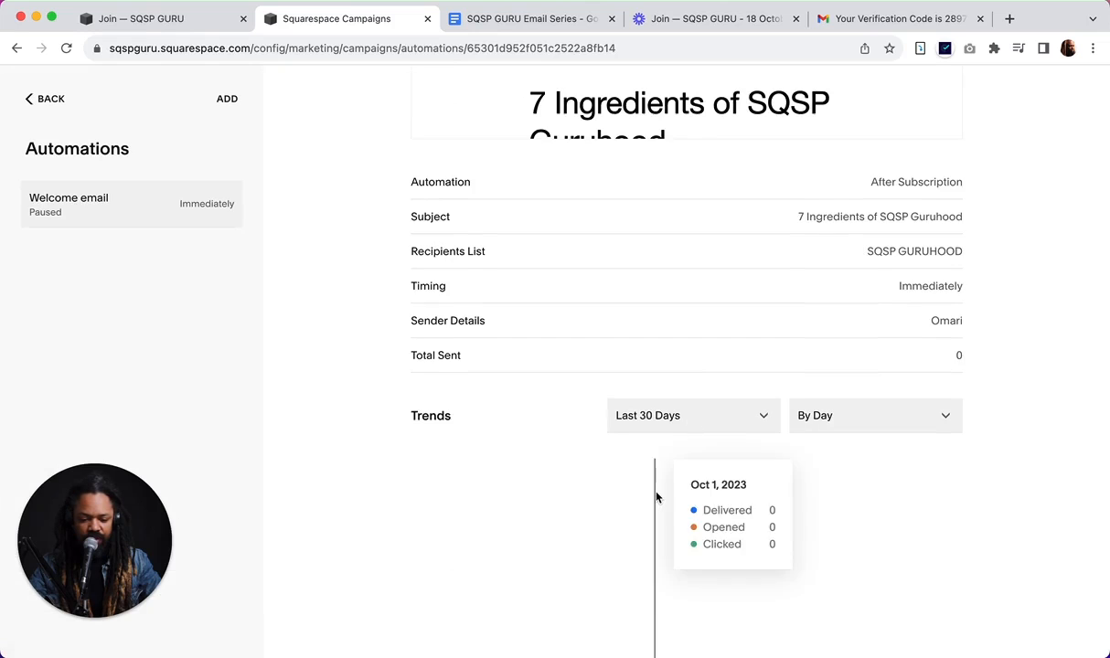
scroll(down, 3)
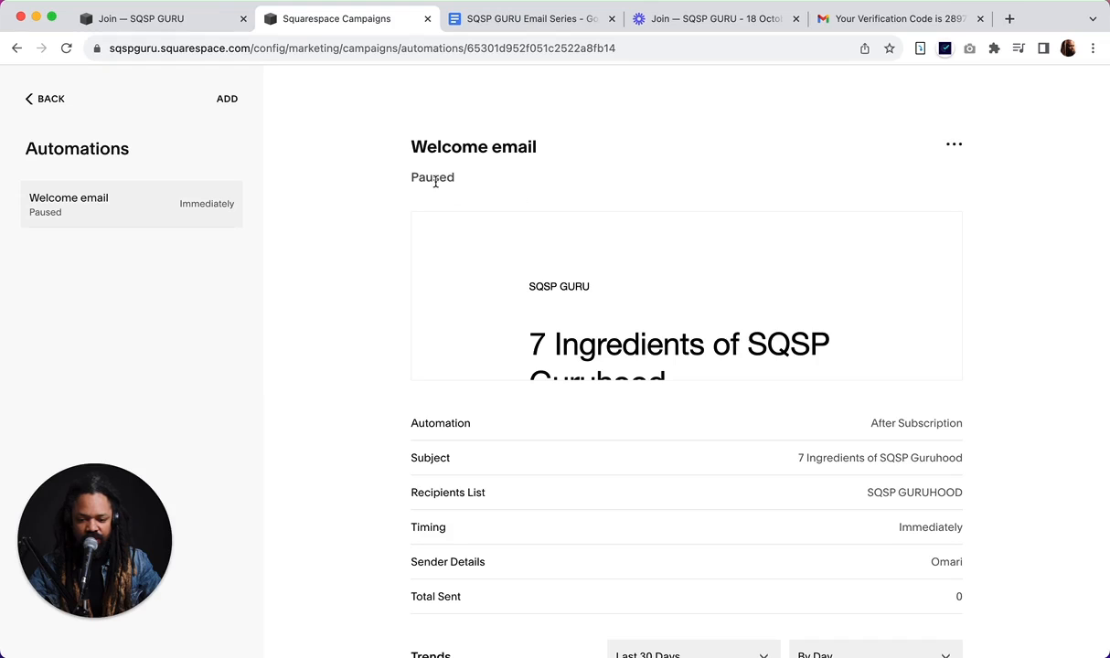
click(954, 145)
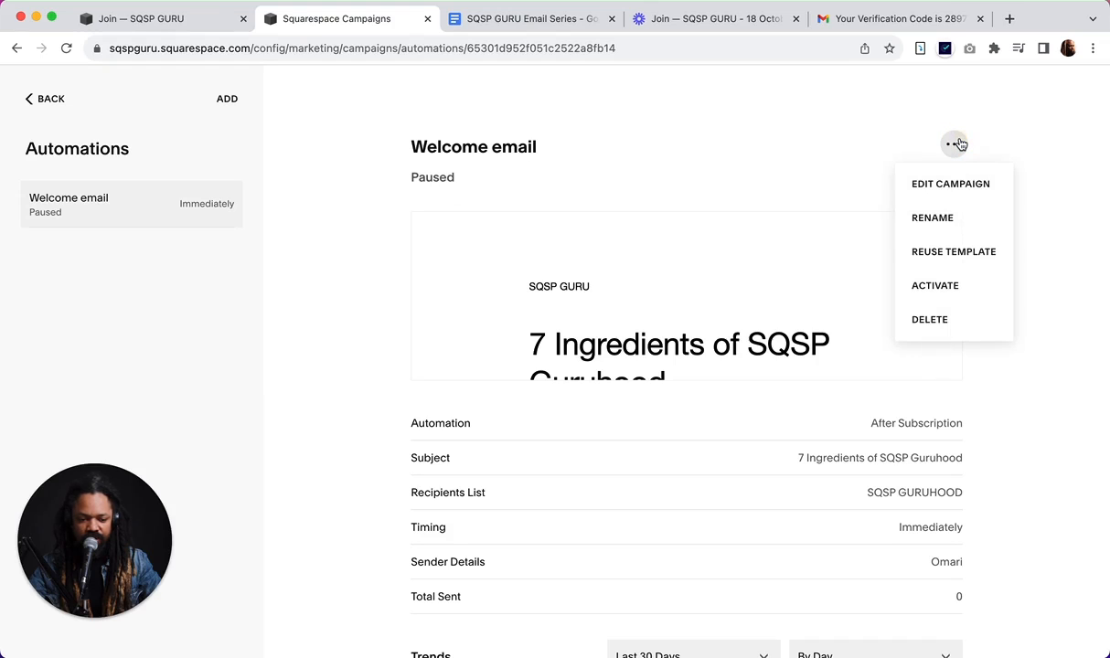
mouse_move(954, 252)
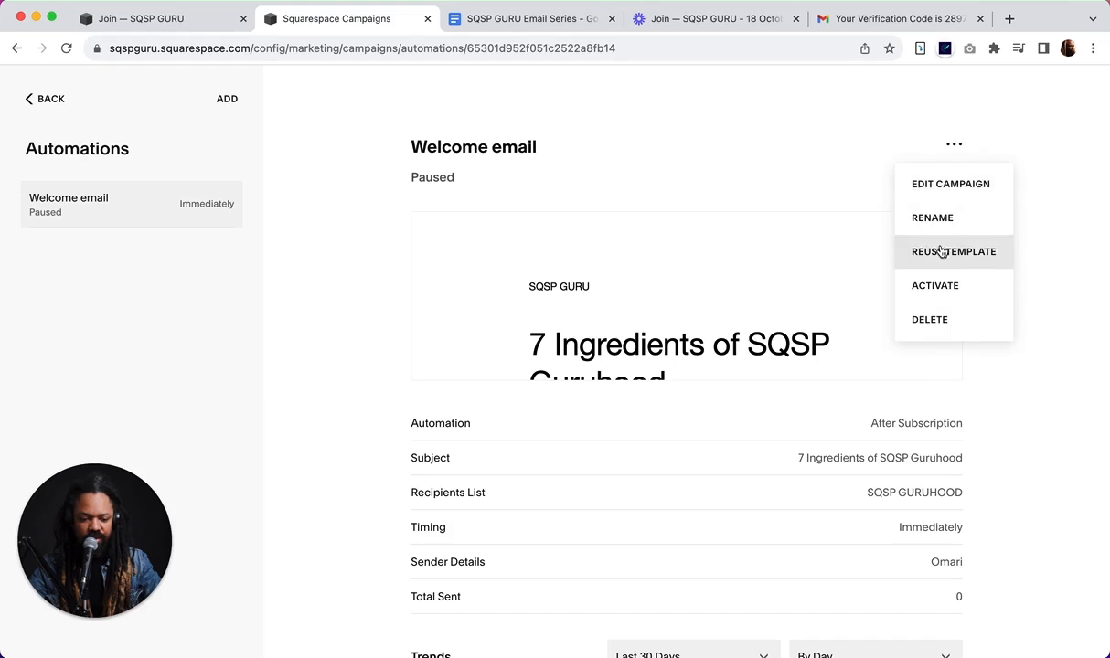
mouse_move(960, 201)
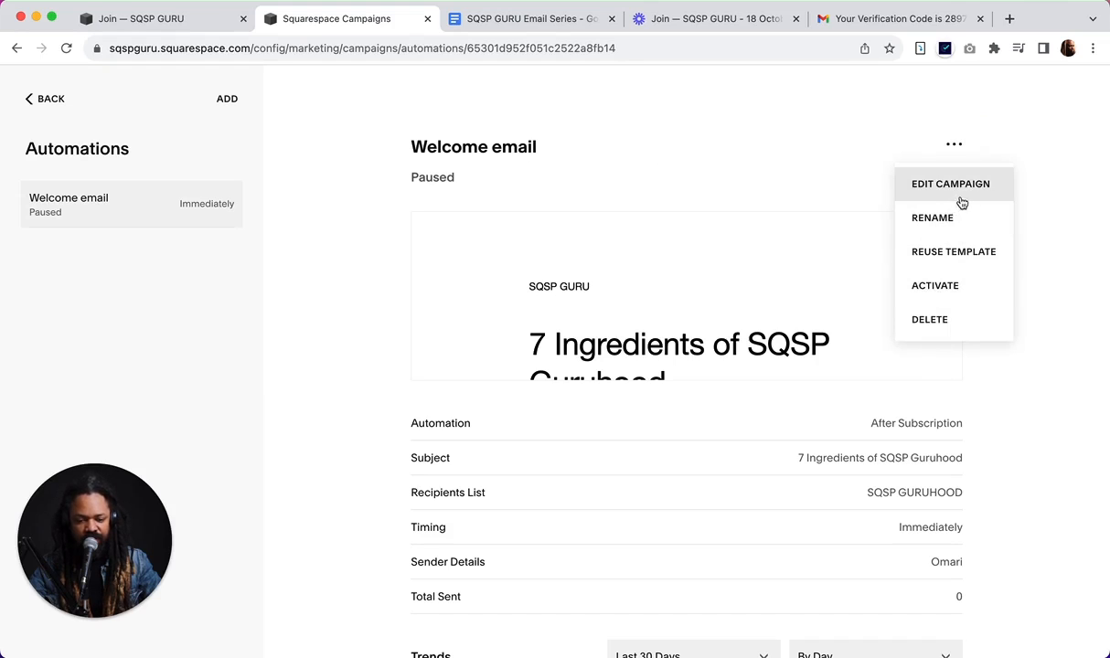
click(951, 183)
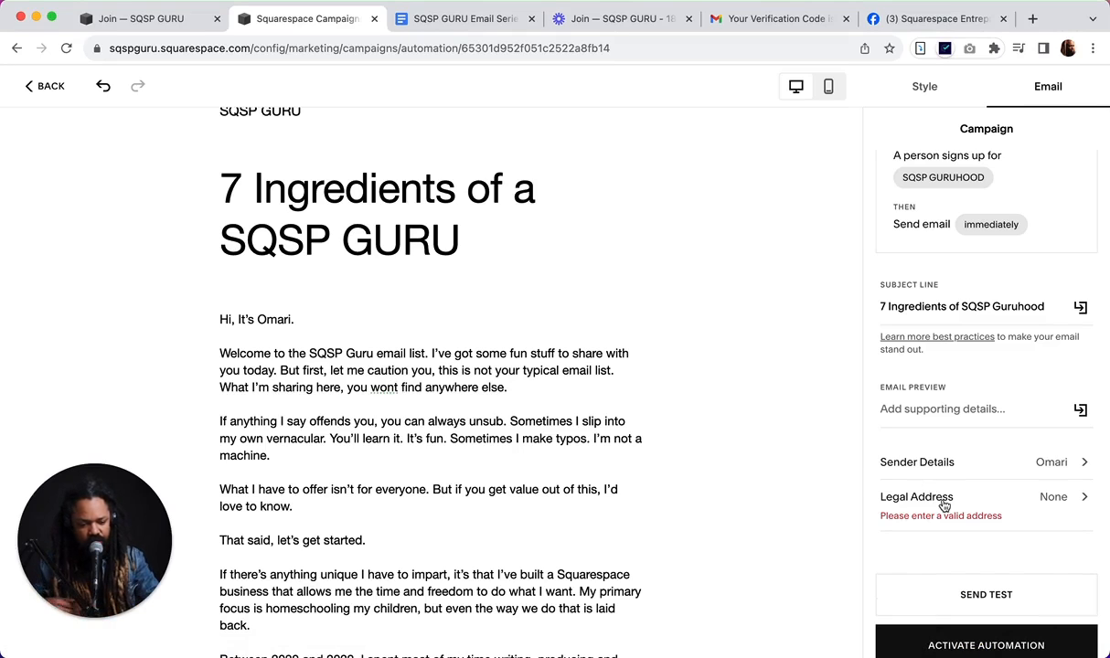
click(916, 497)
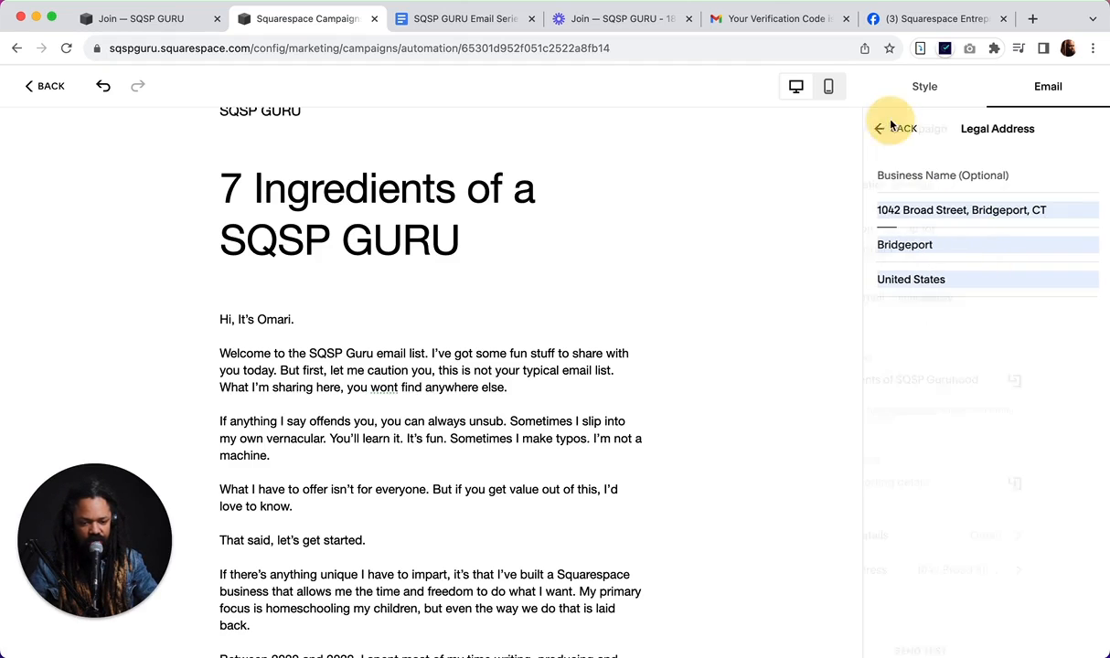
click(900, 128)
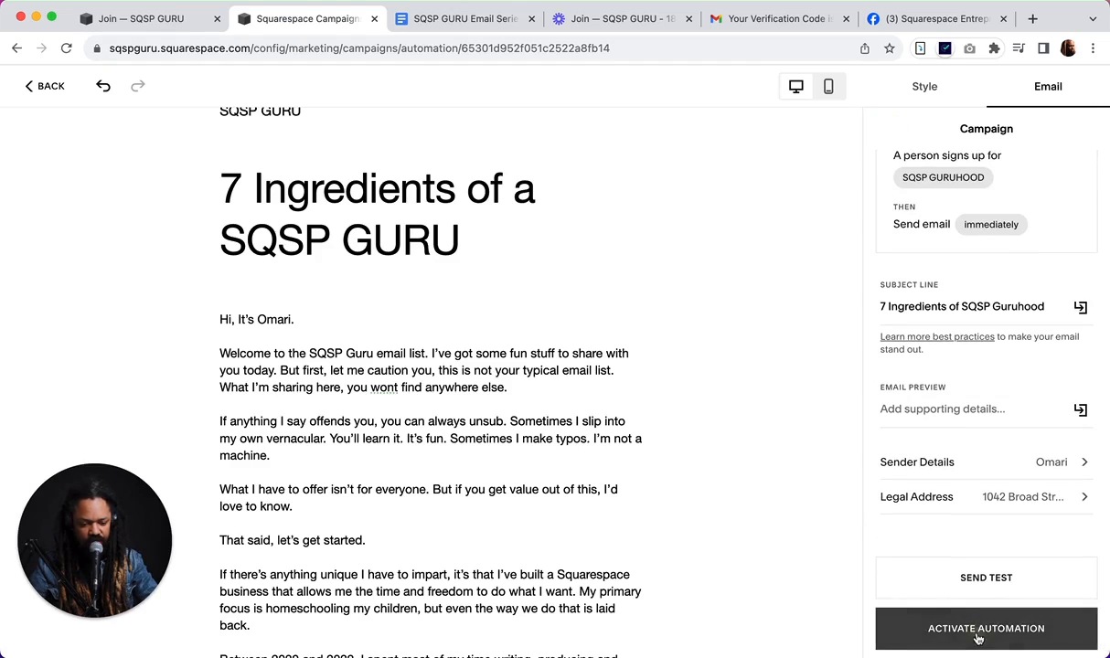
- Activate the Welcome email automation and acknowledge the activation message
click(986, 629)
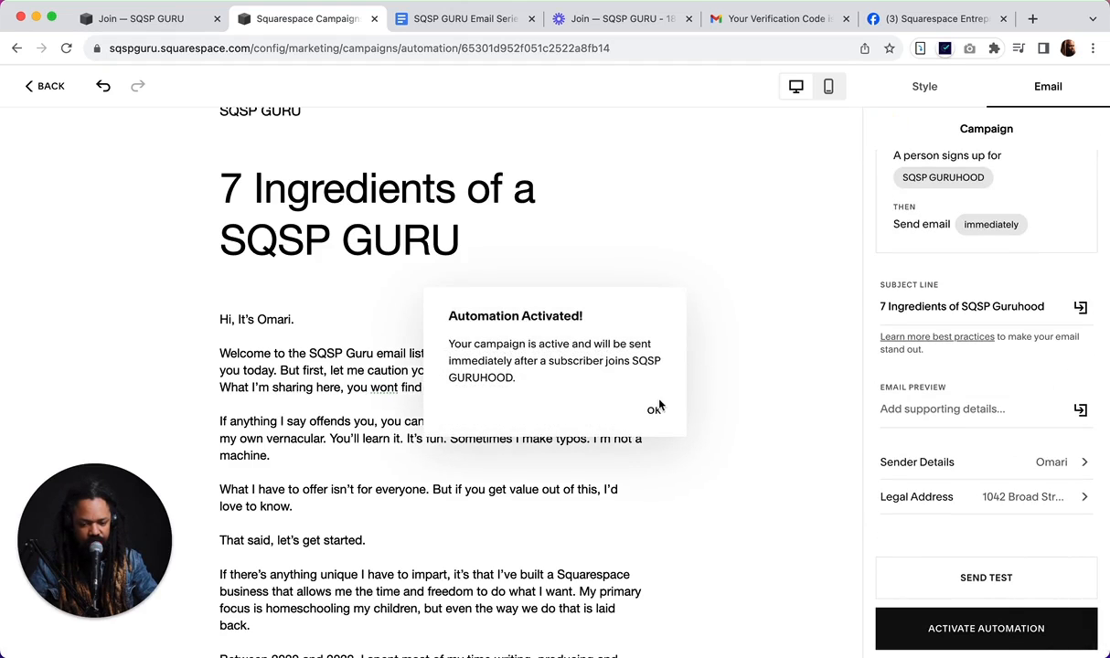
click(654, 409)
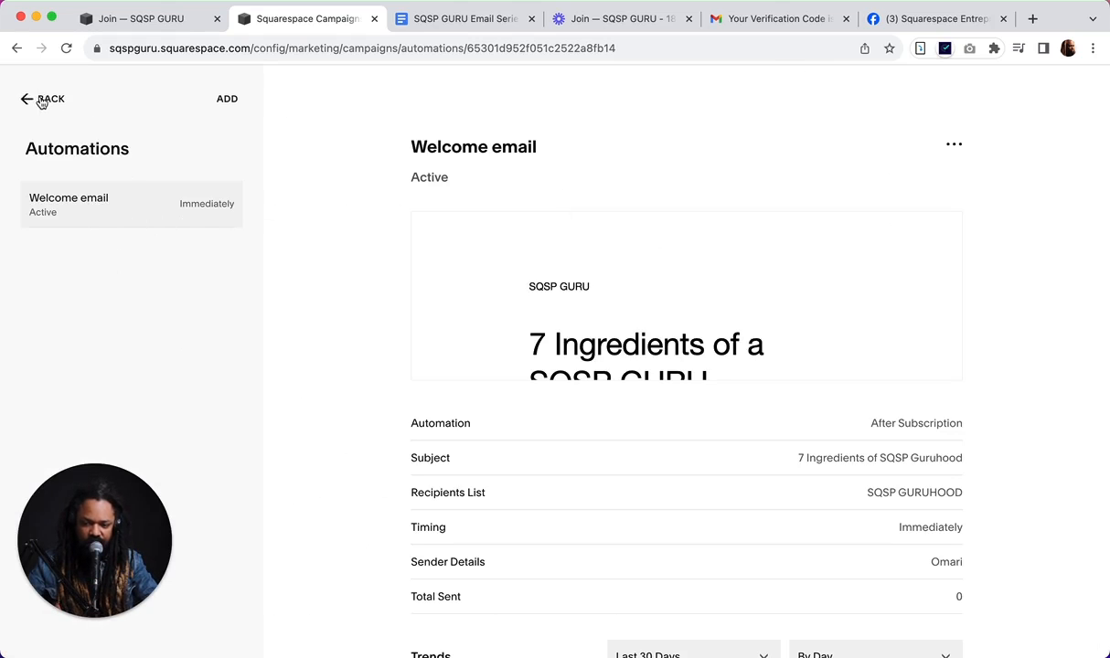
- Subscribe with the saved address on the Join page's sign-up form as a test
click(150, 18)
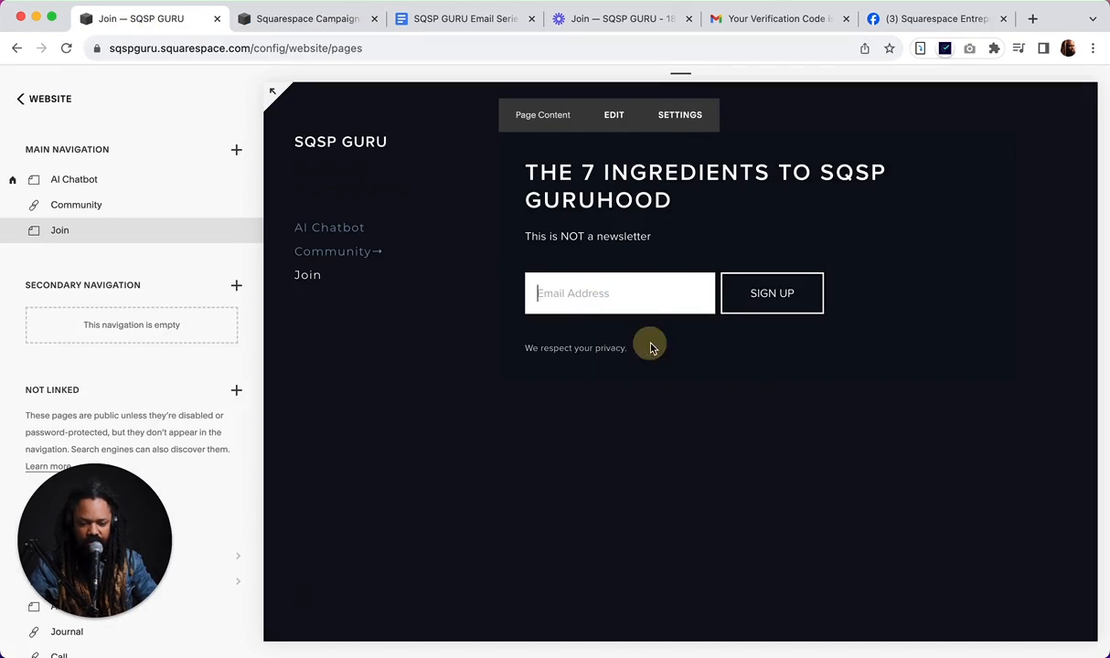
click(620, 293)
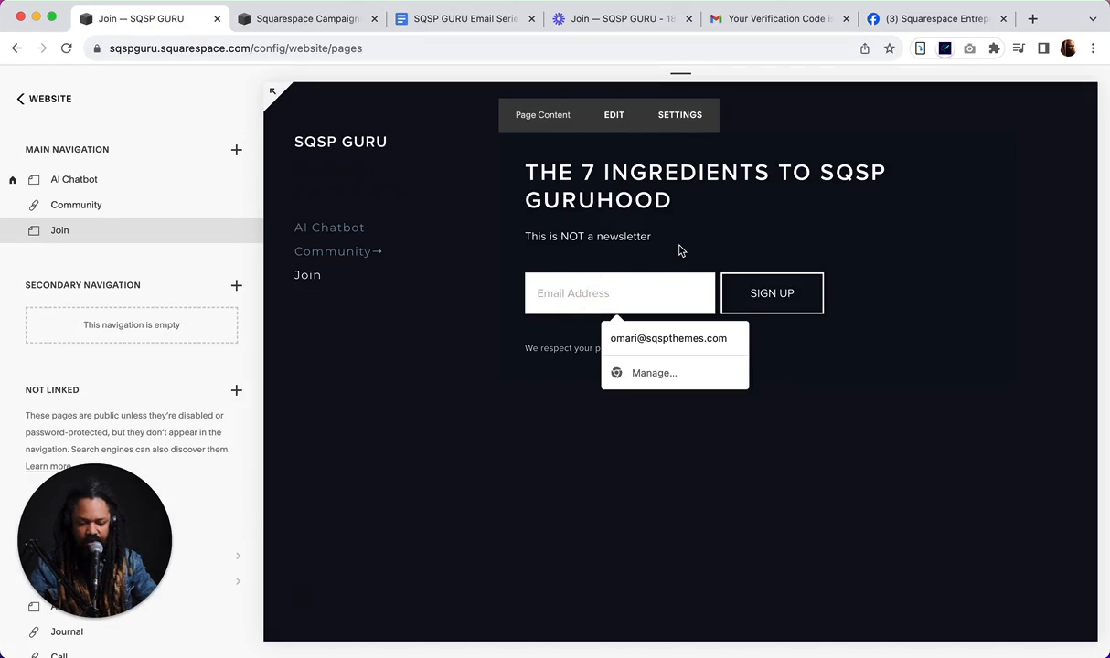
click(307, 18)
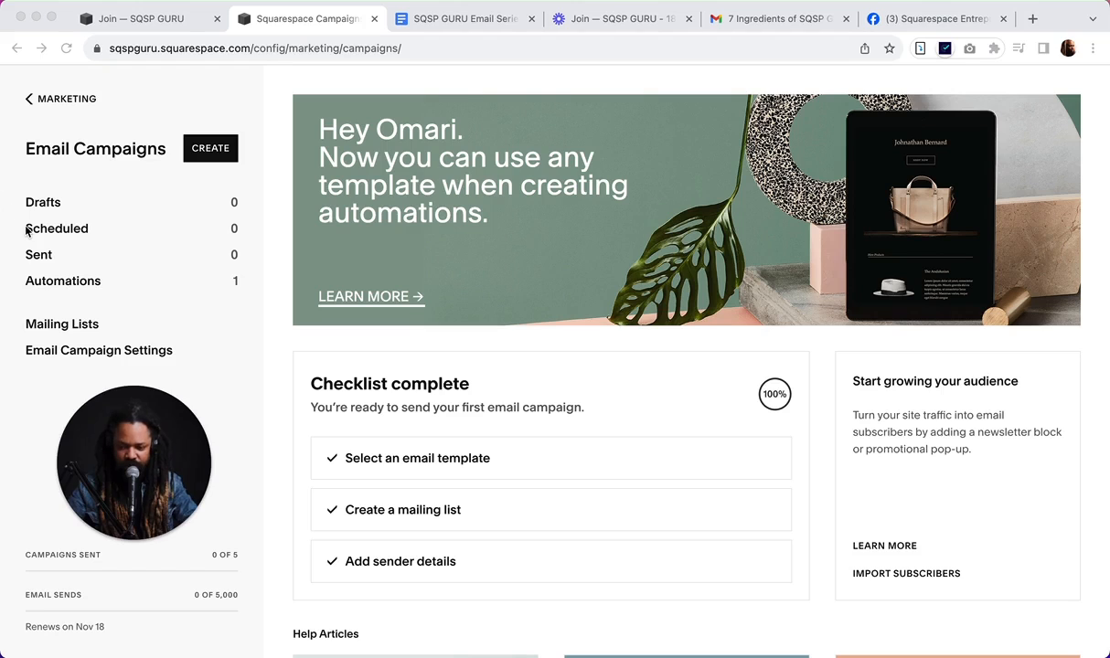
mouse_move(181, 226)
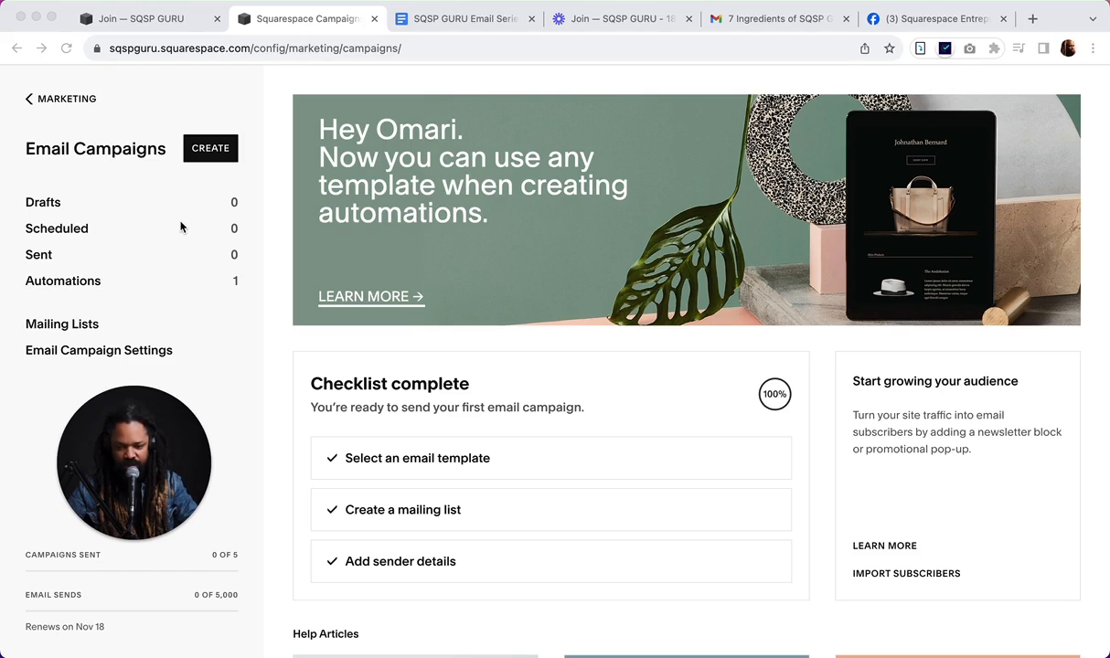
scroll(down, 3)
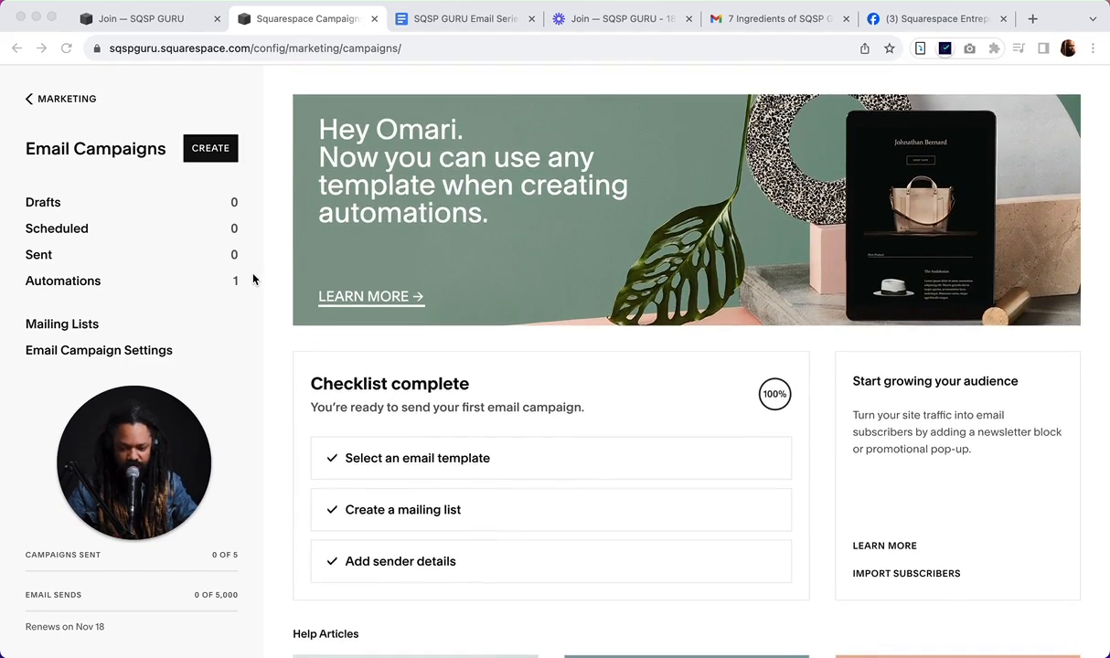
mouse_move(143, 248)
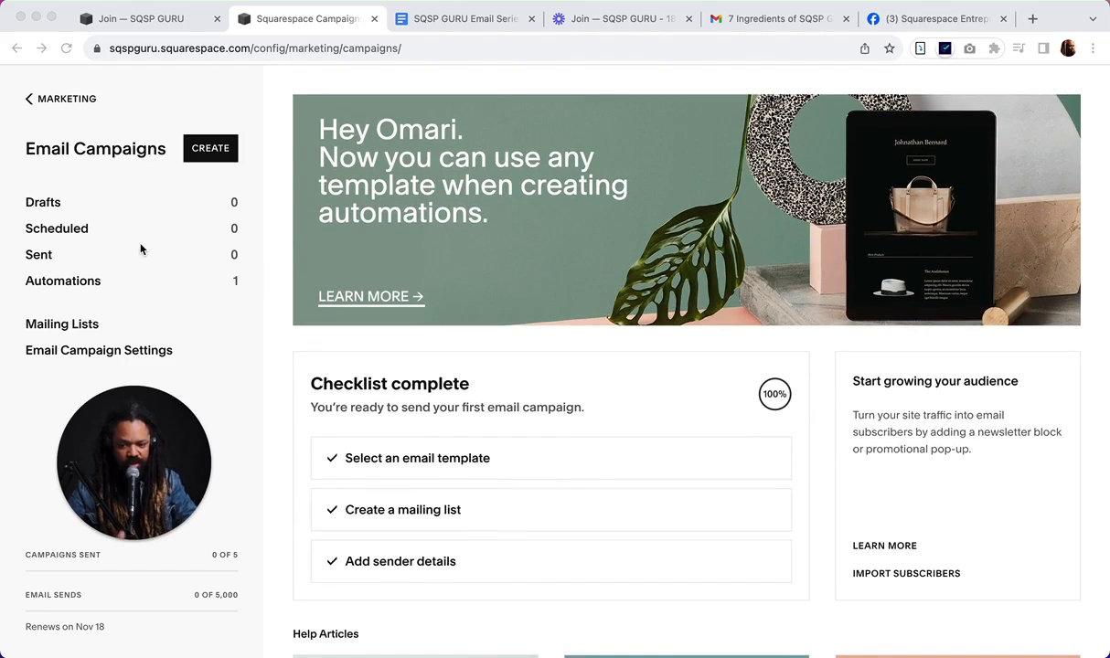